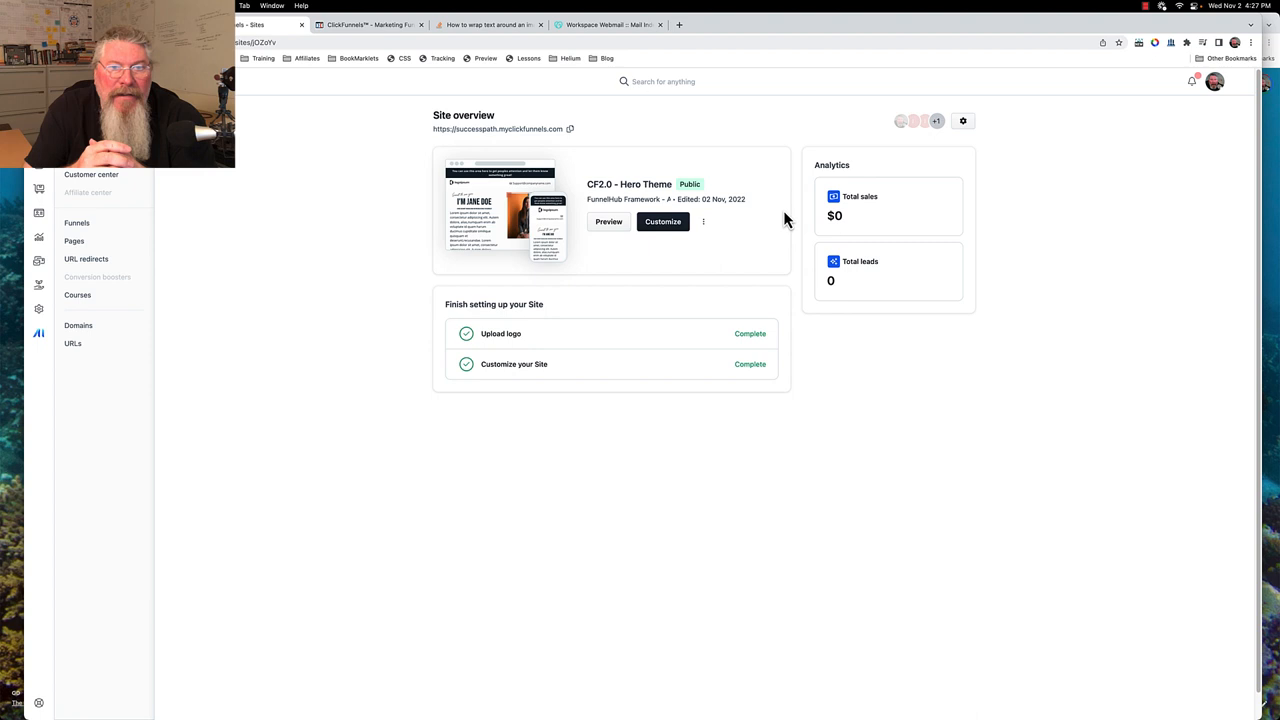
pyautogui.moveTo(752, 240)
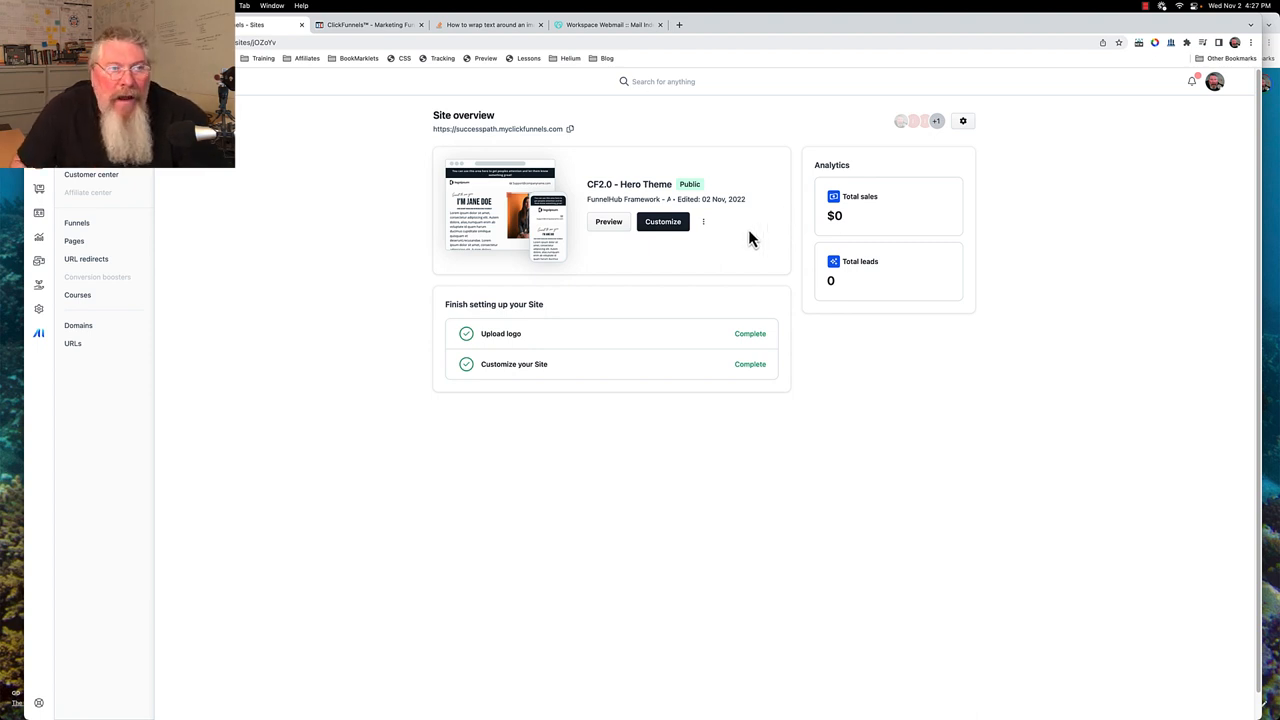
# Show the site's Pages area filtered to the Hero Theme template pages.
pyautogui.click(74, 240)
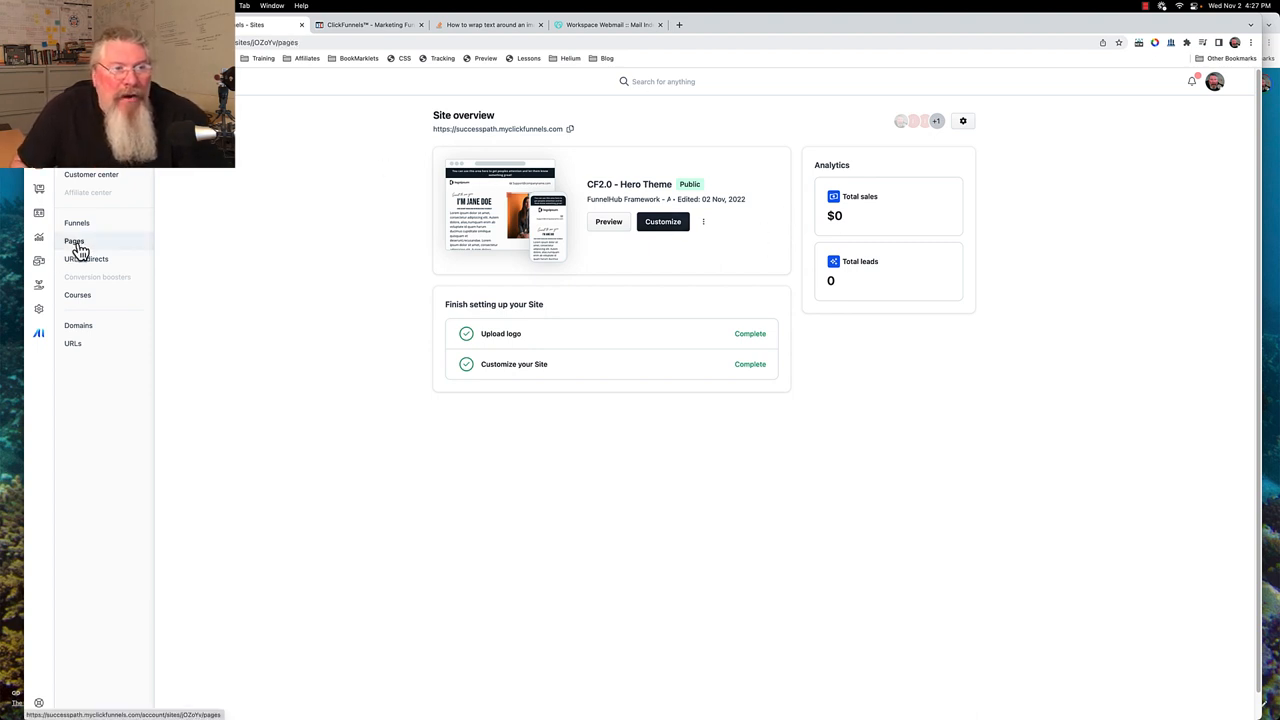
pyautogui.click(74, 240)
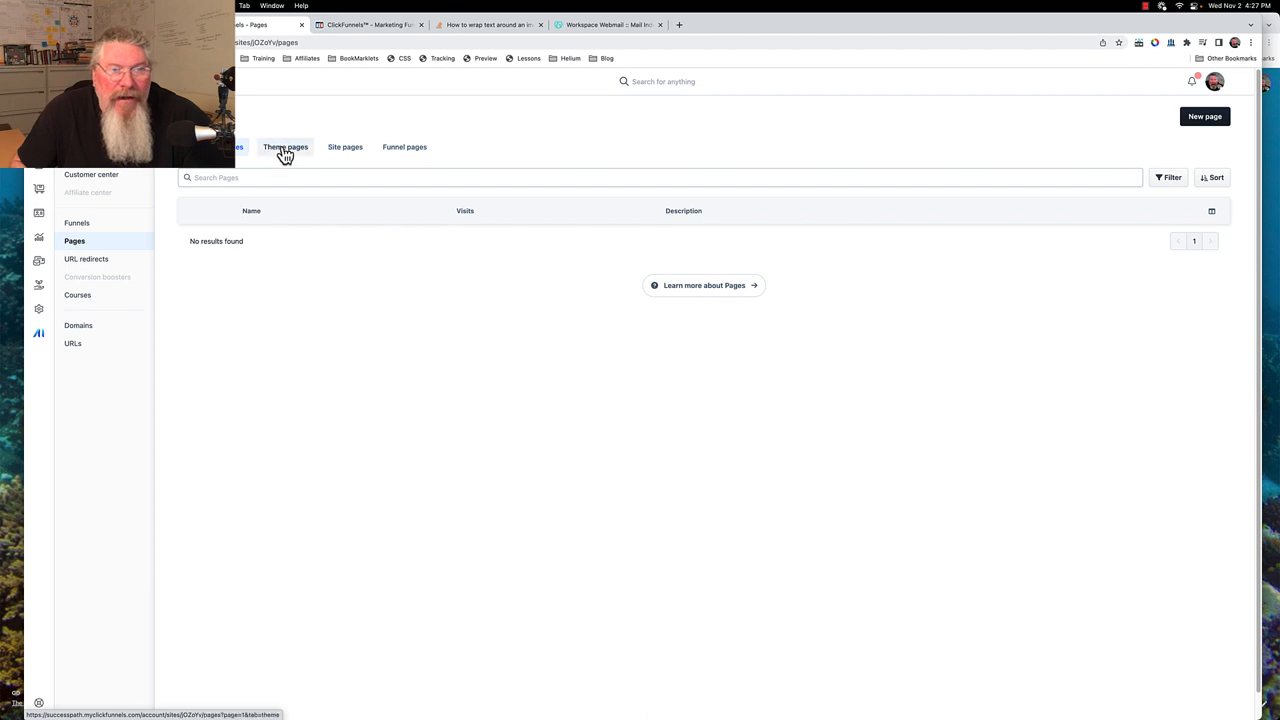
pyautogui.click(284, 148)
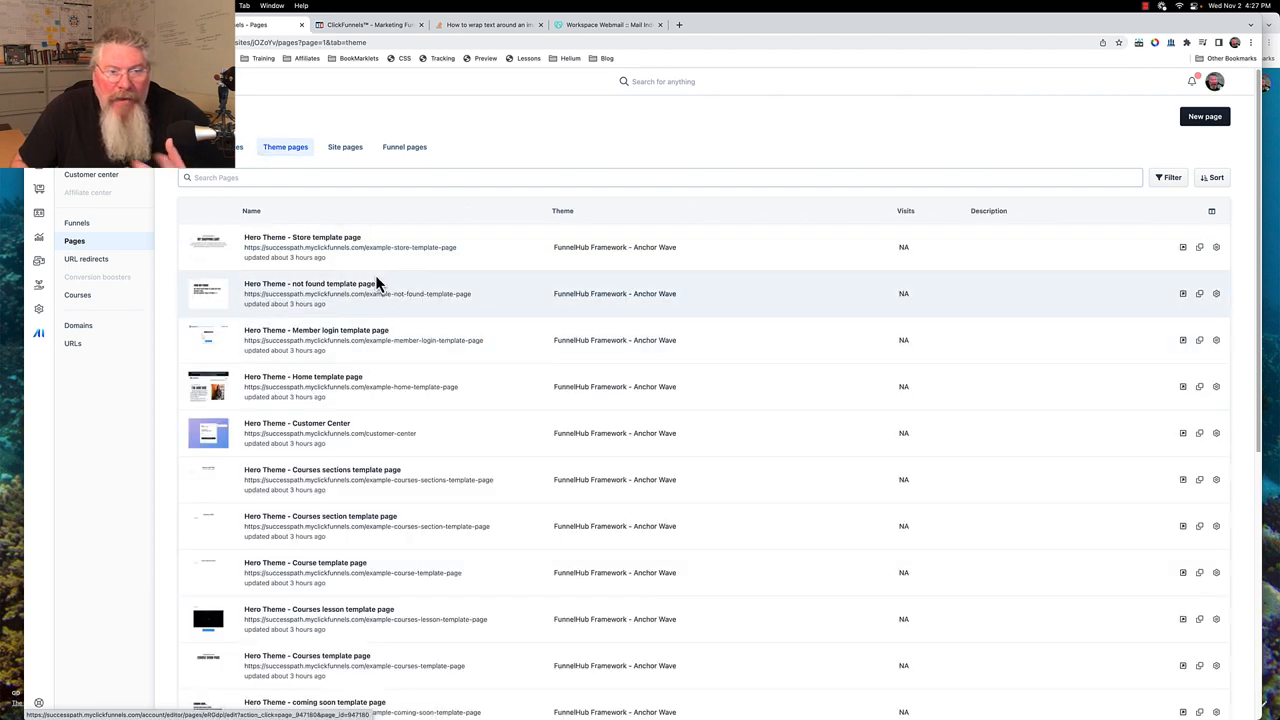
pyautogui.moveTo(378, 328)
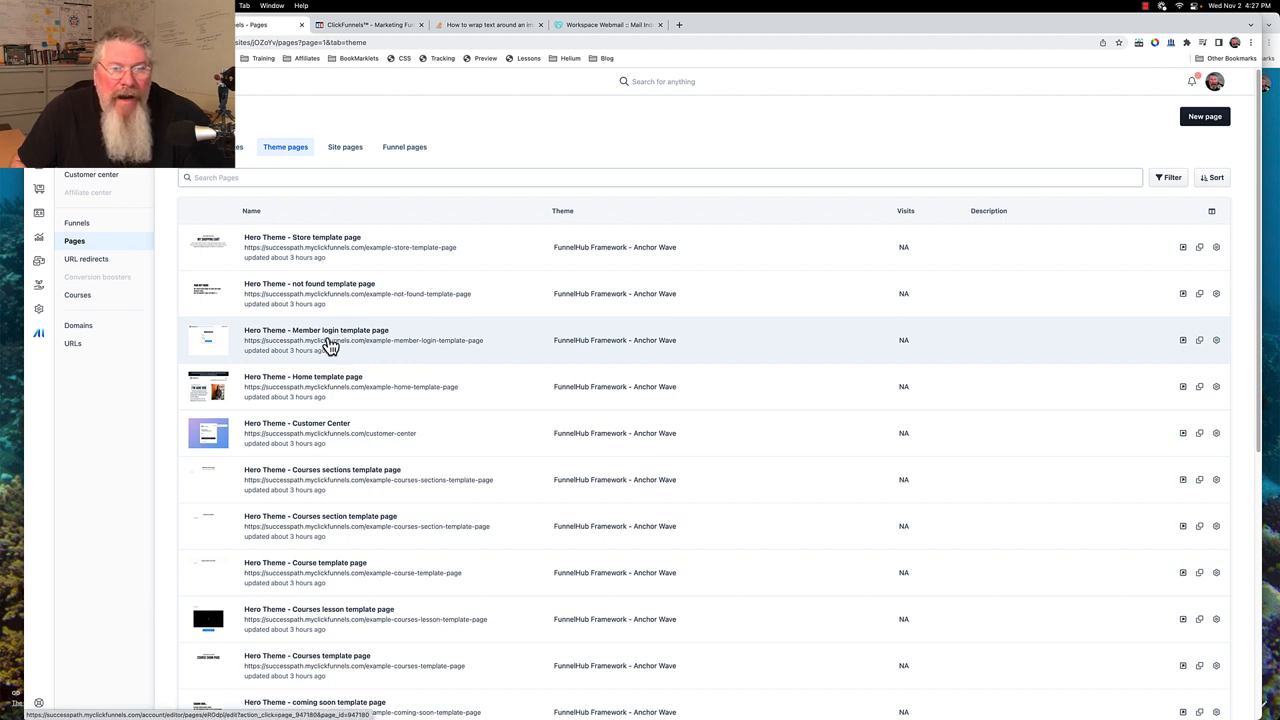
pyautogui.moveTo(1078, 324)
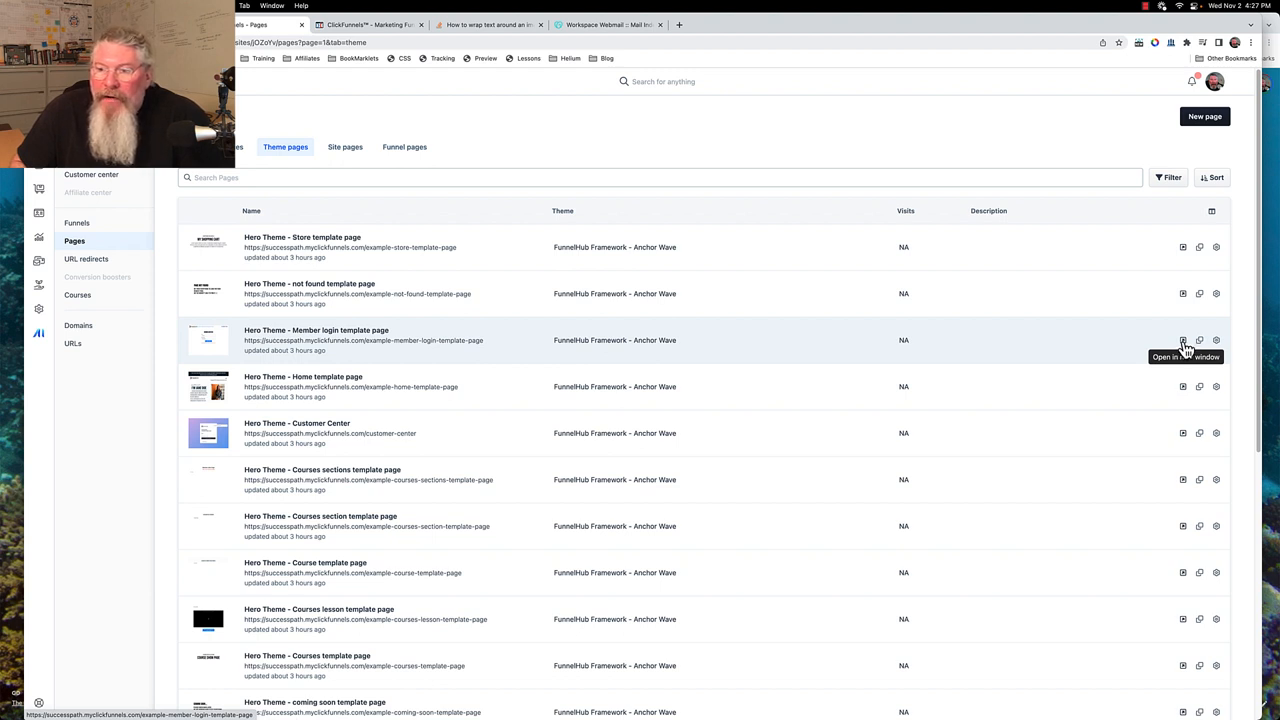
# Preview the Hero Theme member login template page in a new tab.
pyautogui.click(1182, 340)
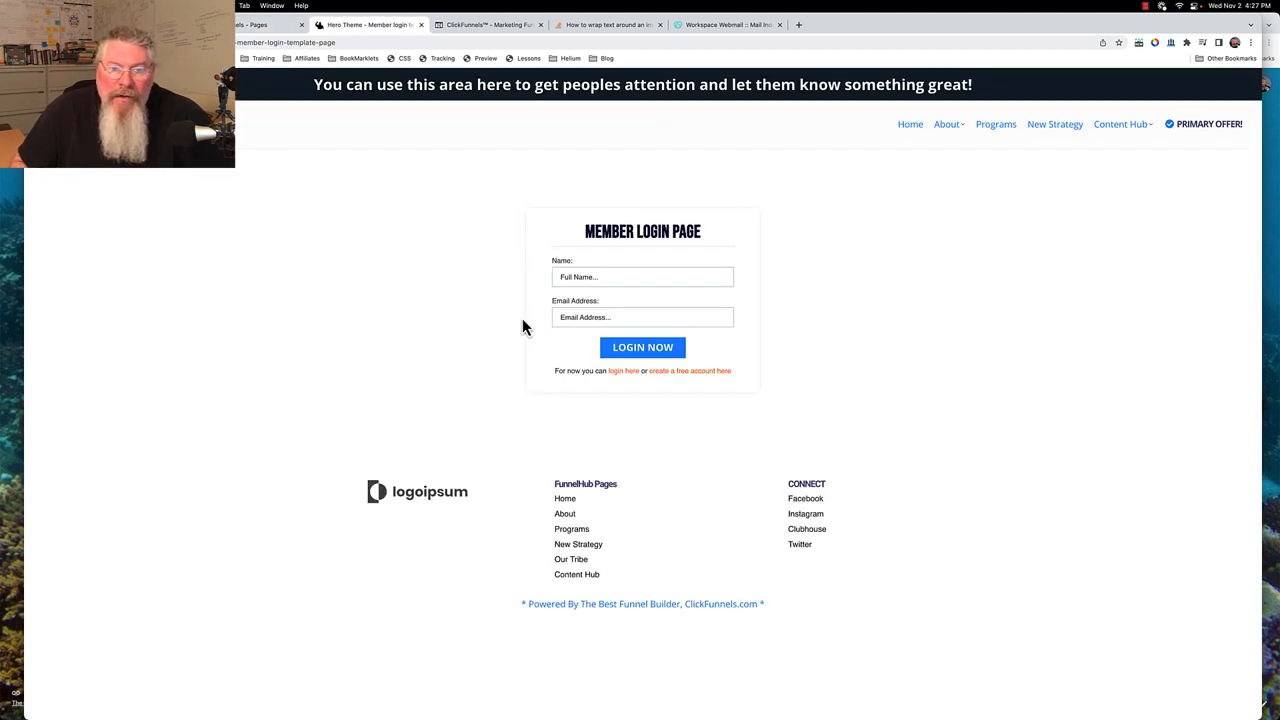
pyautogui.moveTo(470, 264)
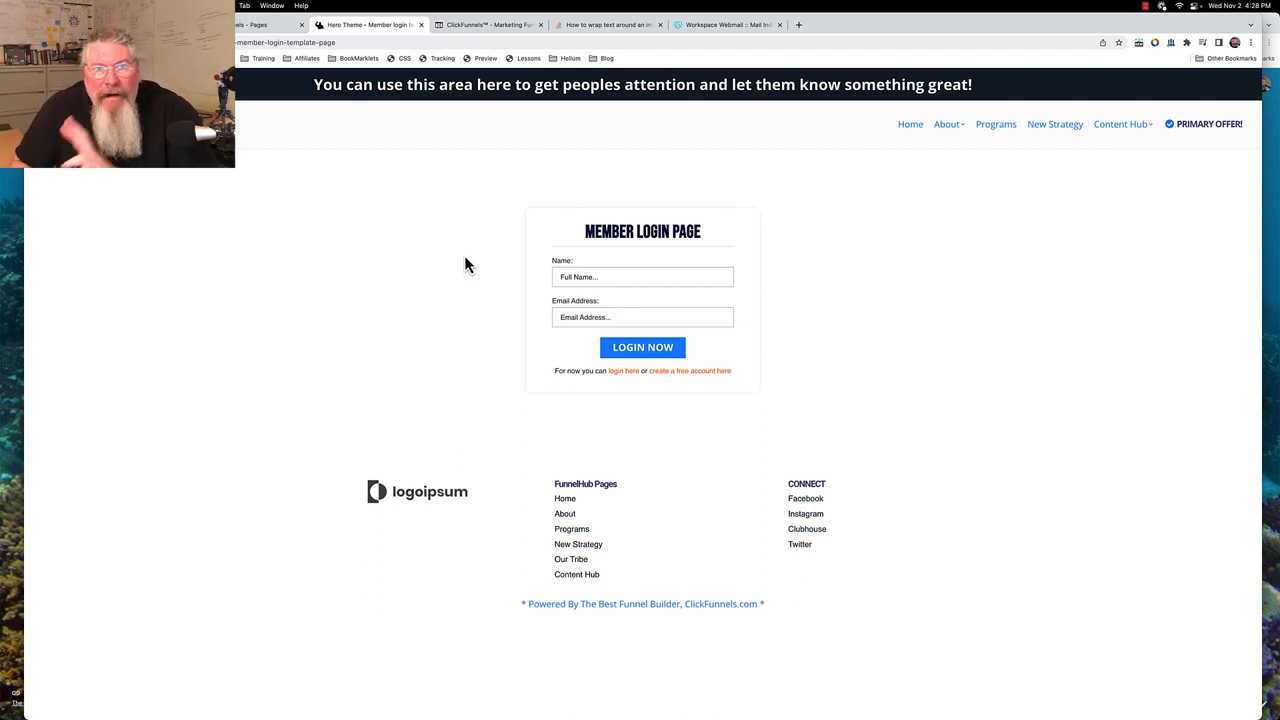
pyautogui.moveTo(330, 84)
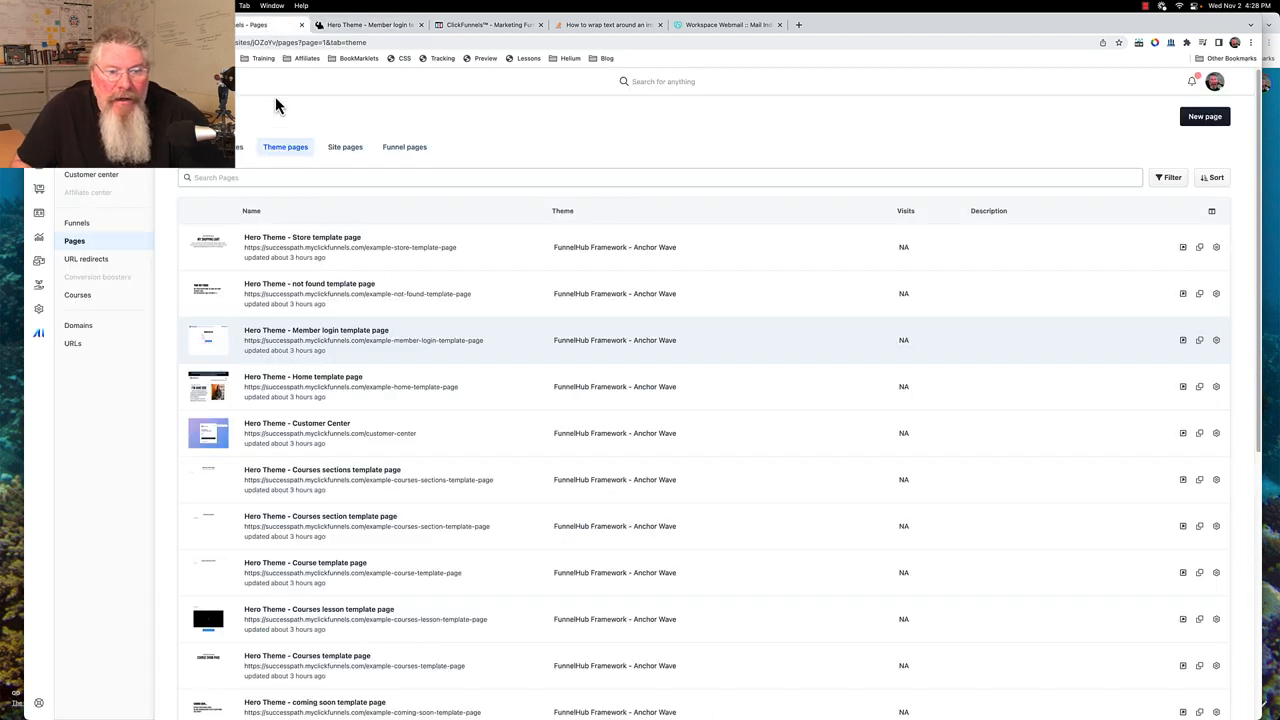
pyautogui.moveTo(320, 432)
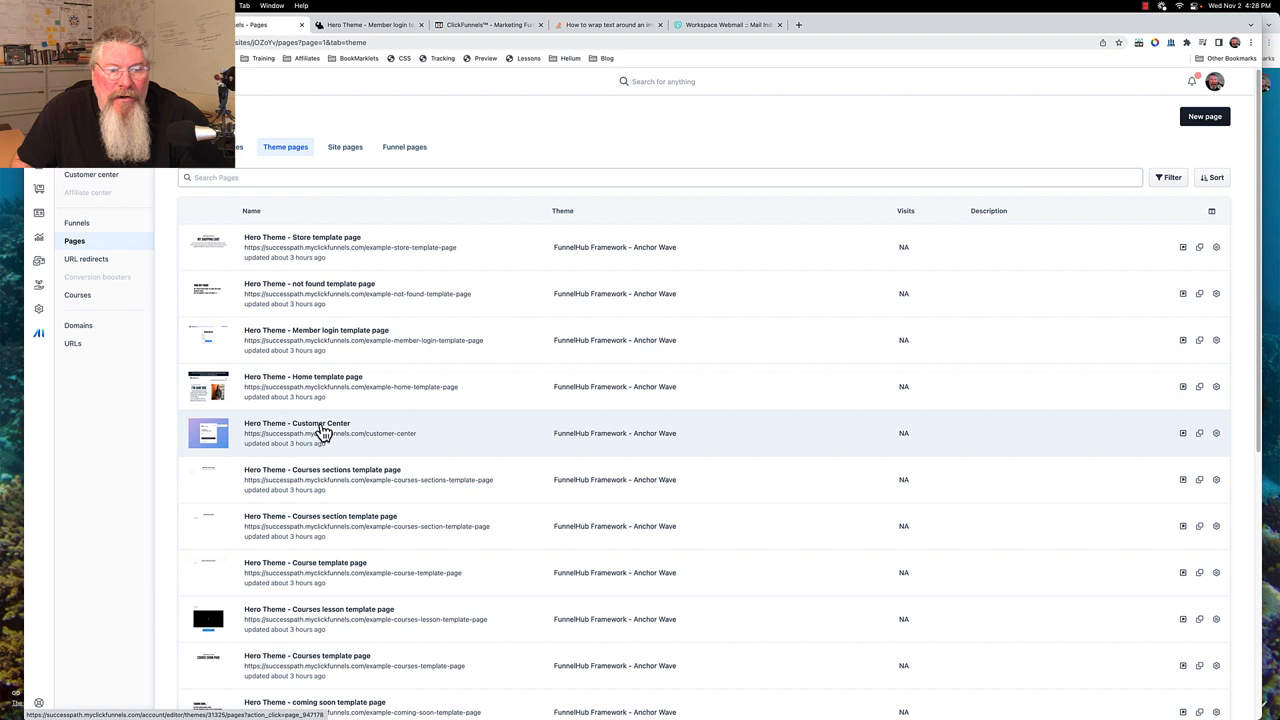
pyautogui.moveTo(1190, 424)
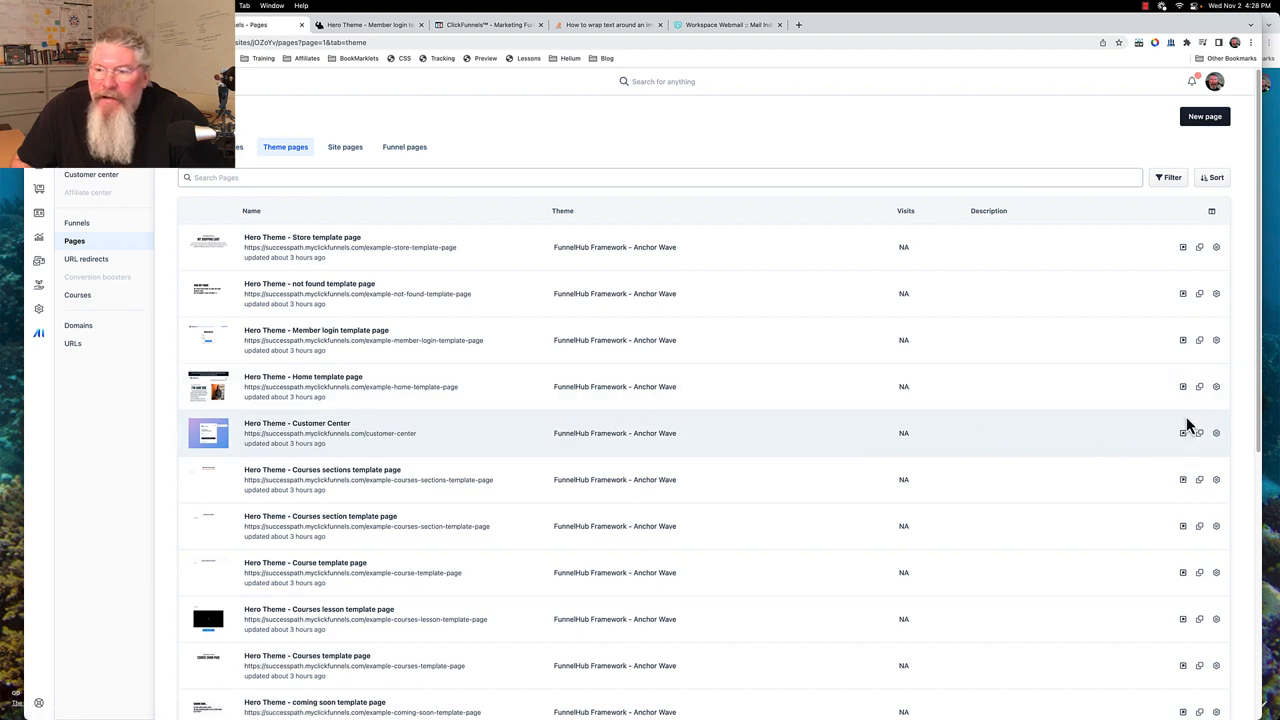
# Bring up the page settings for the Hero Theme Customer Center page.
pyautogui.click(1216, 432)
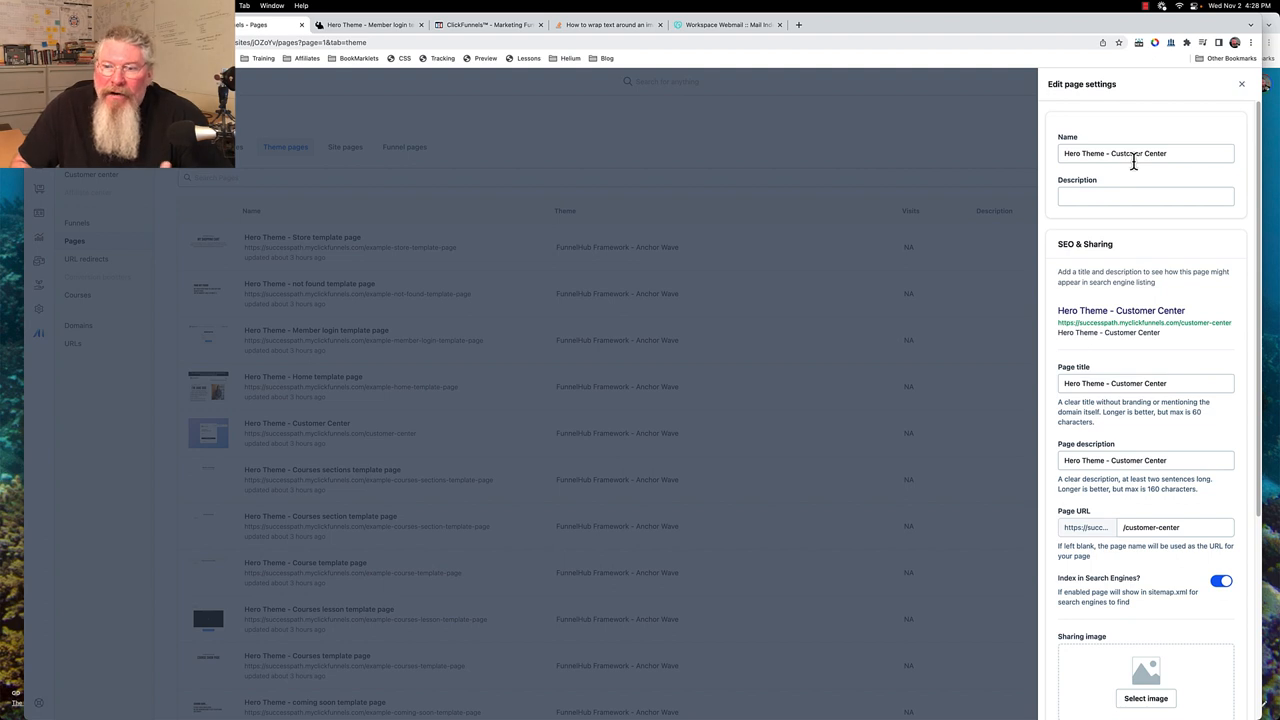
# Review the Edit page settings panel and close it without saving changes.
pyautogui.scroll(-3)
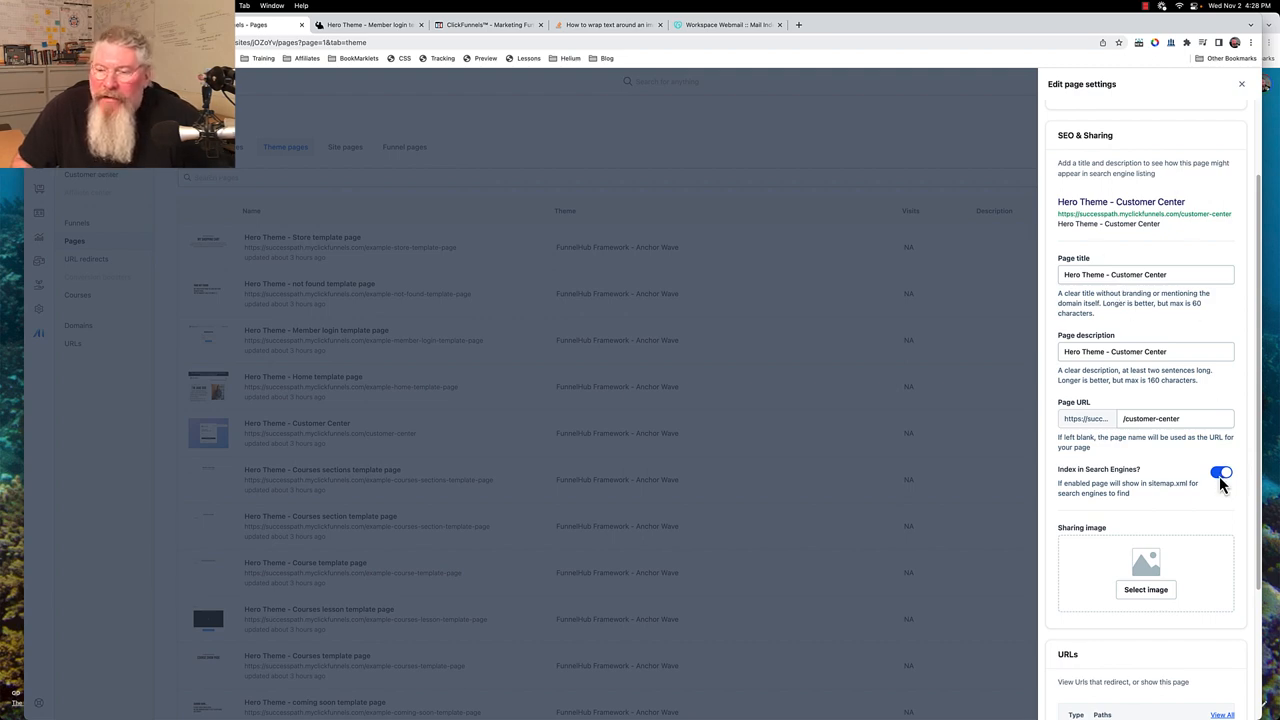
pyautogui.scroll(-3)
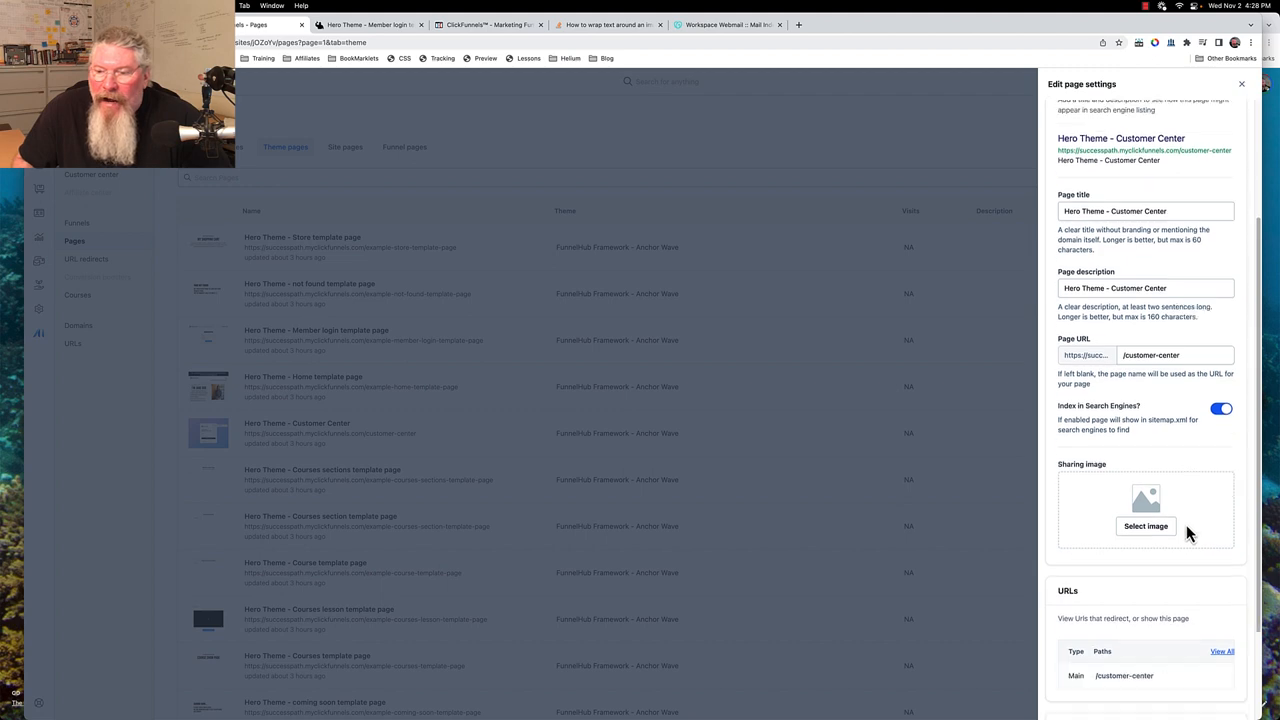
pyautogui.scroll(-3)
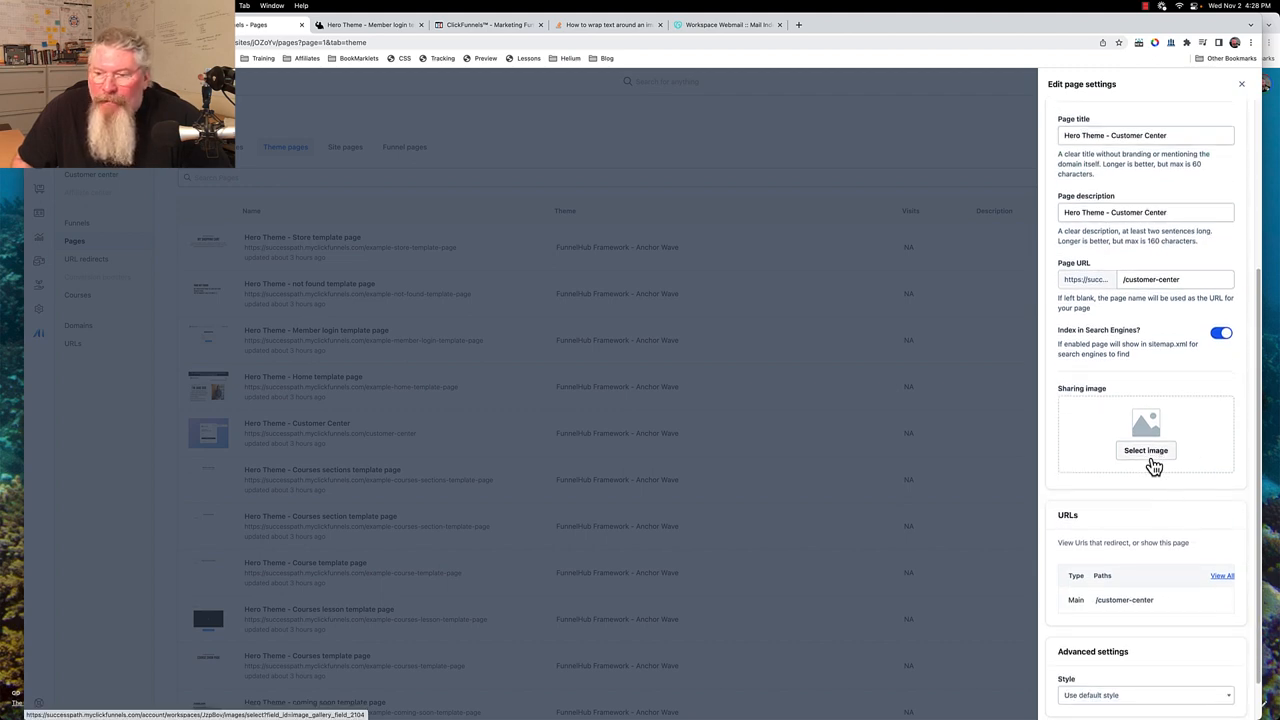
pyautogui.scroll(-3)
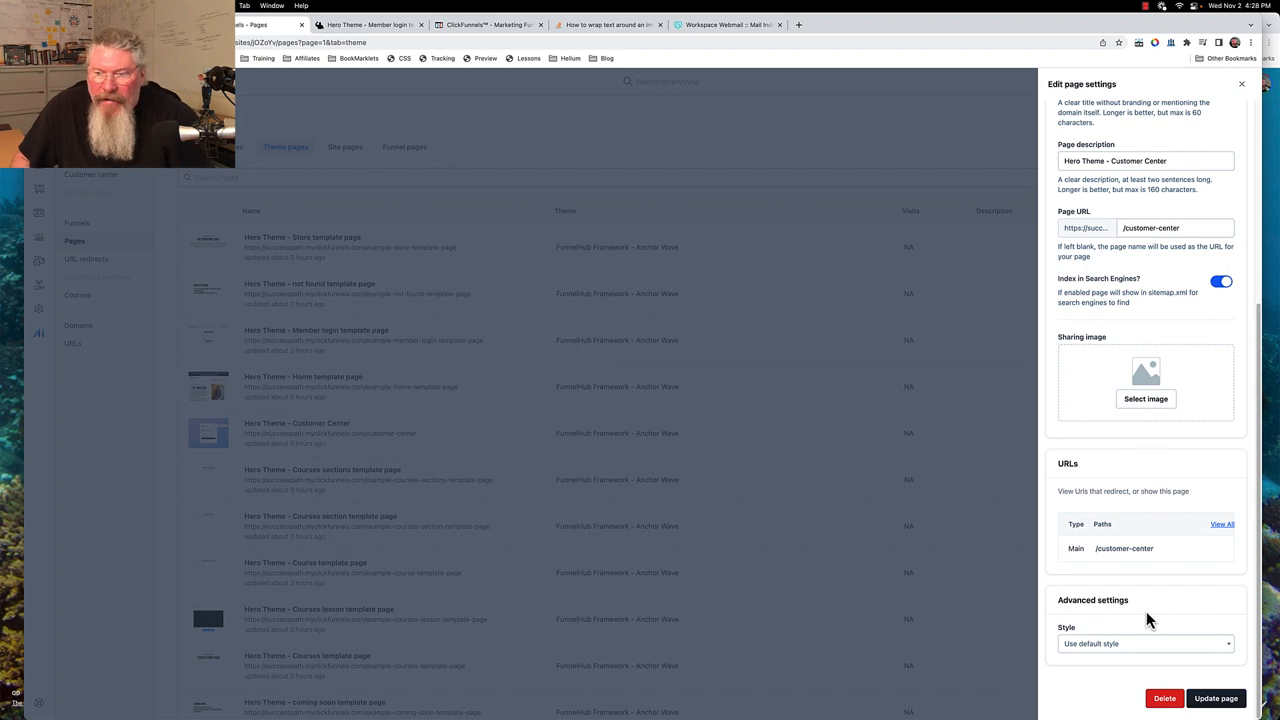
pyautogui.scroll(3)
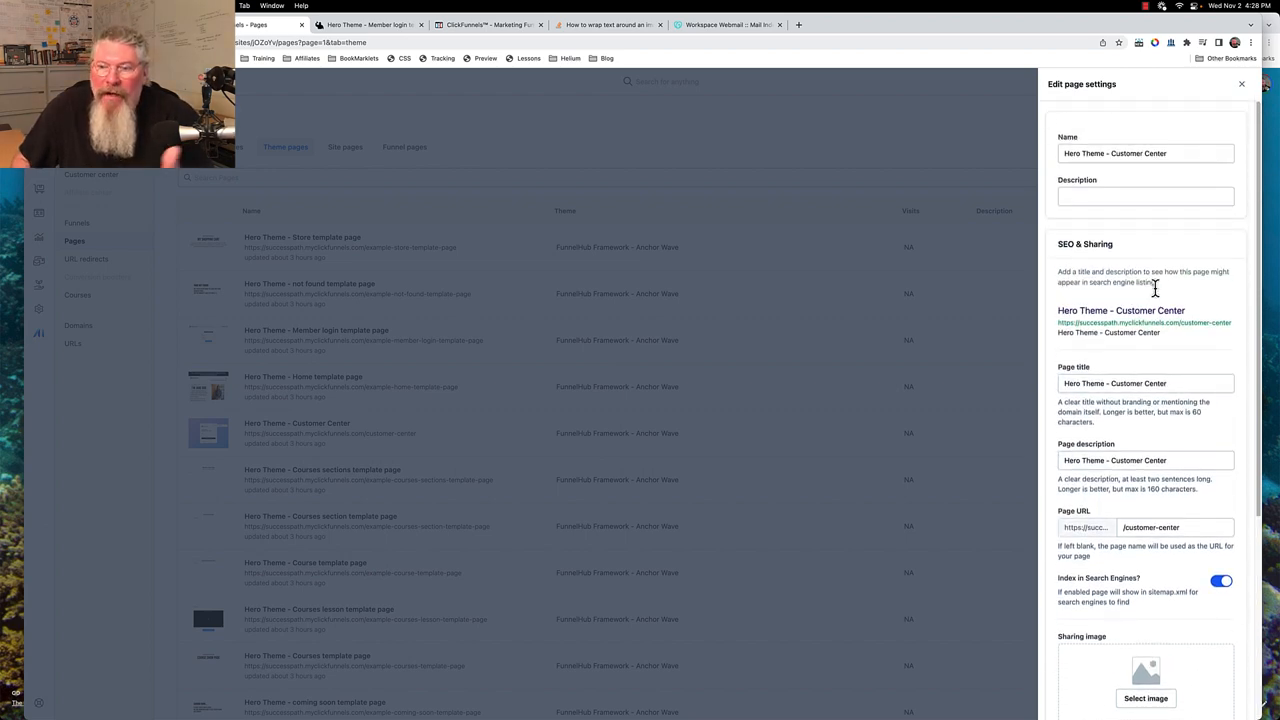
pyautogui.moveTo(1236, 192)
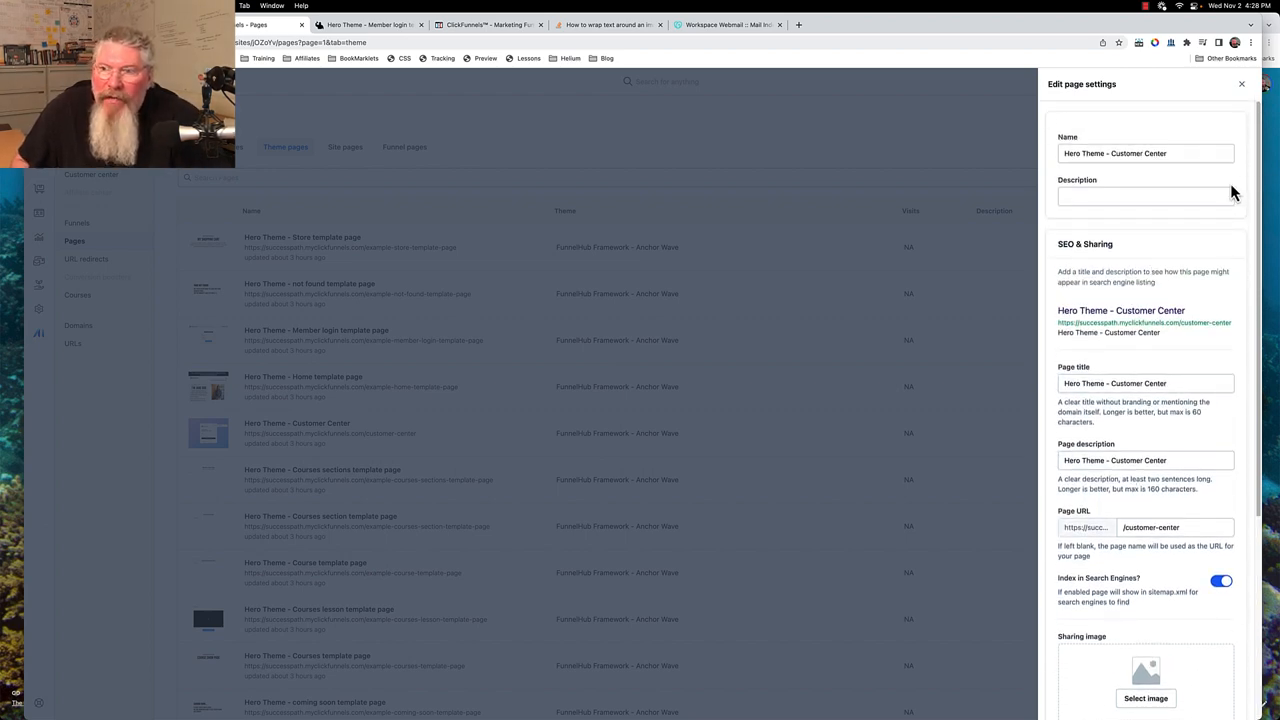
pyautogui.click(1242, 84)
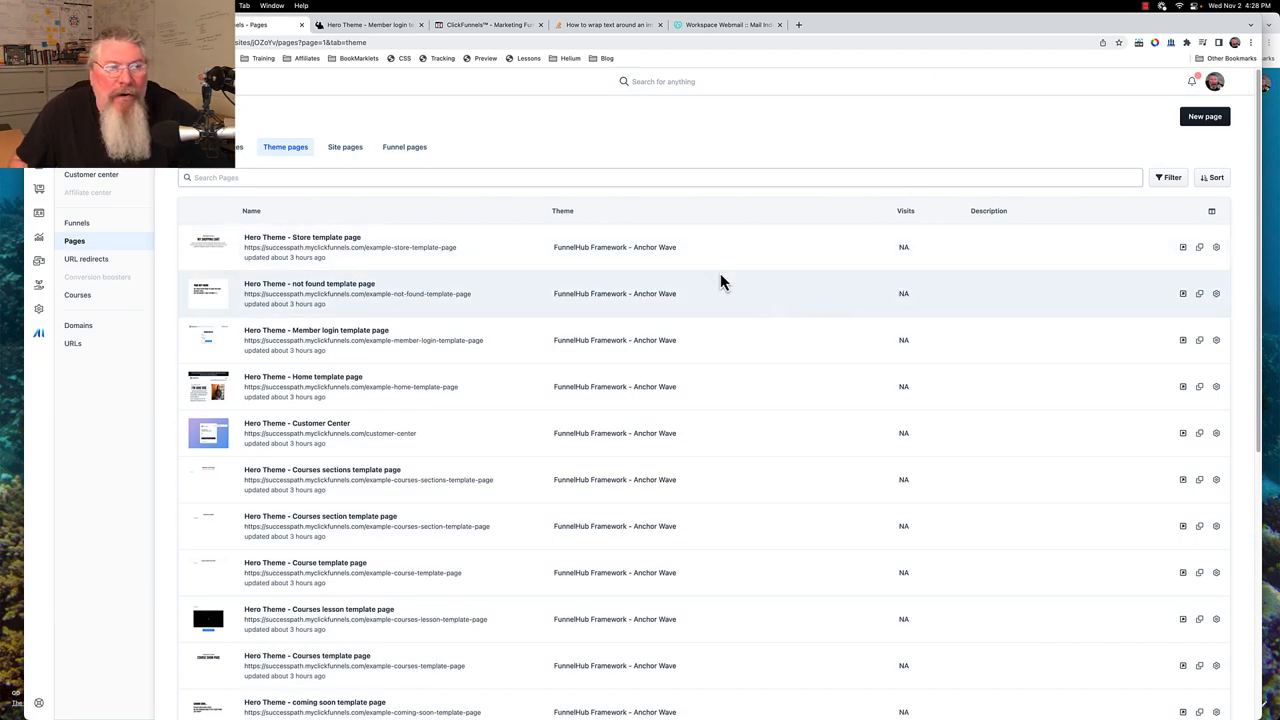
pyautogui.moveTo(570, 294)
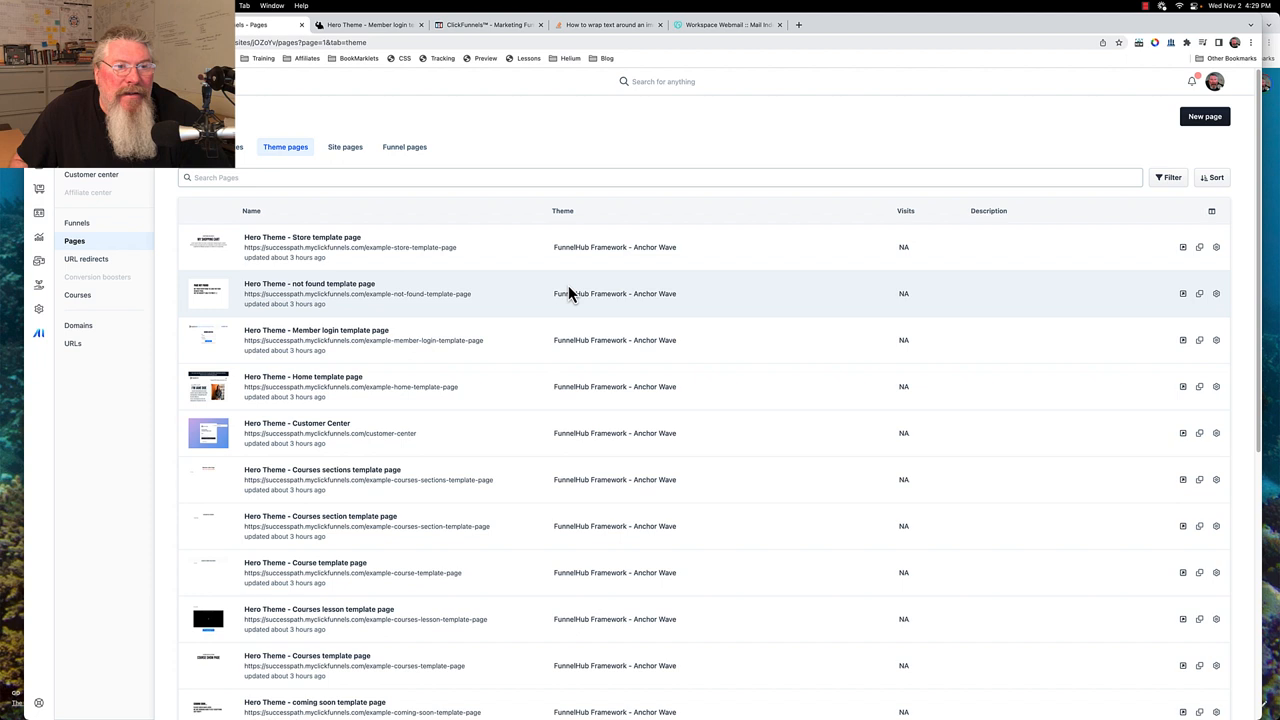
pyautogui.moveTo(468, 480)
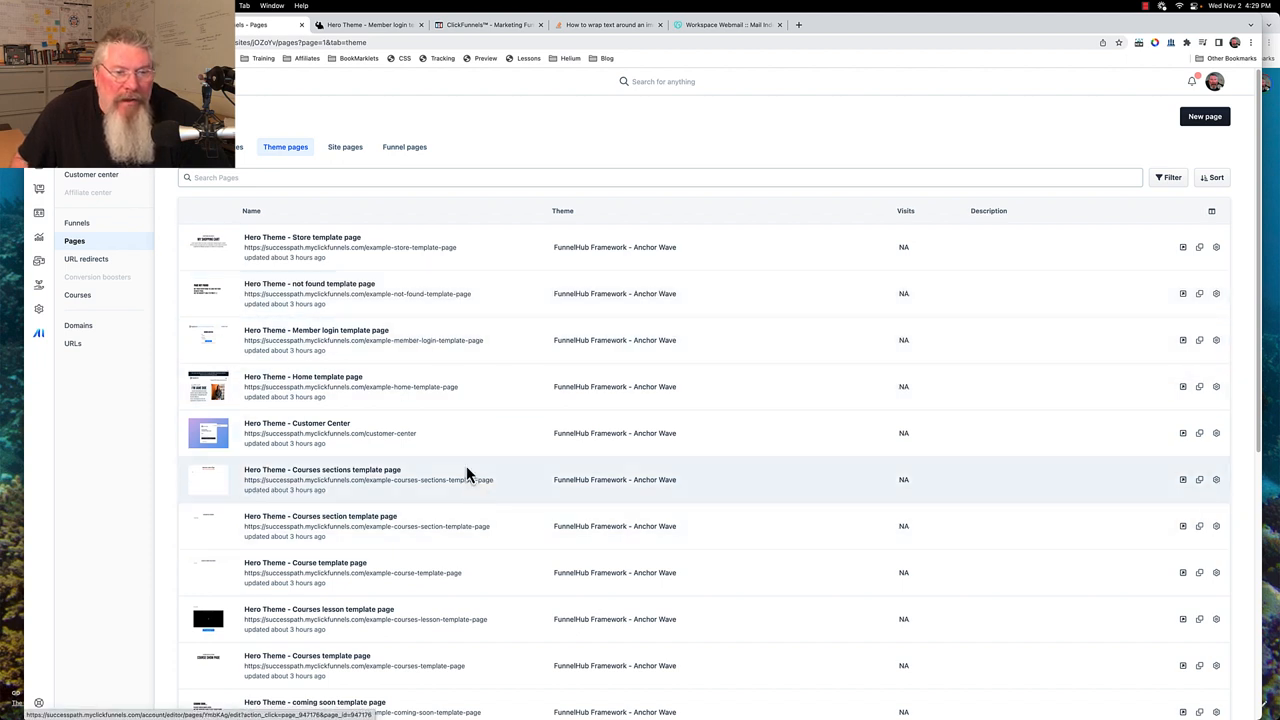
pyautogui.scroll(-3)
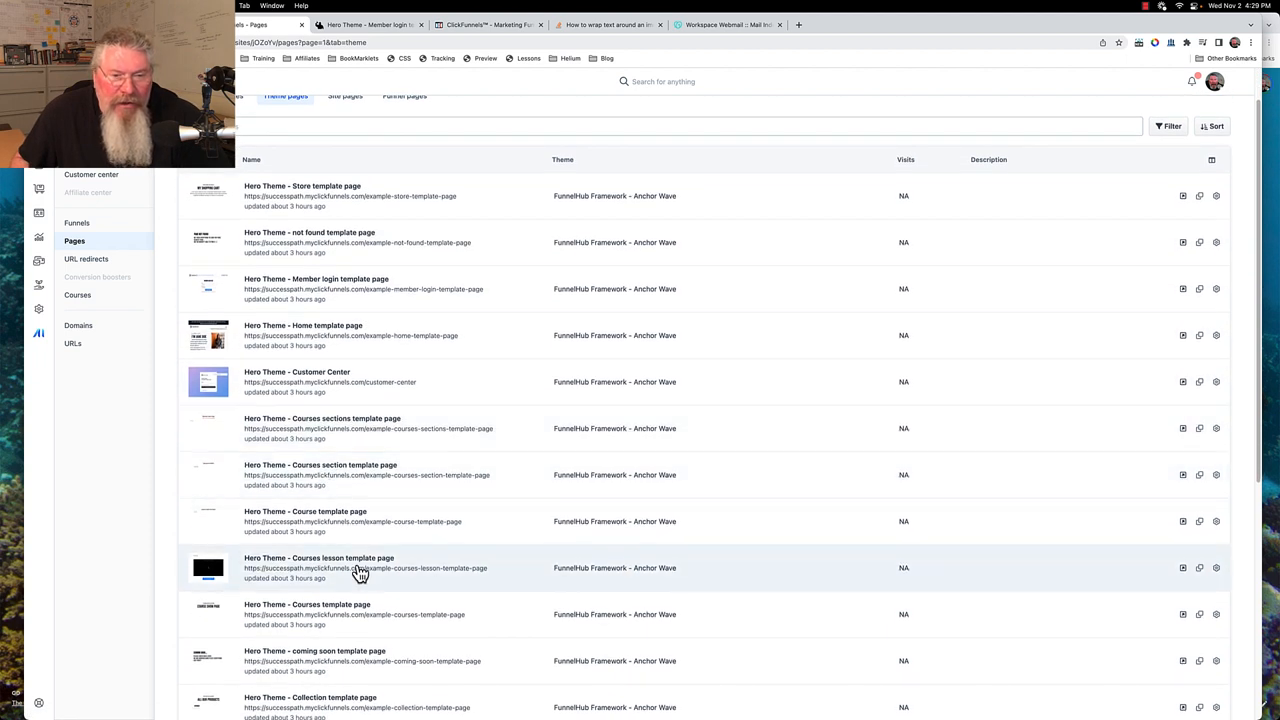
pyautogui.scroll(-3)
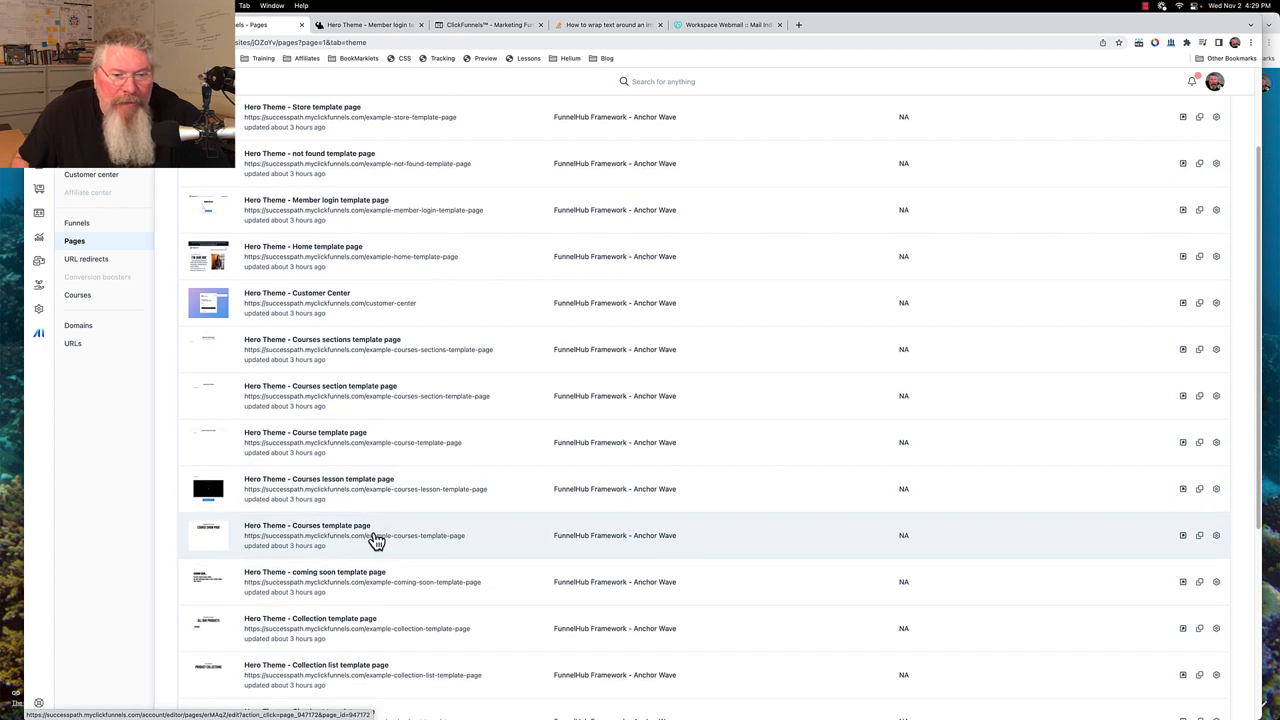
pyautogui.scroll(-3)
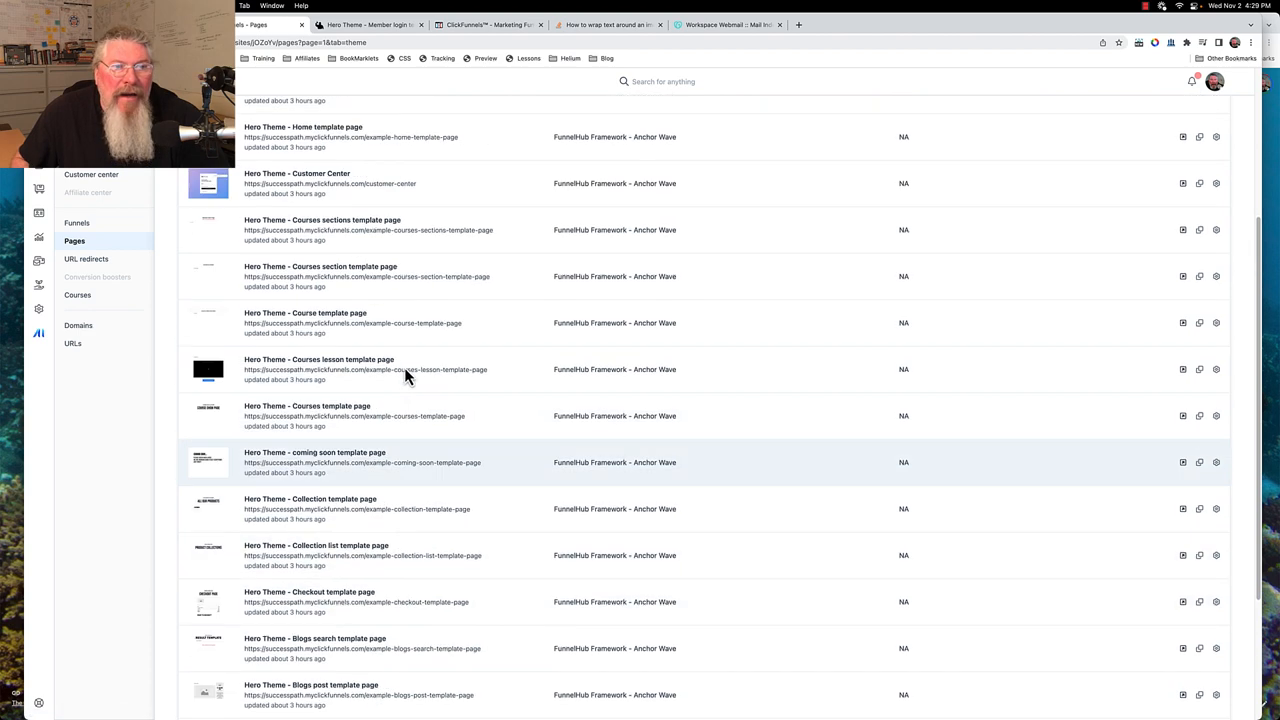
pyautogui.scroll(3)
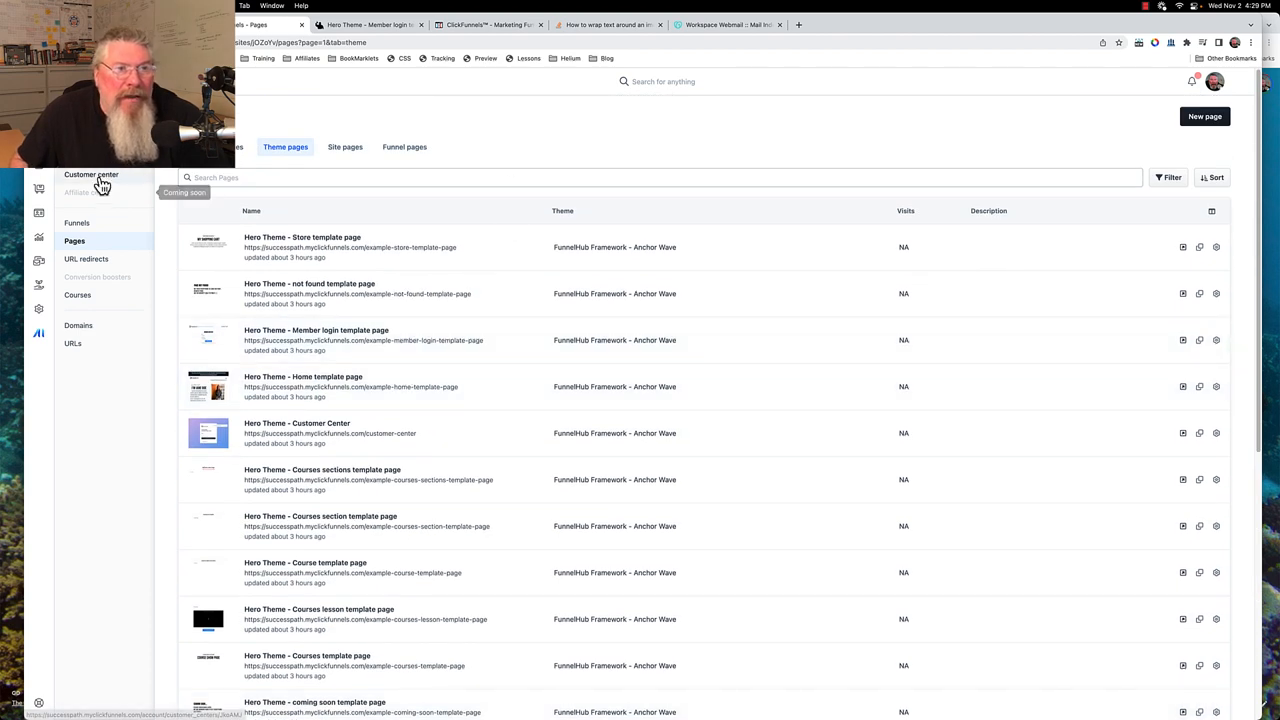
# Show the Customer Center overview with the Self Serve Portal draft and dashboard preview.
pyautogui.click(92, 174)
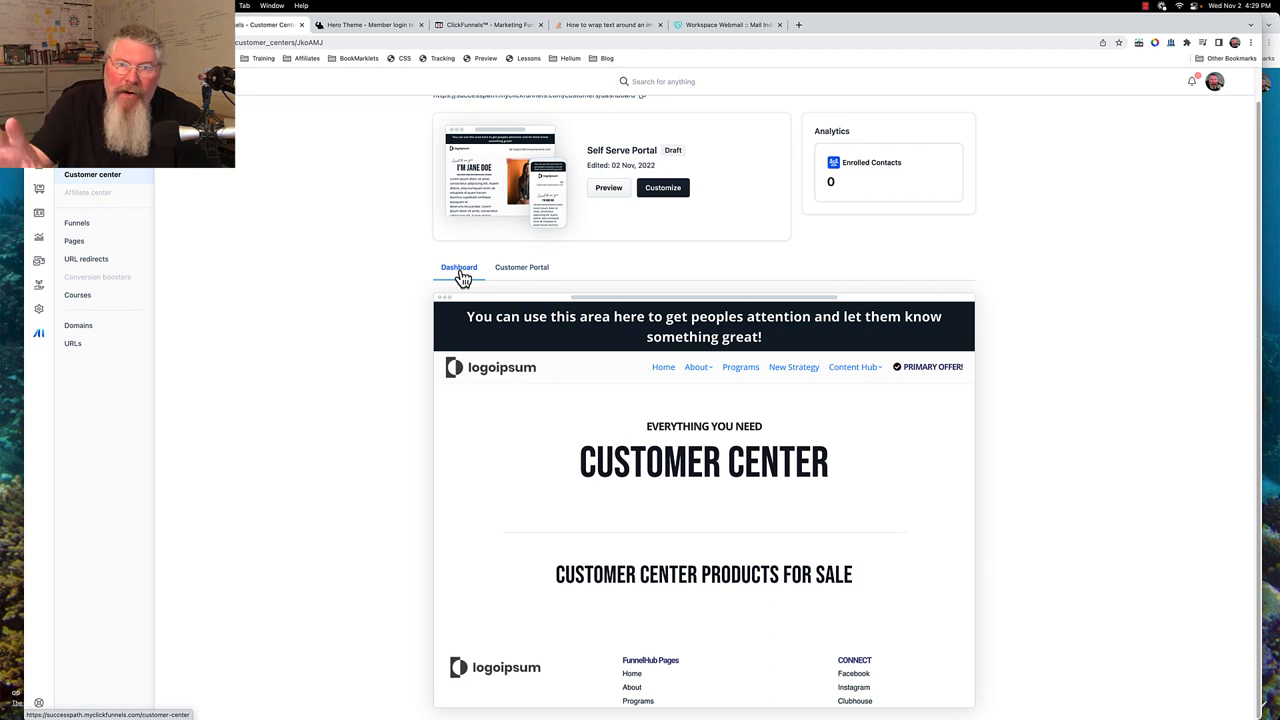
pyautogui.moveTo(436, 204)
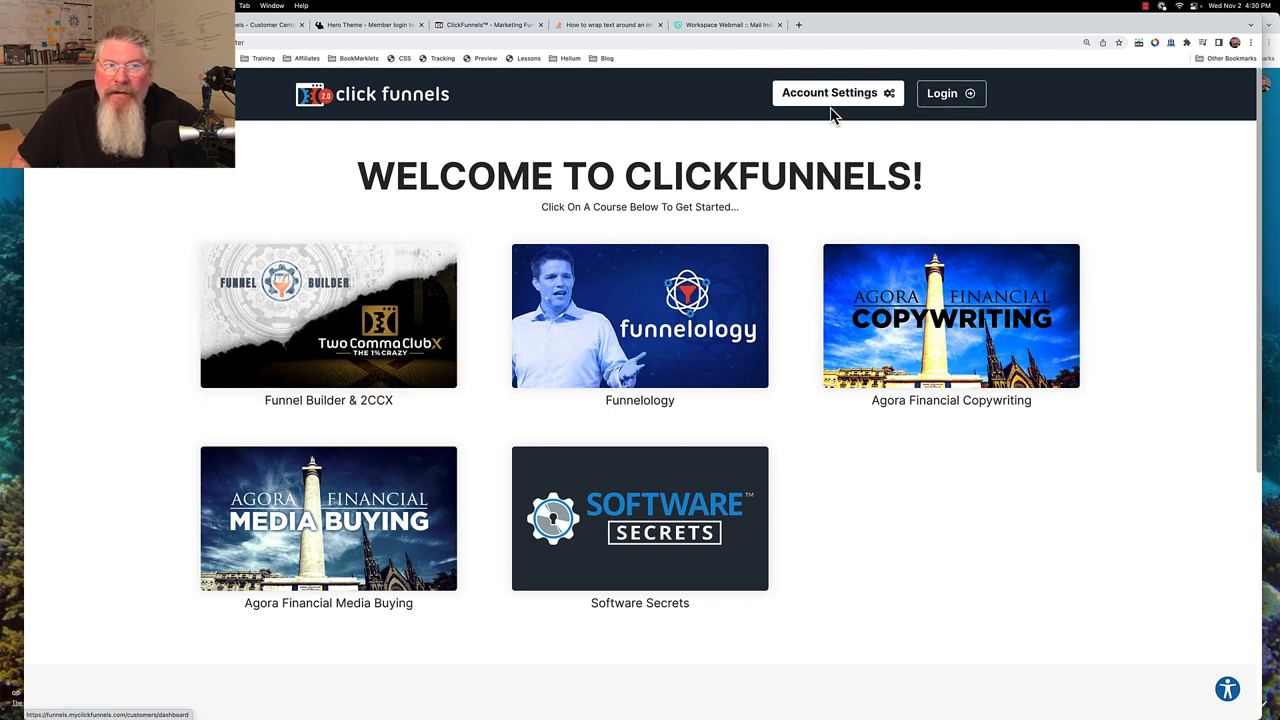
pyautogui.moveTo(600, 252)
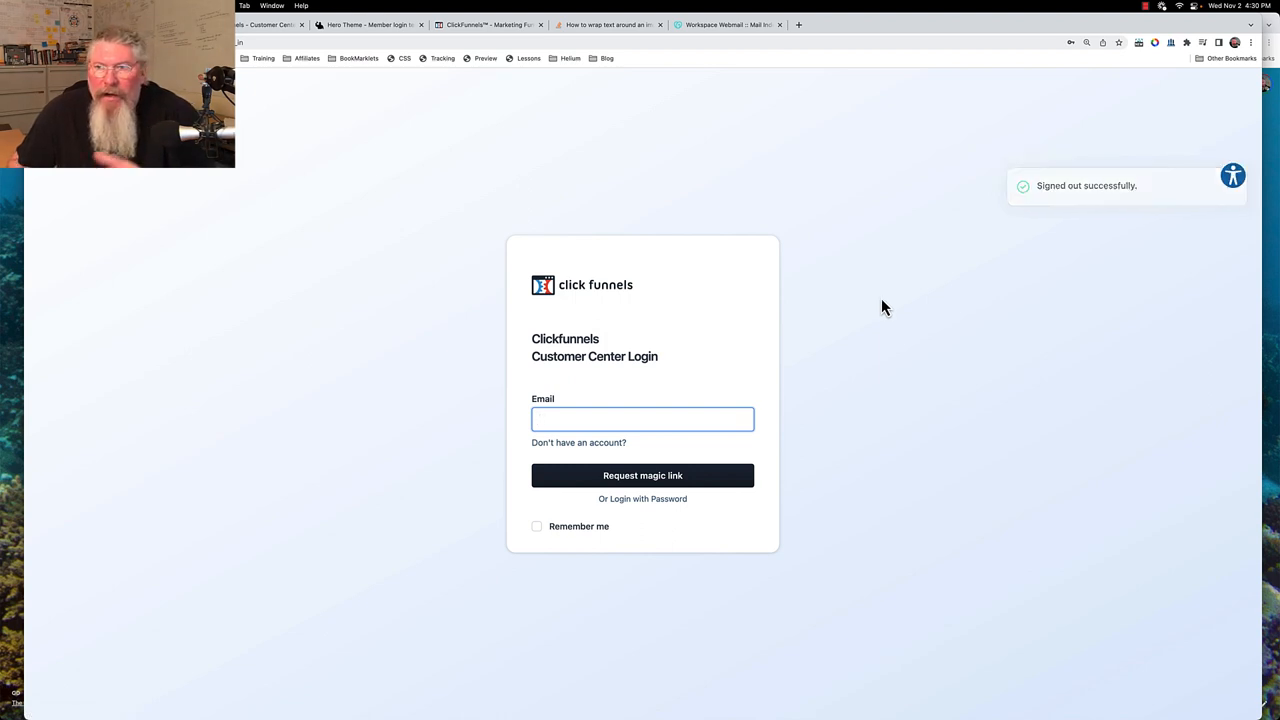
pyautogui.moveTo(740, 184)
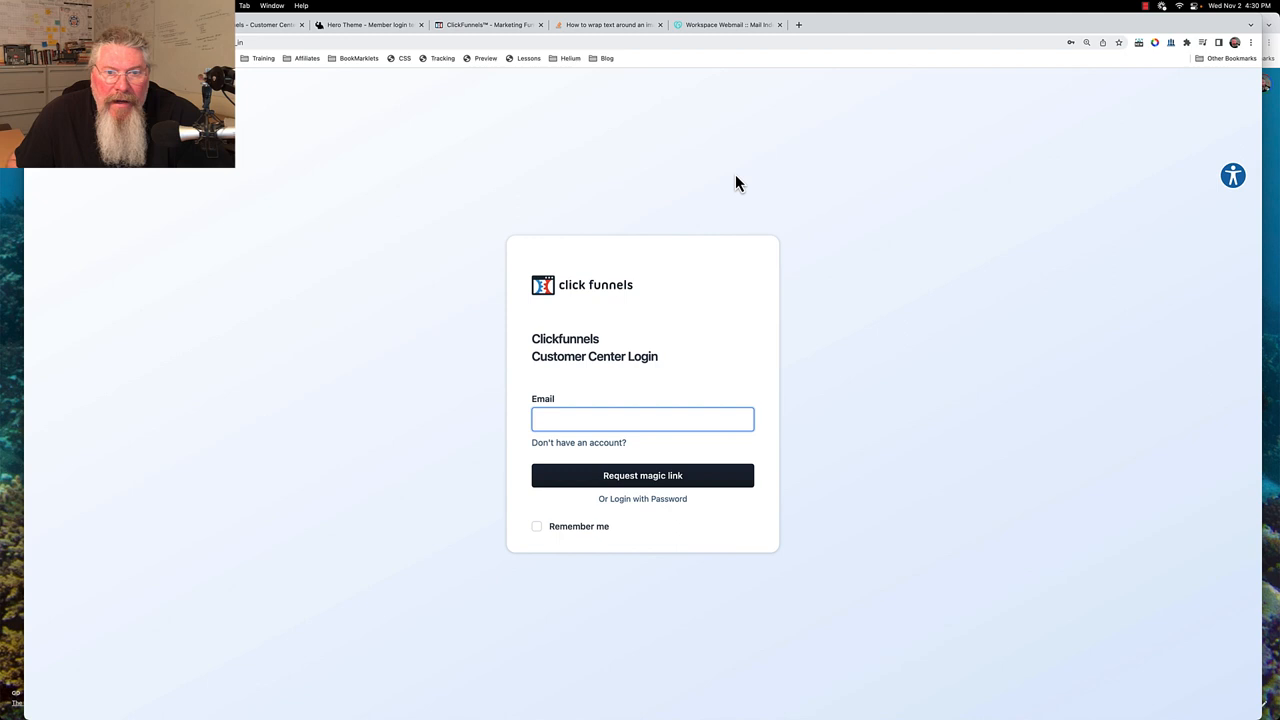
pyautogui.moveTo(574, 688)
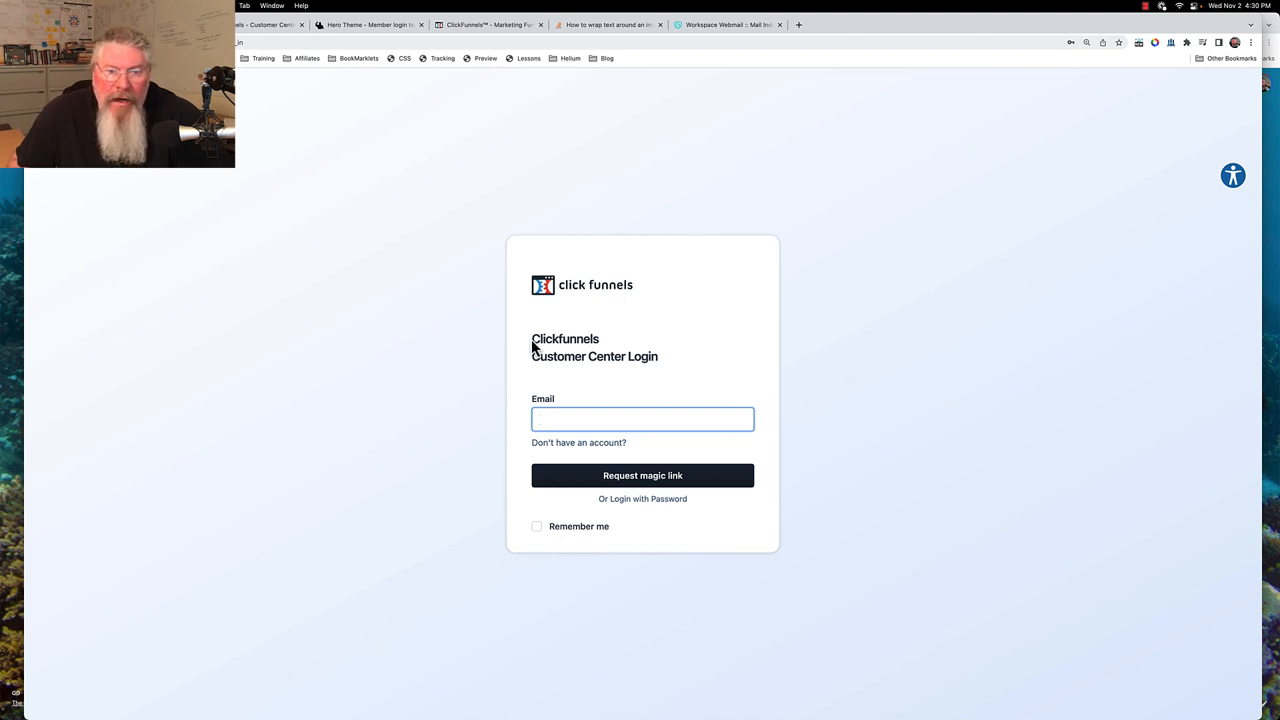
# Select the Clickfunnels login heading and switch to signing in with a password.
pyautogui.doubleClick(564, 338)
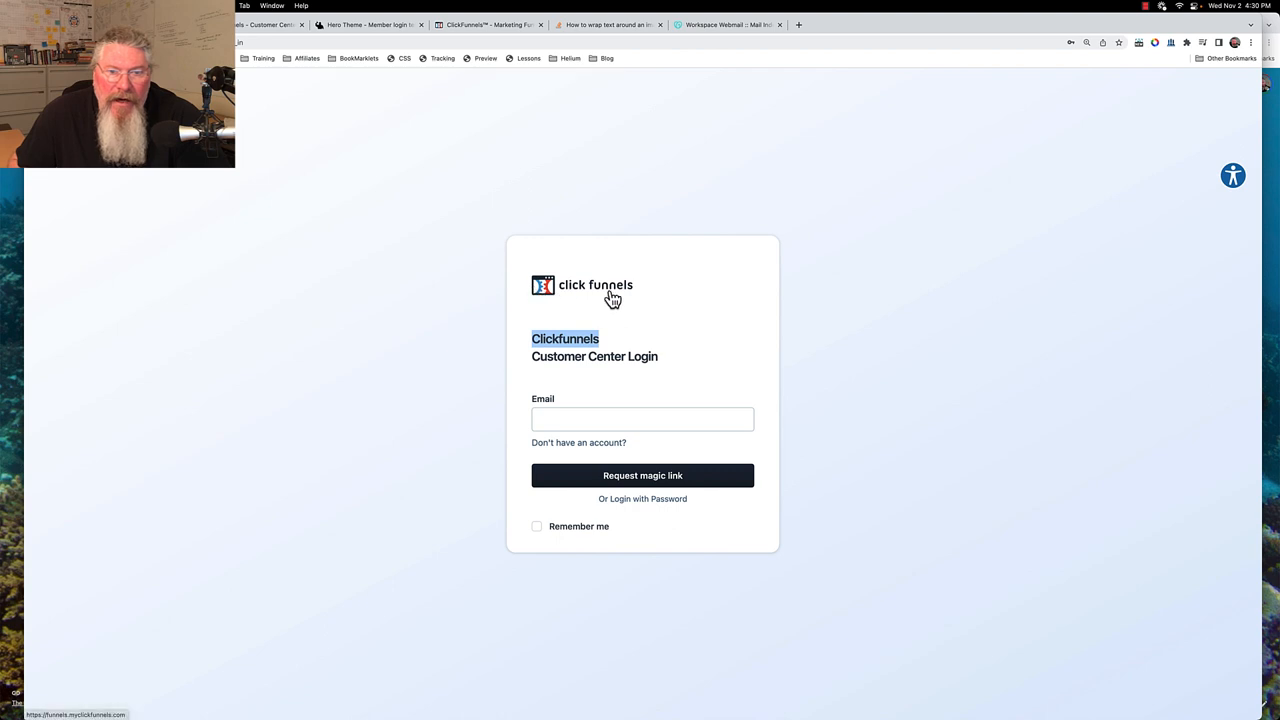
pyautogui.moveTo(622, 504)
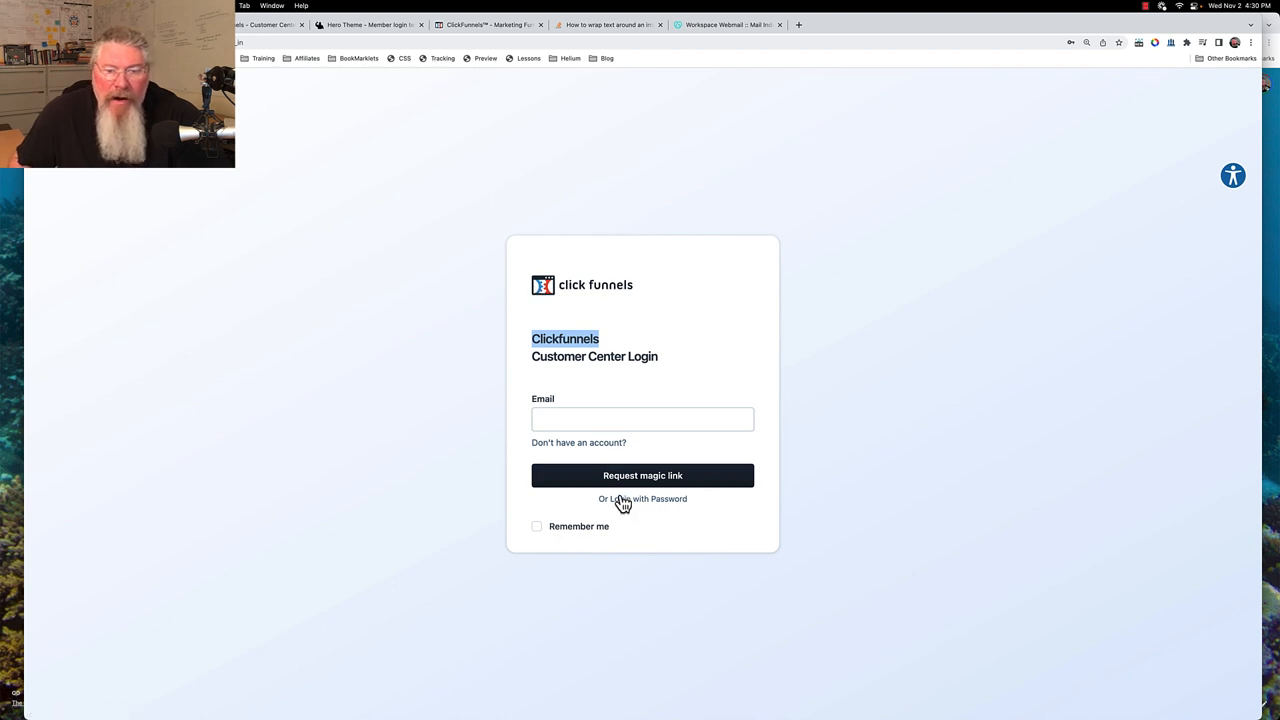
pyautogui.moveTo(624, 504)
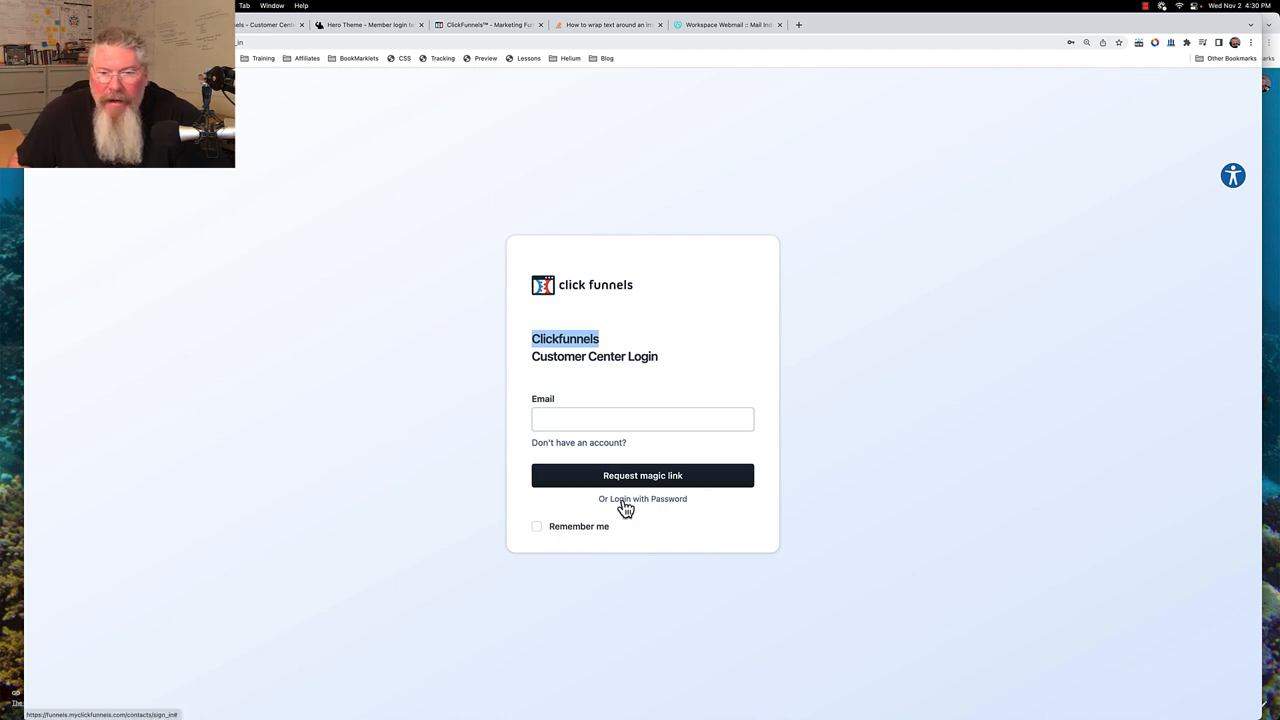
pyautogui.click(642, 500)
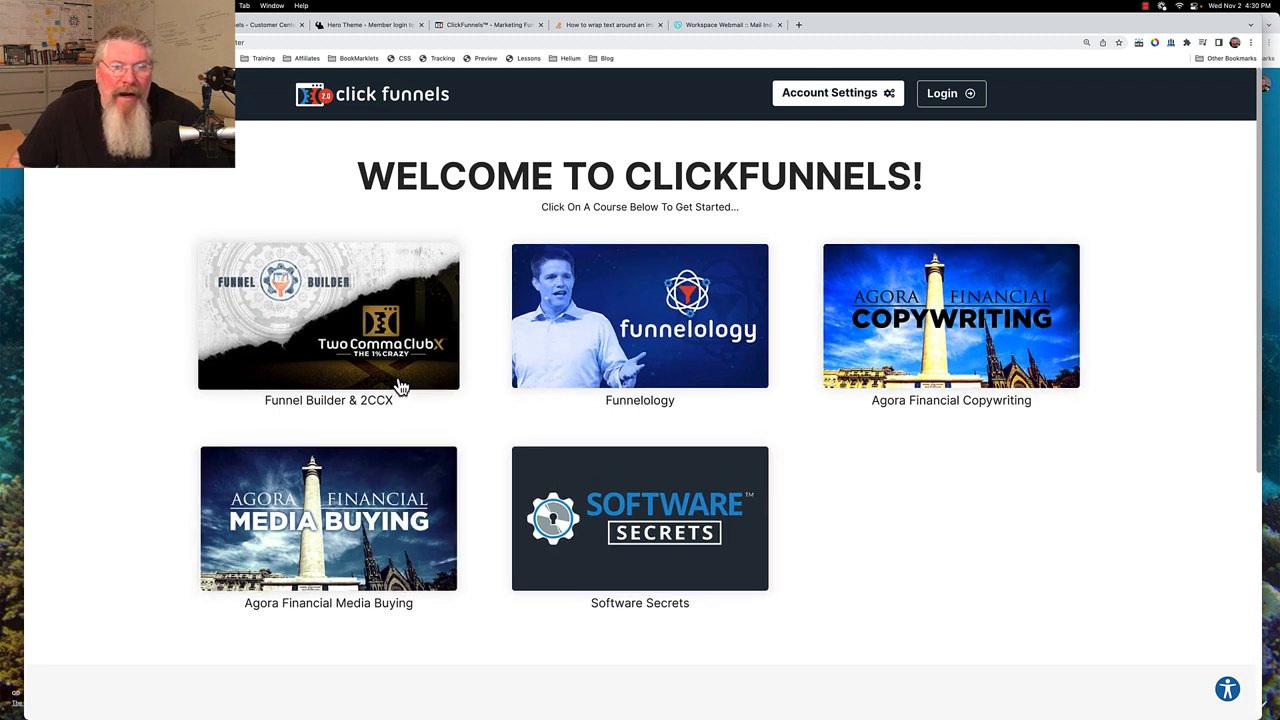
pyautogui.scroll(-3)
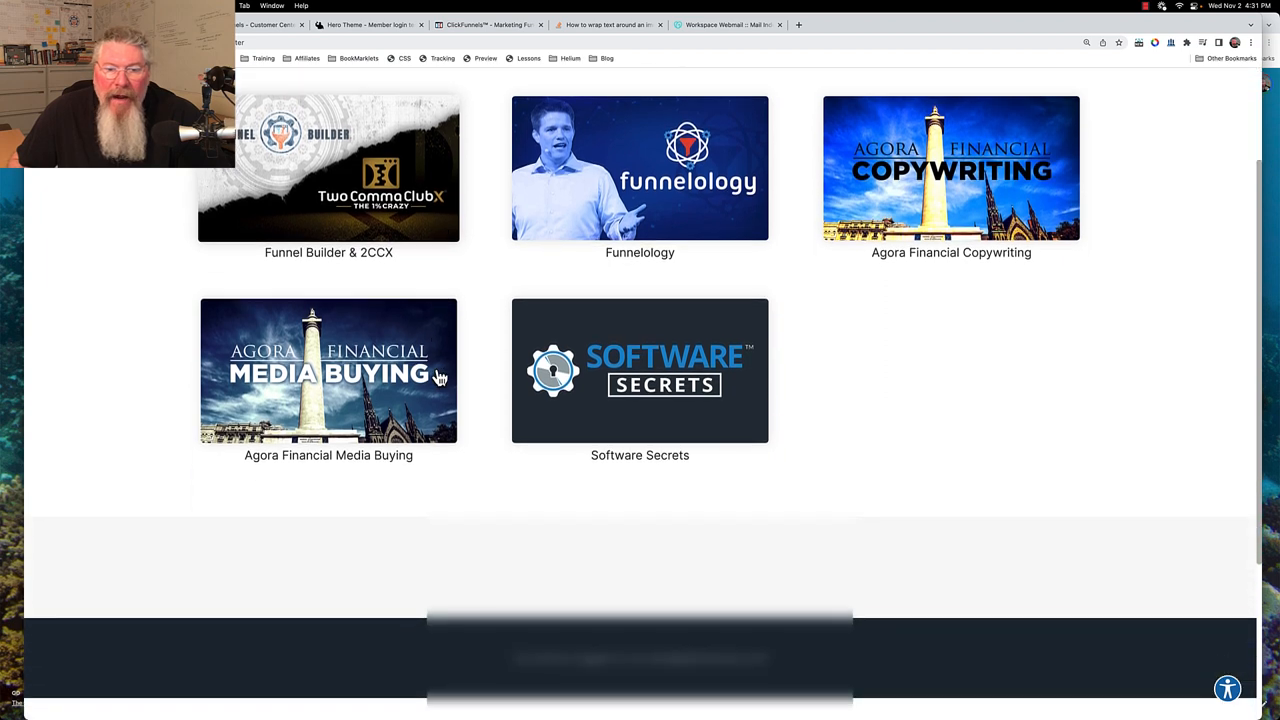
pyautogui.scroll(-3)
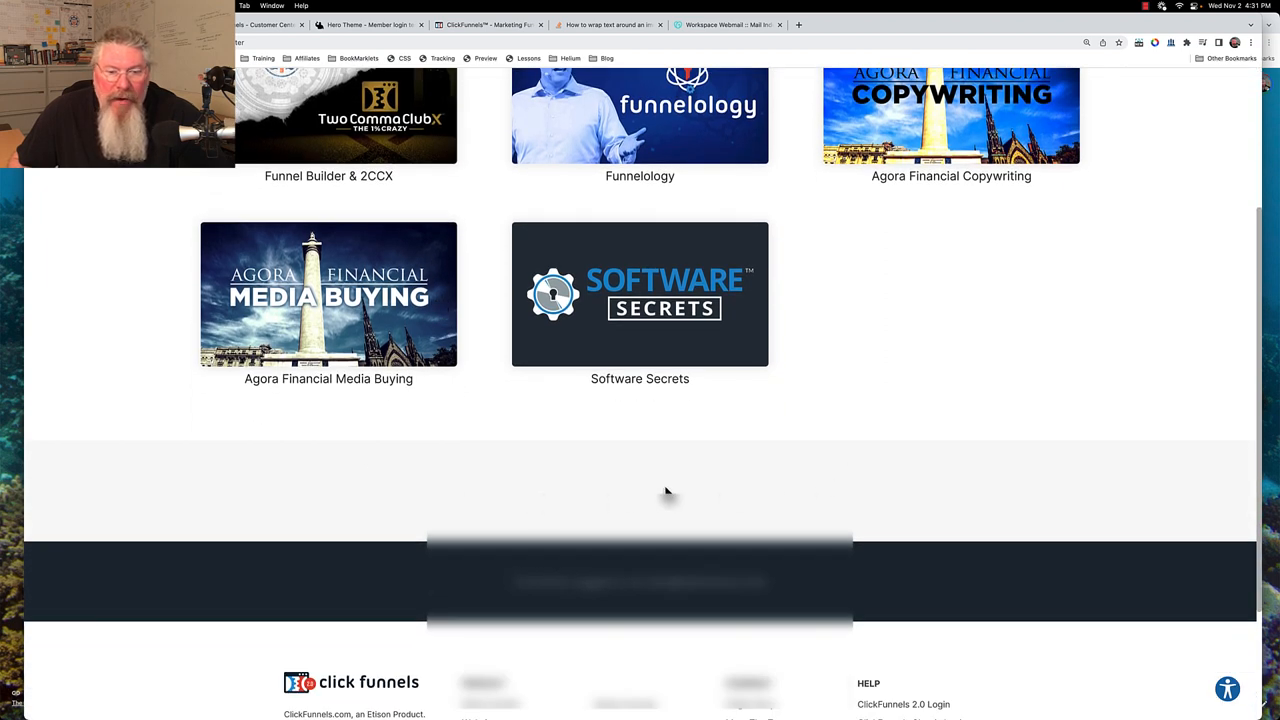
pyautogui.moveTo(804, 490)
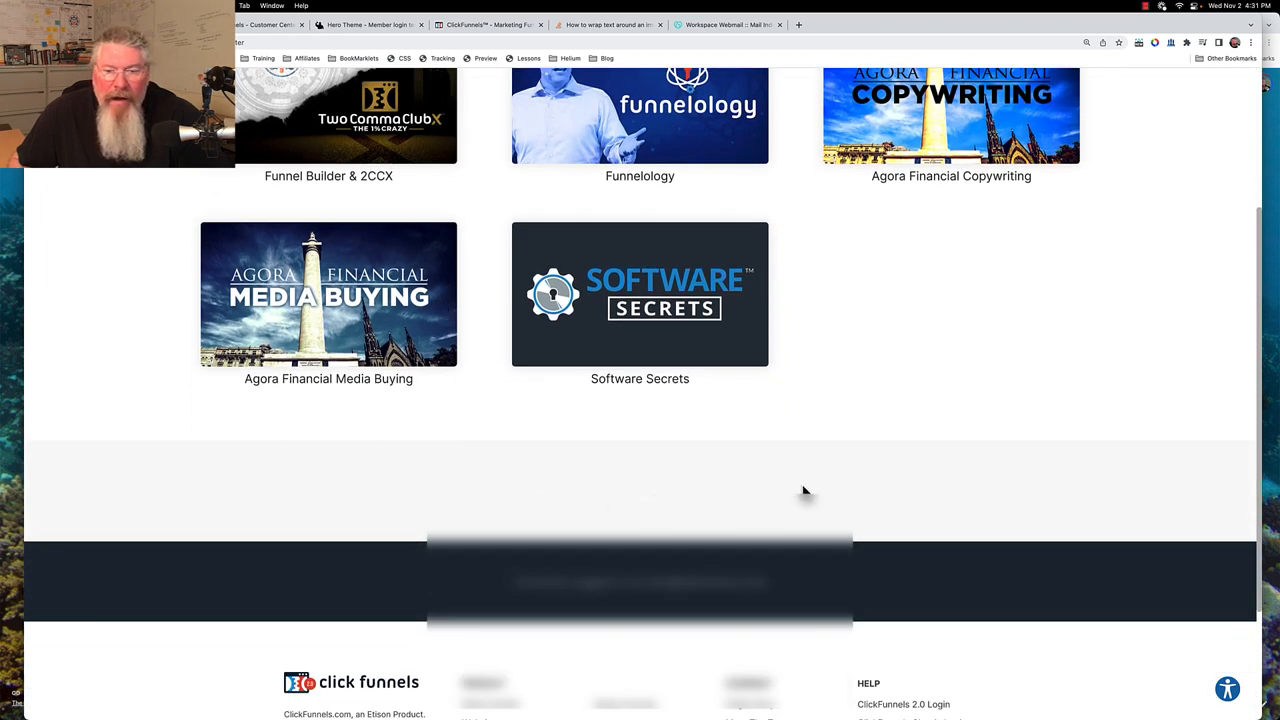
pyautogui.scroll(-3)
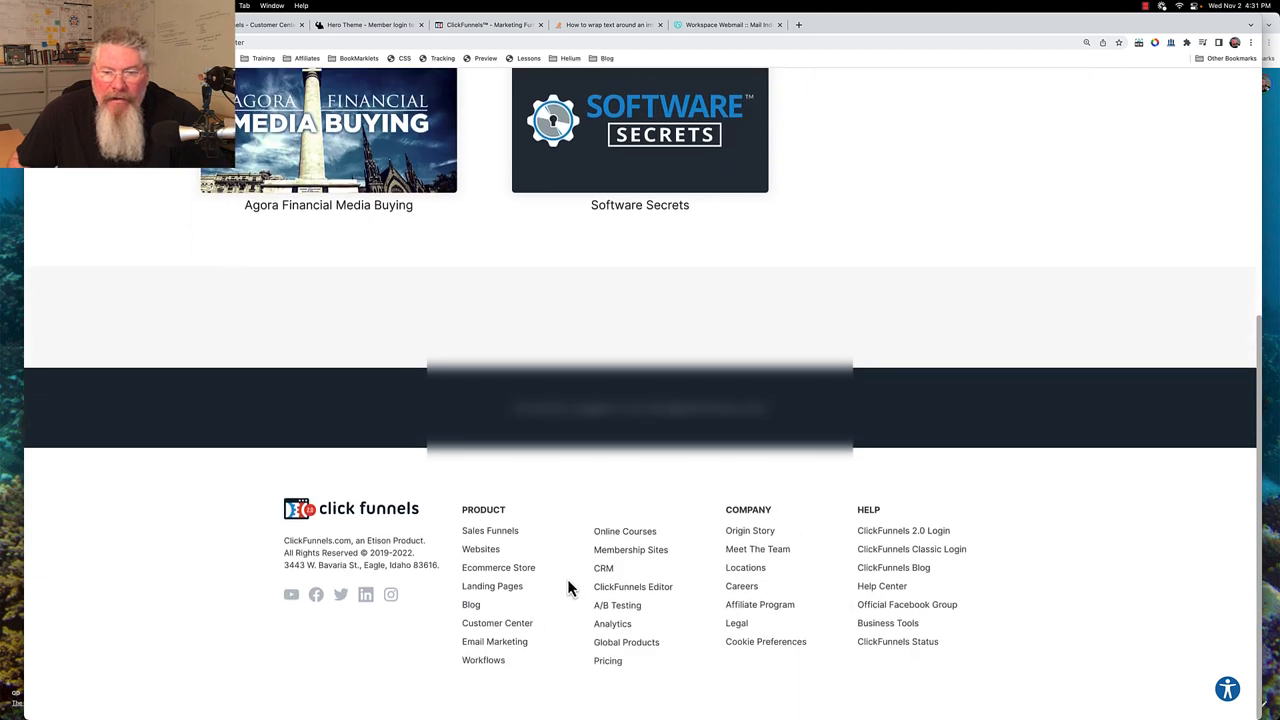
pyautogui.moveTo(736, 620)
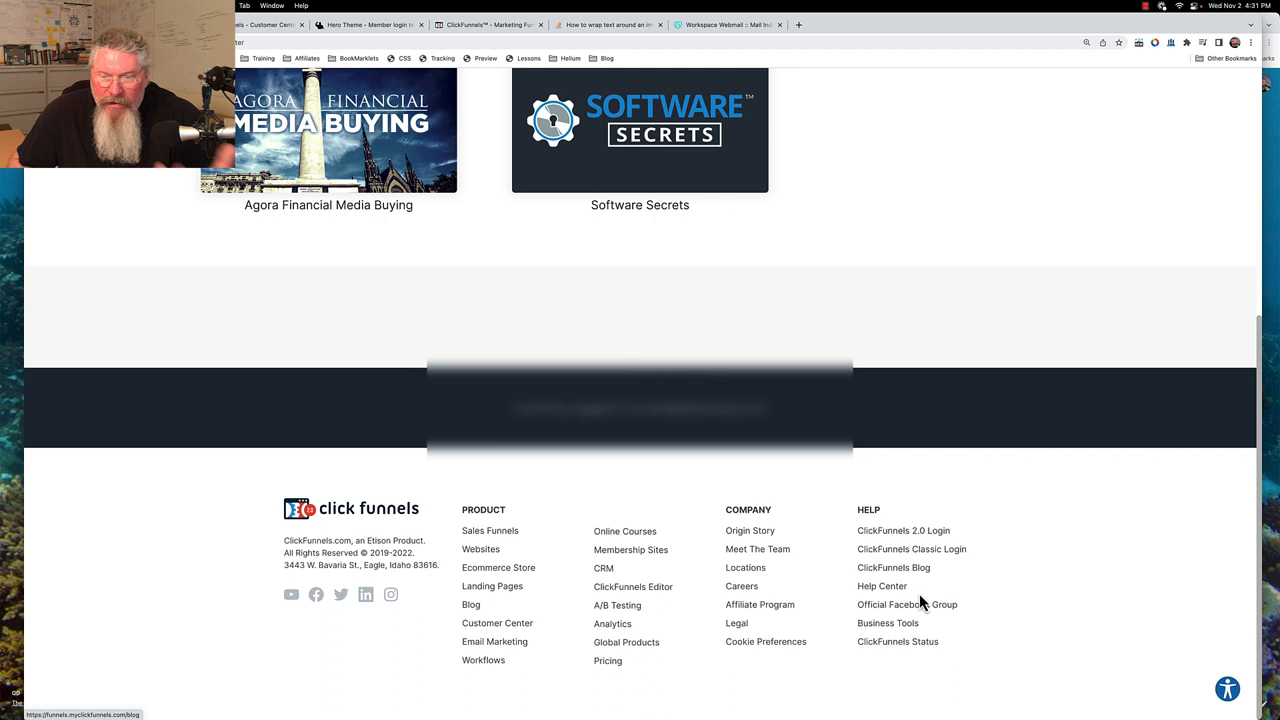
pyautogui.moveTo(728, 586)
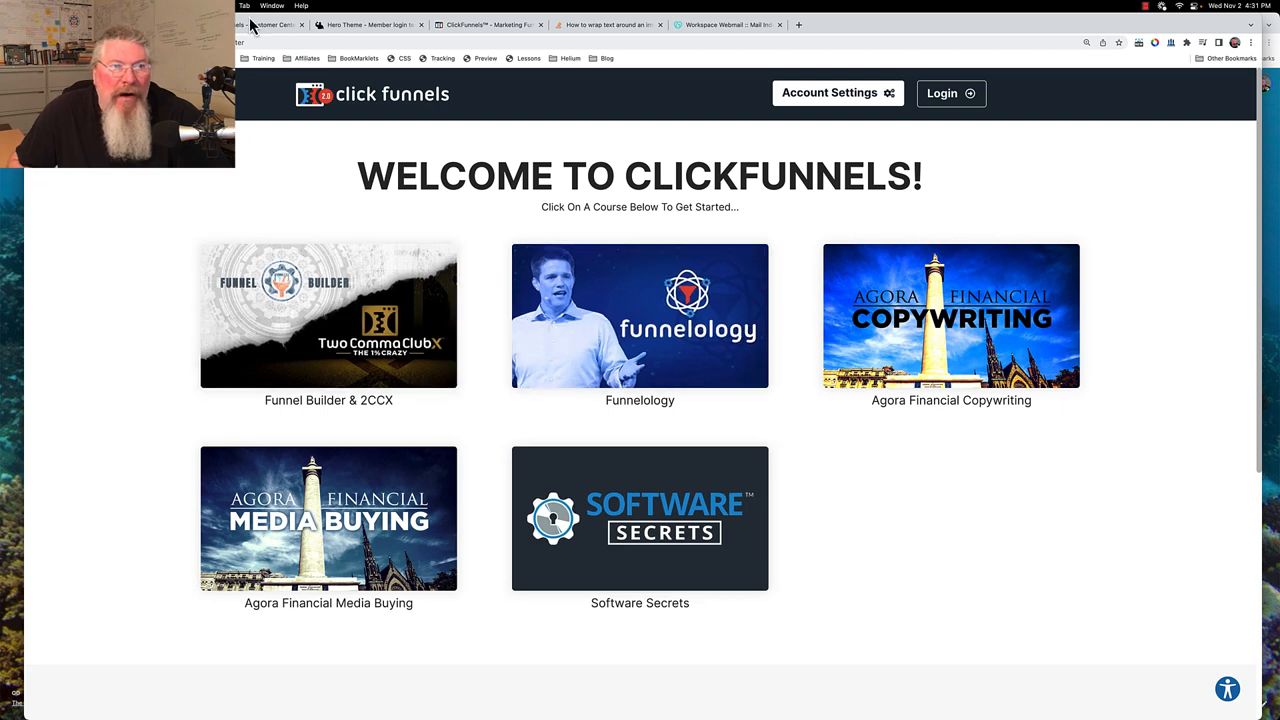
# Launch the Customer Center dashboard link in an incognito window from the admin page.
pyautogui.click(264, 24)
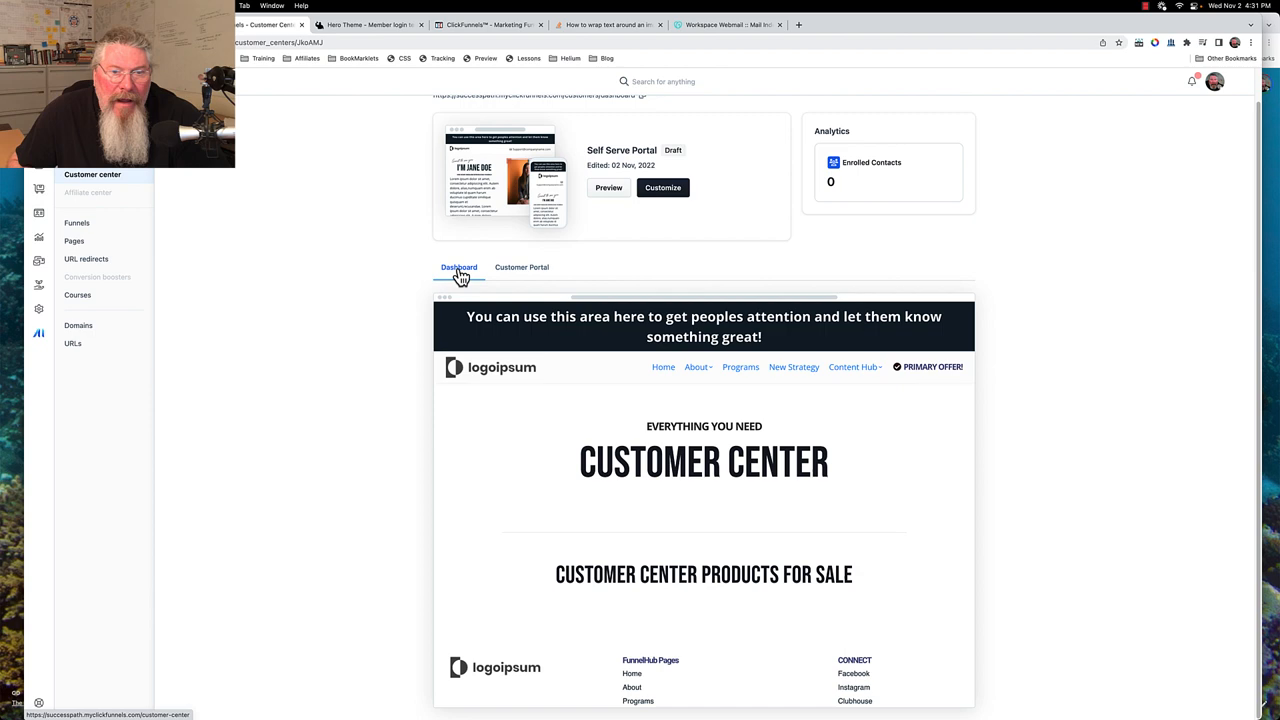
pyautogui.rightClick(458, 268)
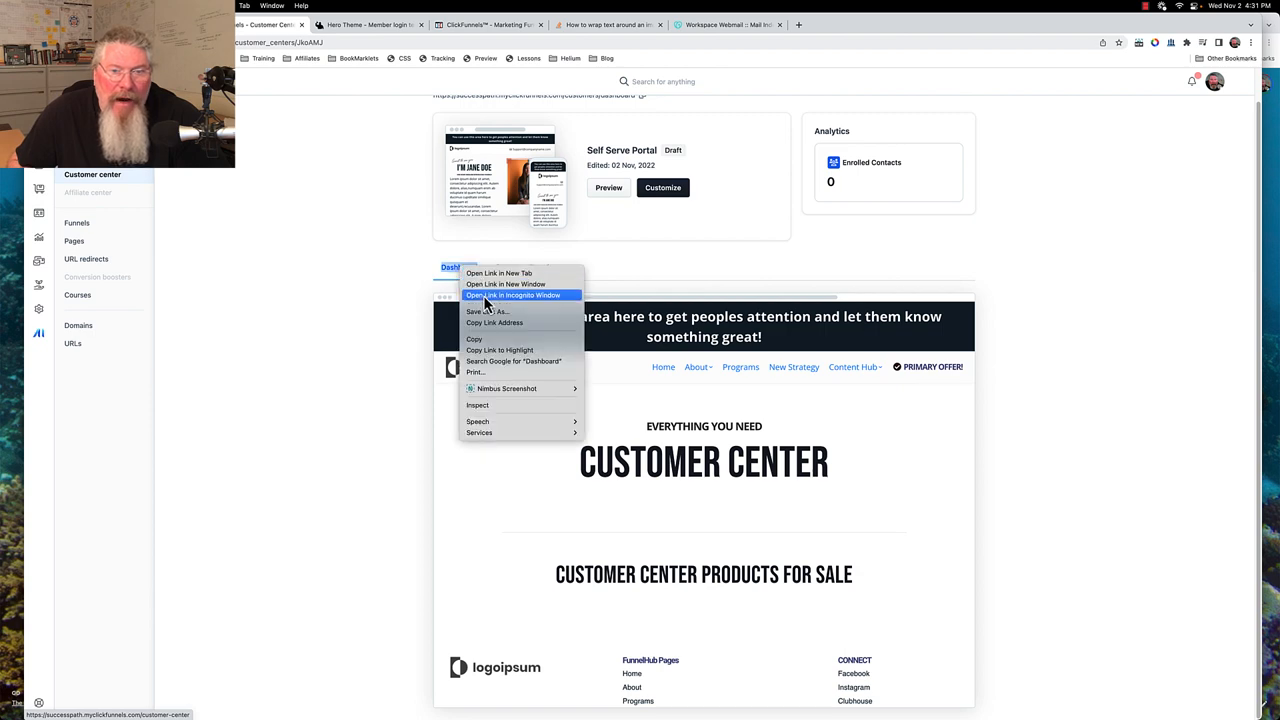
pyautogui.click(512, 296)
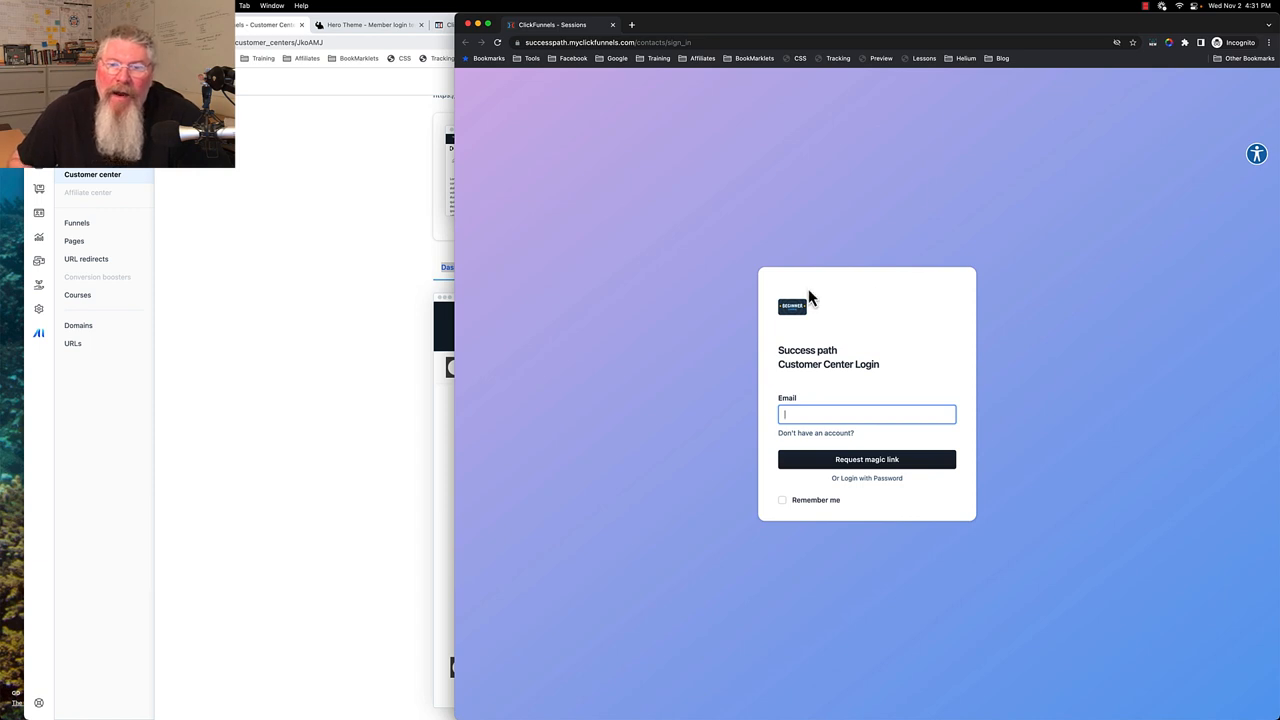
pyautogui.moveTo(788, 352)
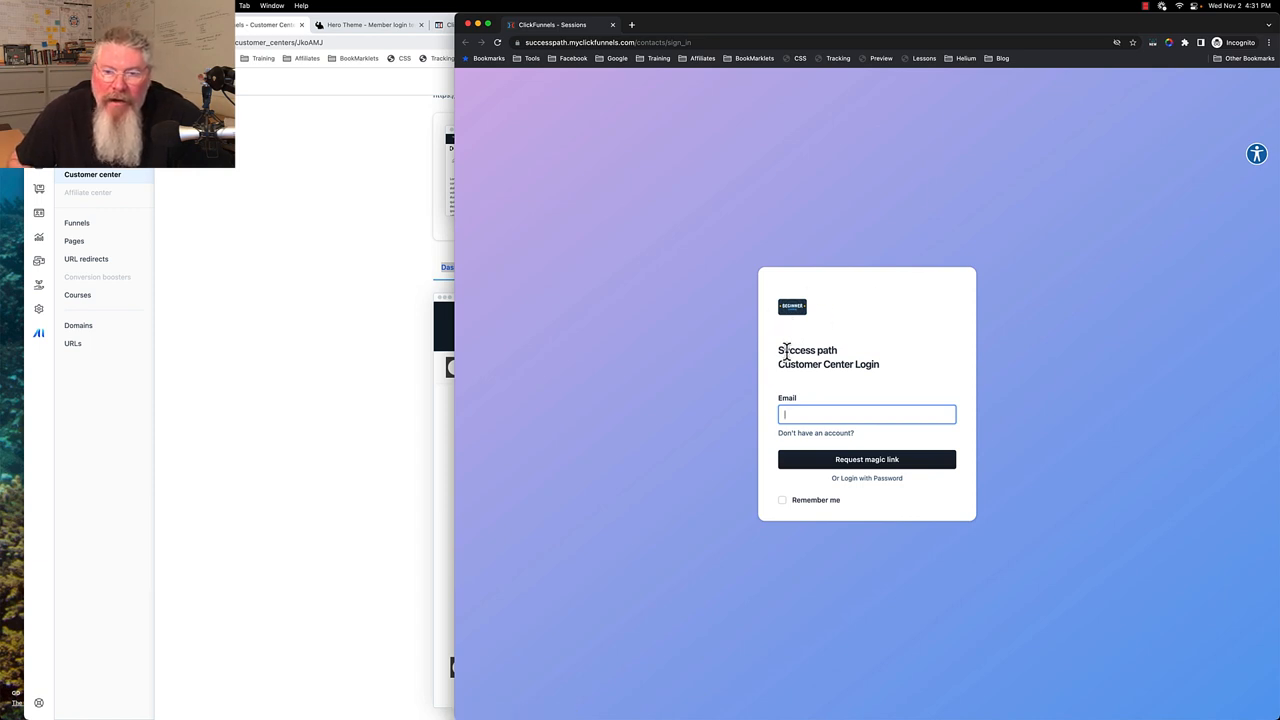
pyautogui.moveTo(518, 144)
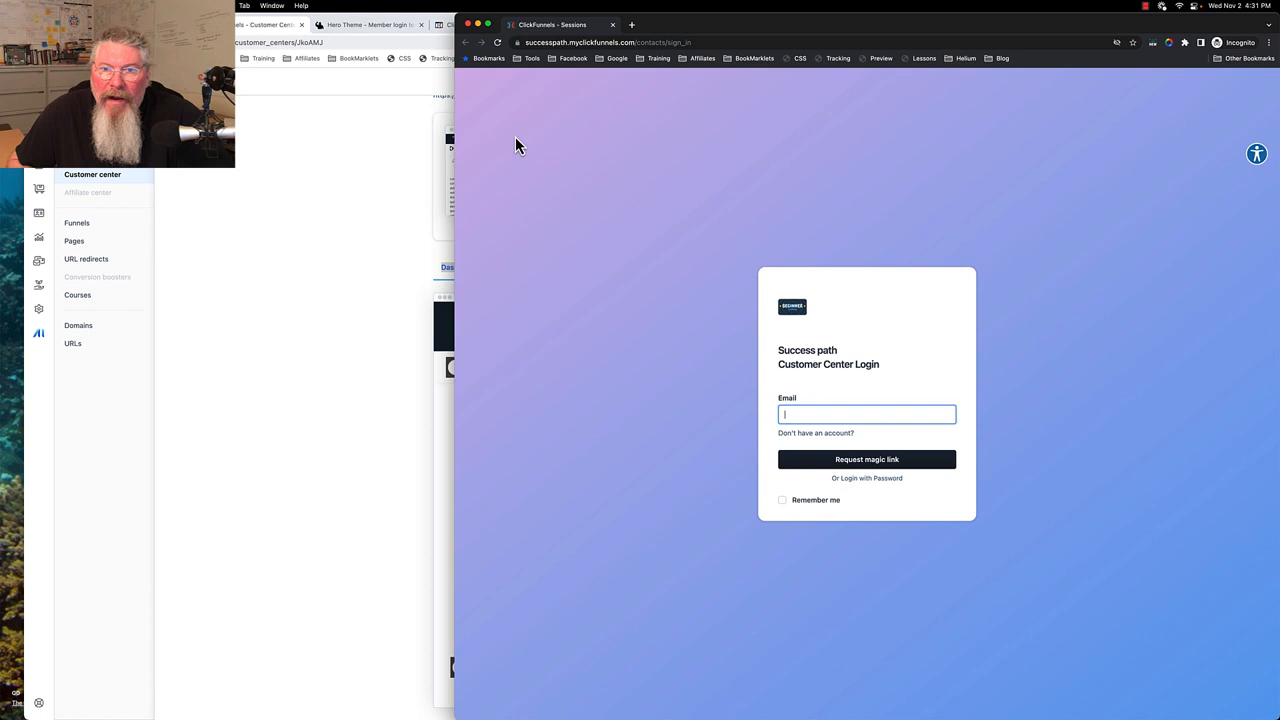
pyautogui.moveTo(1068, 504)
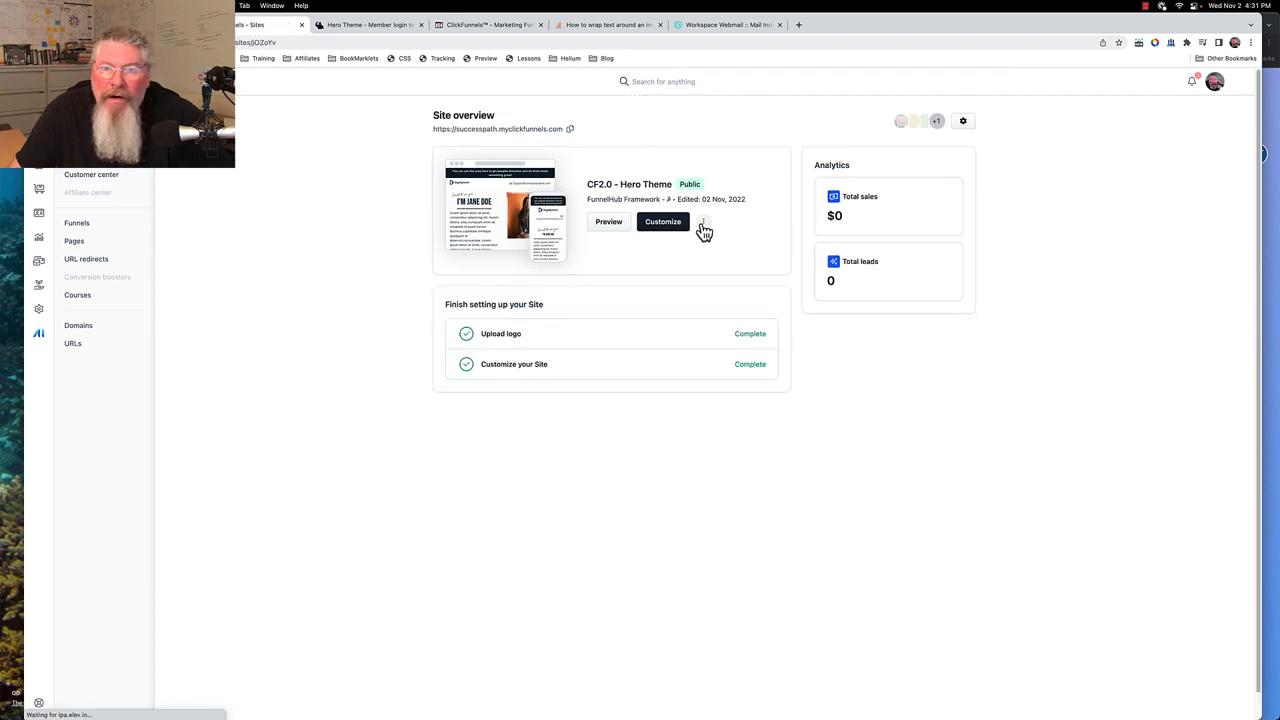
pyautogui.moveTo(708, 228)
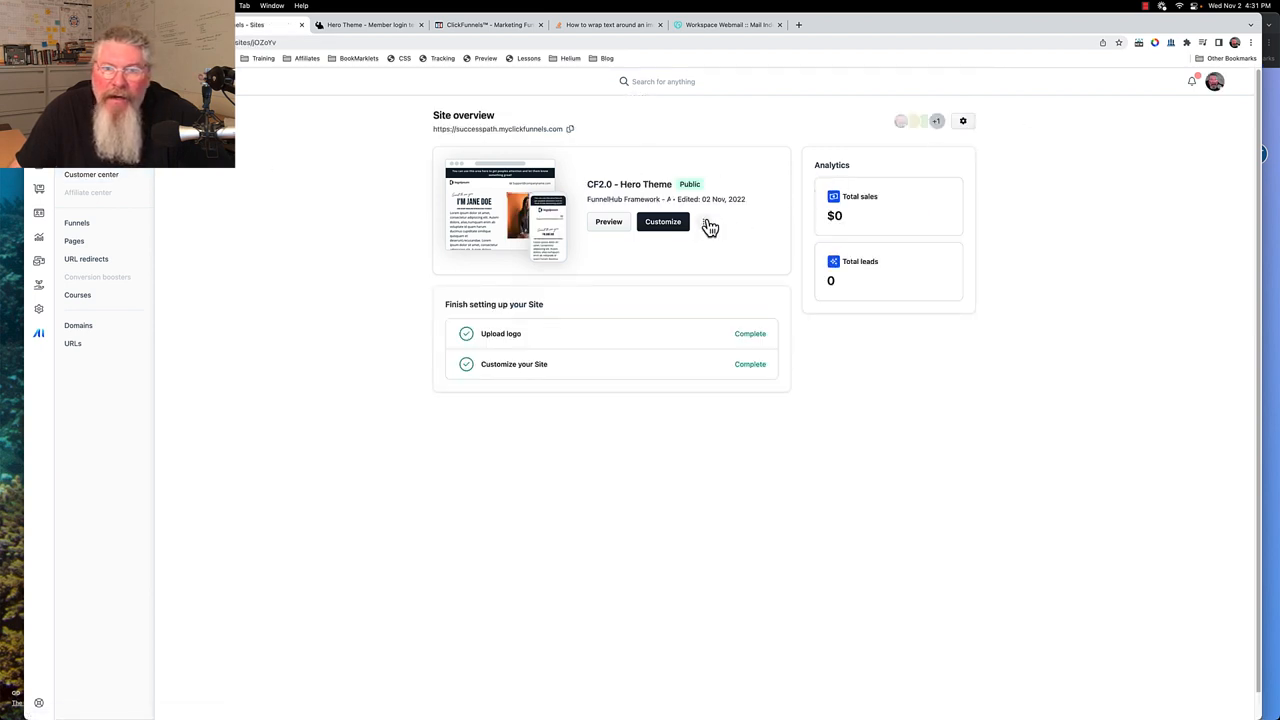
pyautogui.click(964, 122)
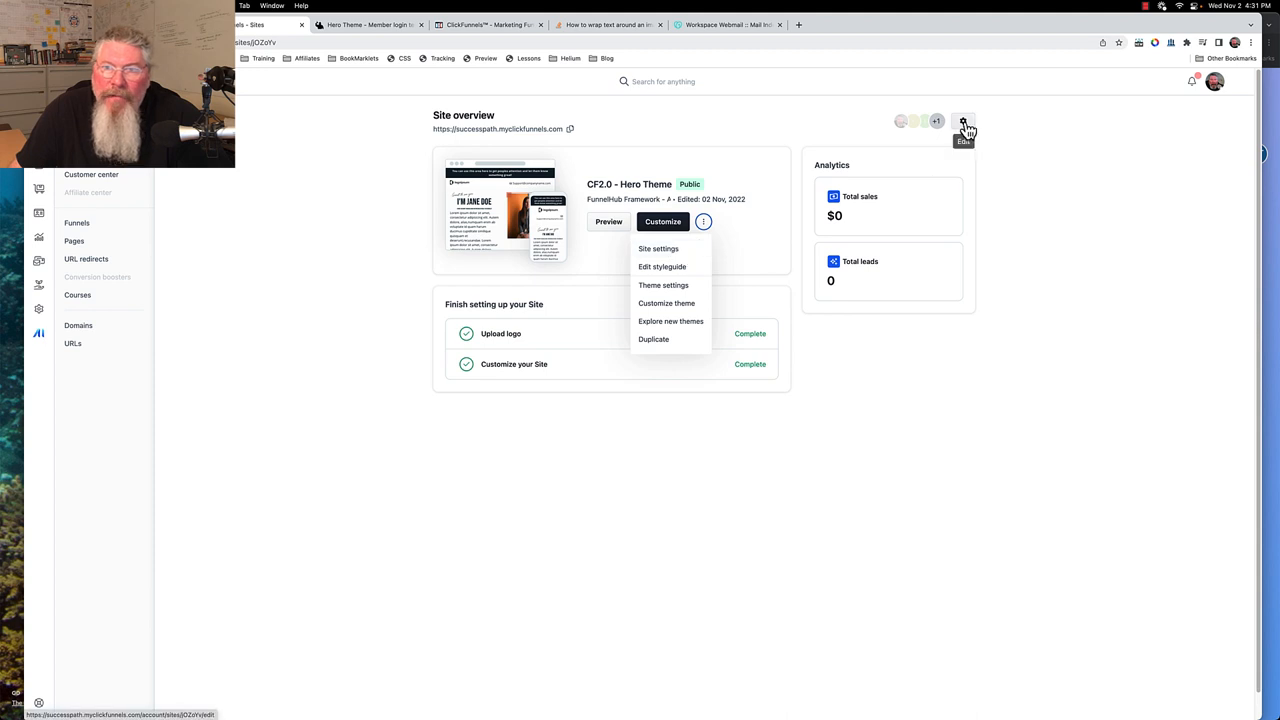
pyautogui.click(658, 248)
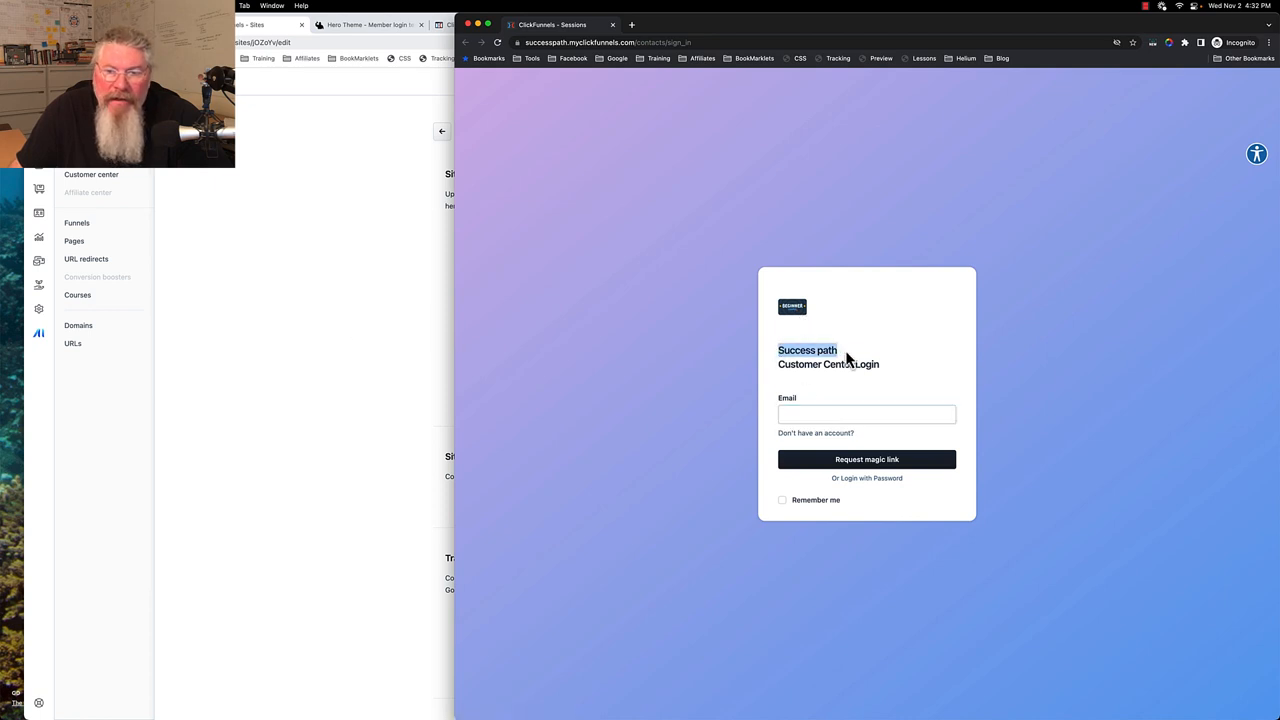
pyautogui.click(38, 308)
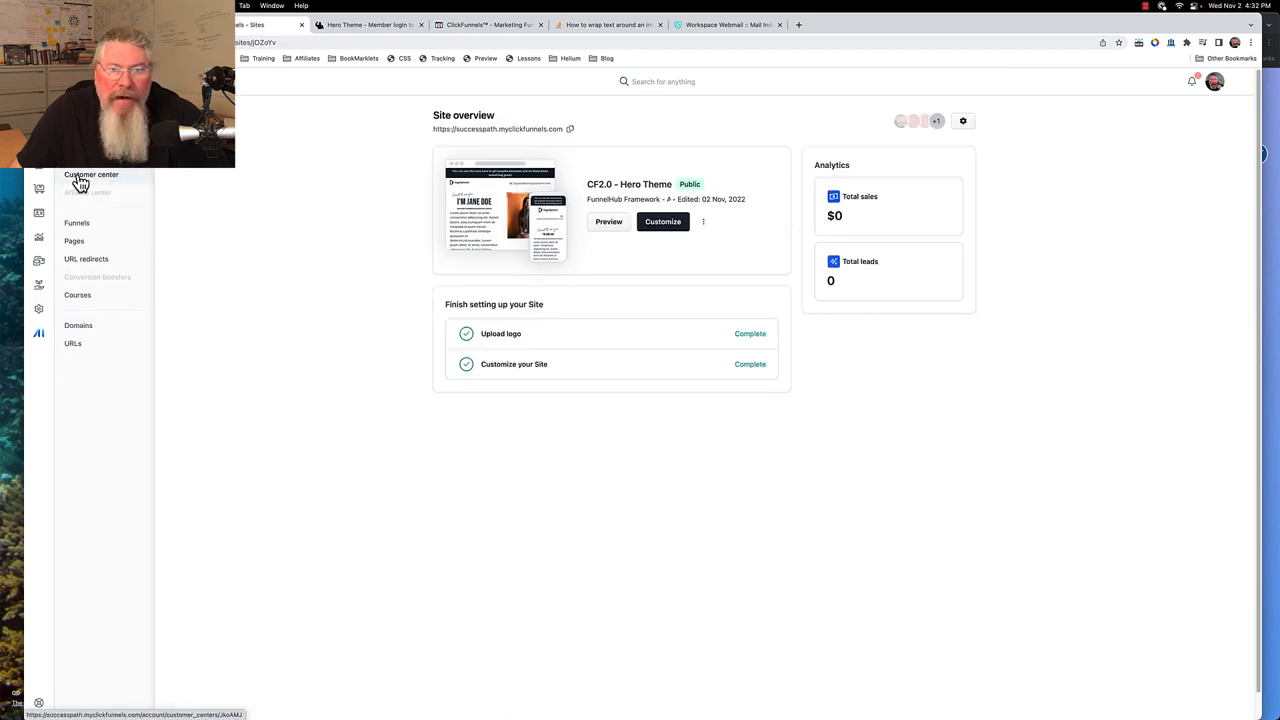
# Reach the Configure Customer Center settings via Edit Customer Center on the overview.
pyautogui.click(92, 174)
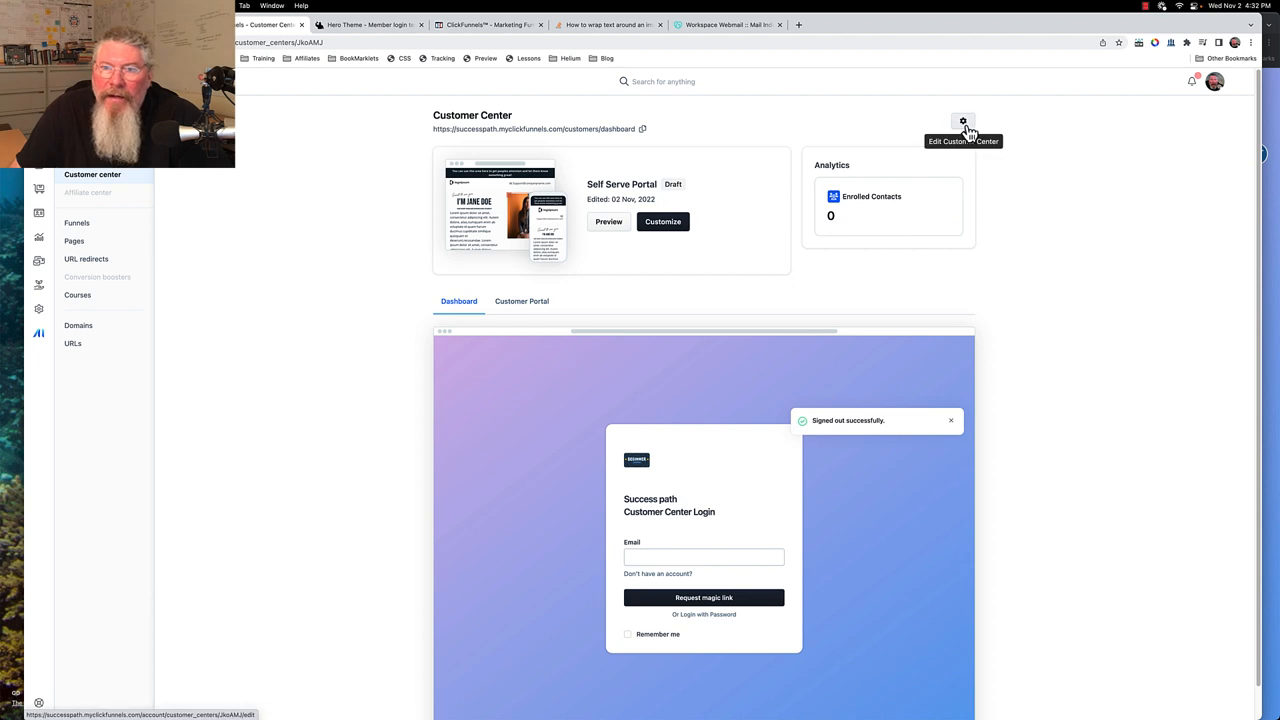
pyautogui.click(962, 122)
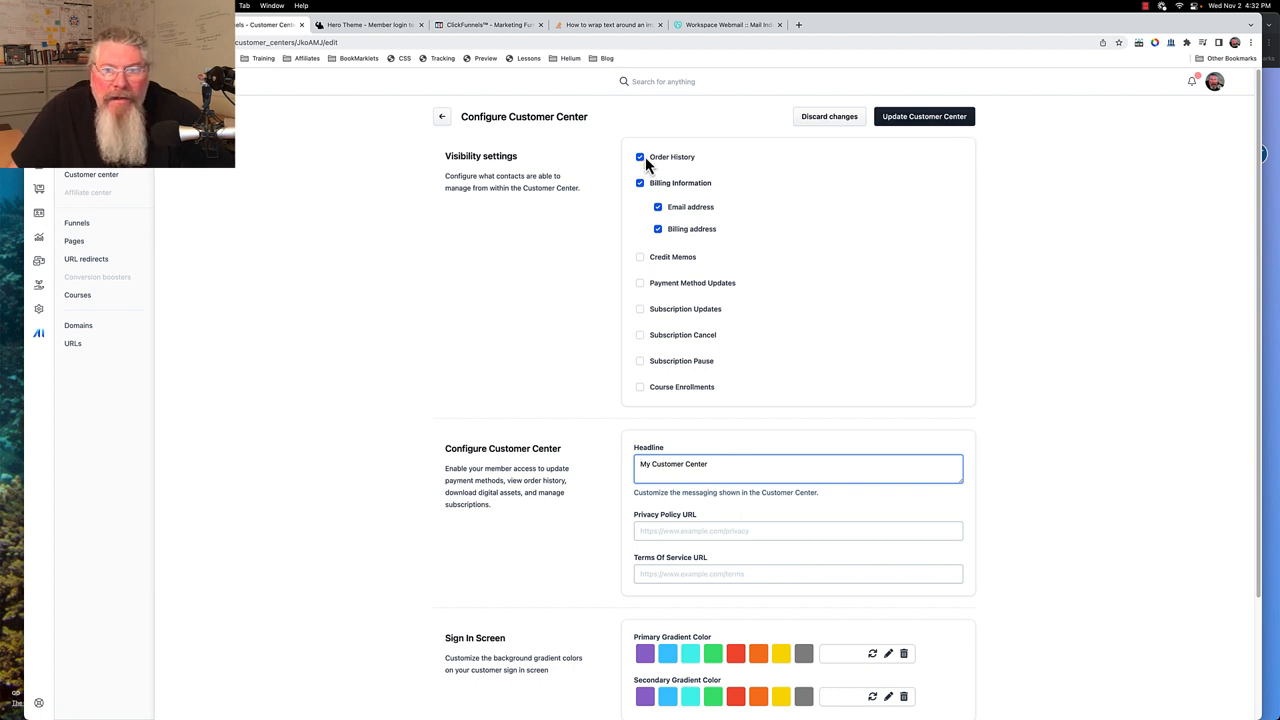
pyautogui.moveTo(688, 396)
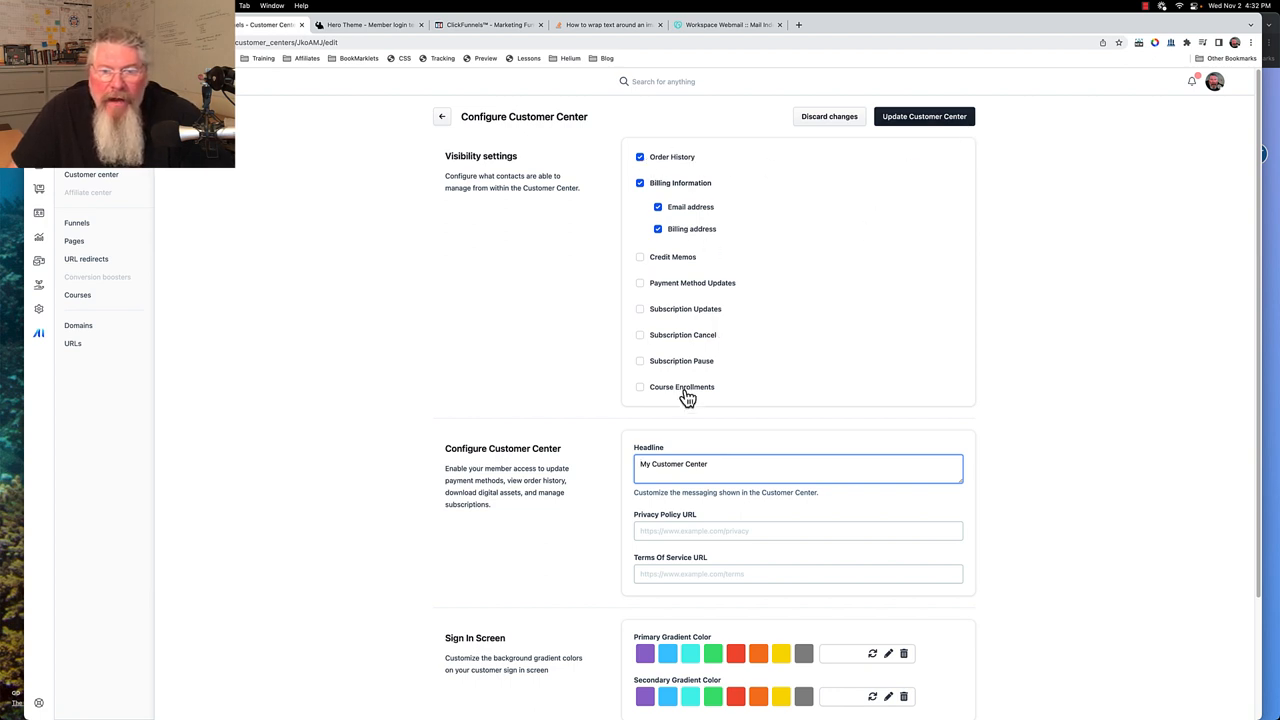
pyautogui.moveTo(672, 398)
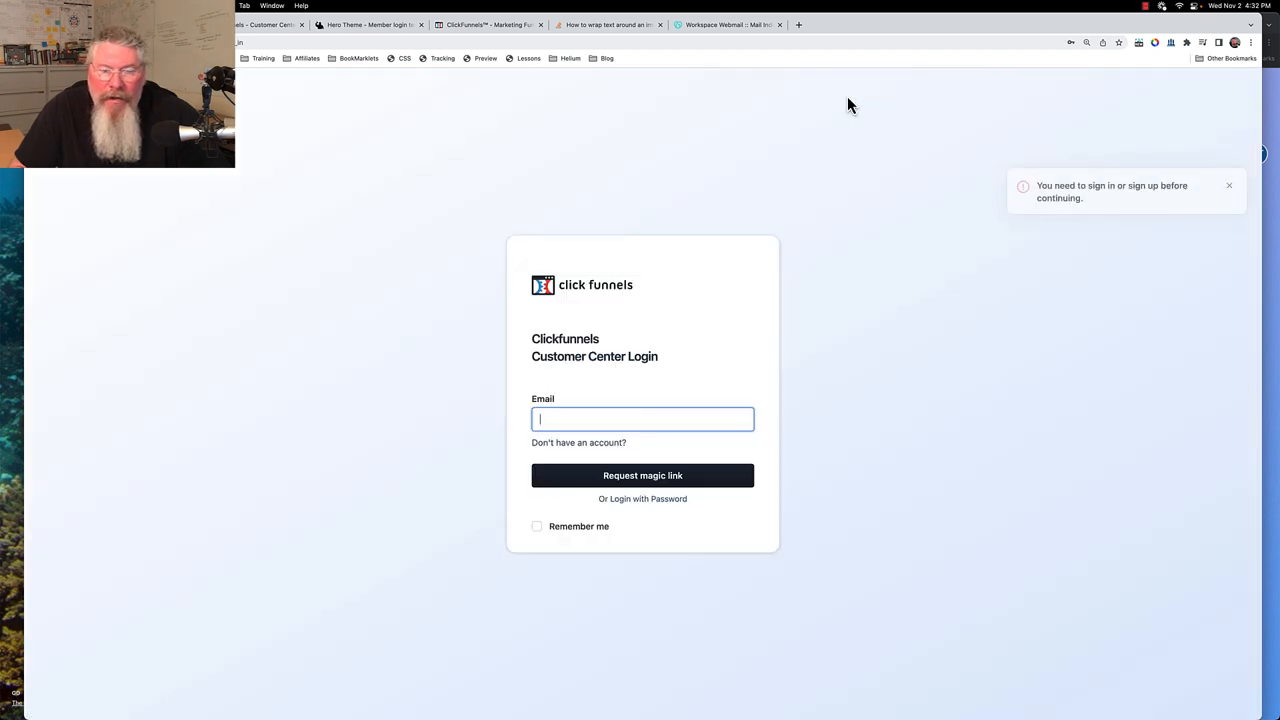
pyautogui.moveTo(688, 420)
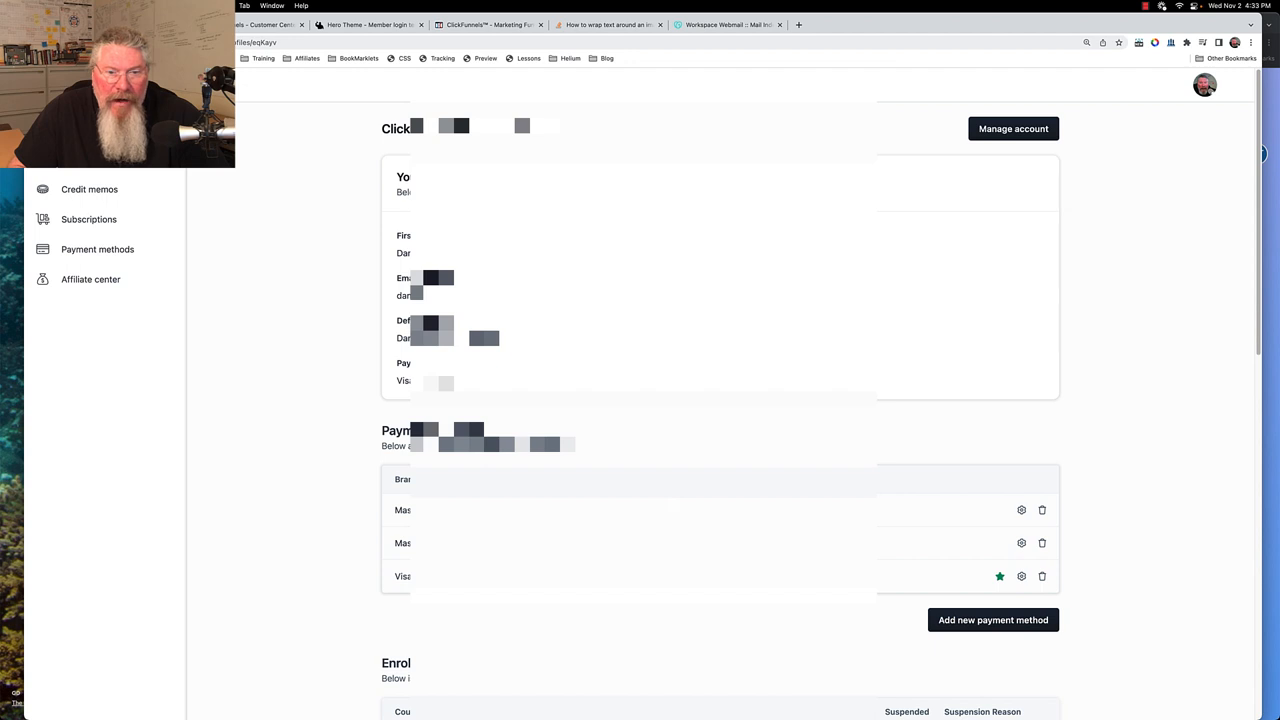
pyautogui.scroll(-3)
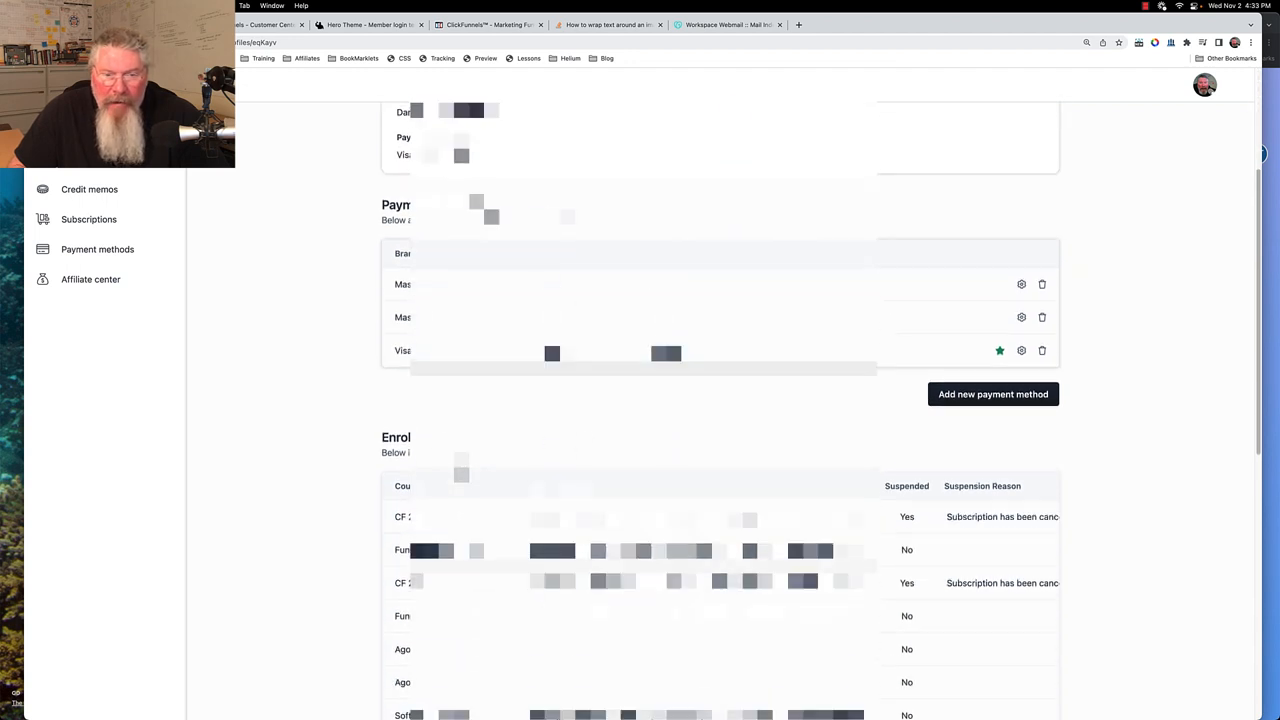
pyautogui.scroll(-3)
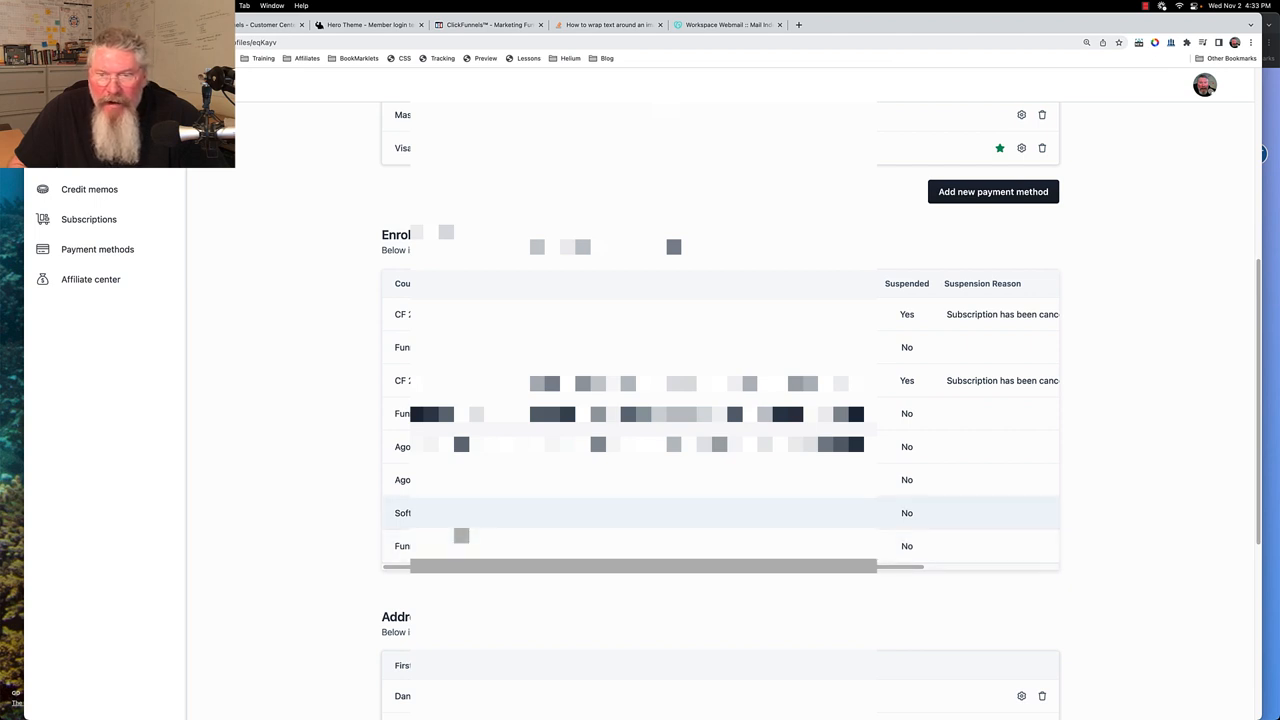
pyautogui.scroll(-3)
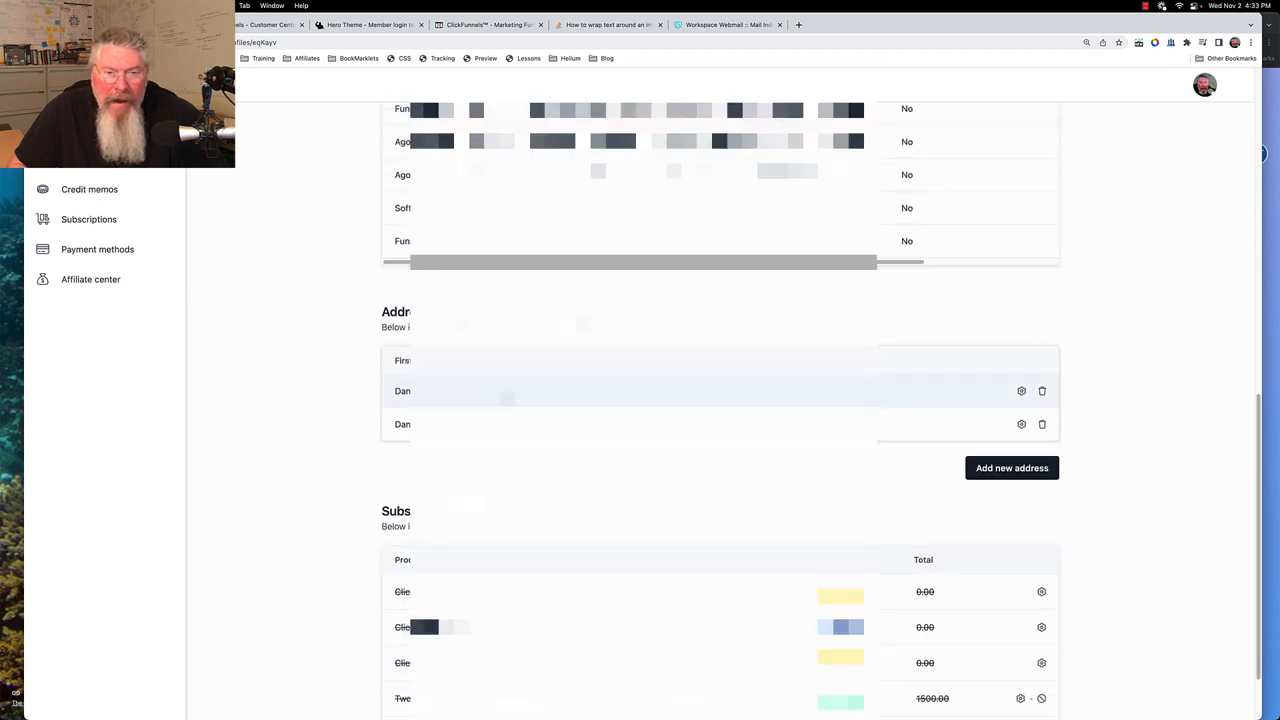
pyautogui.scroll(-3)
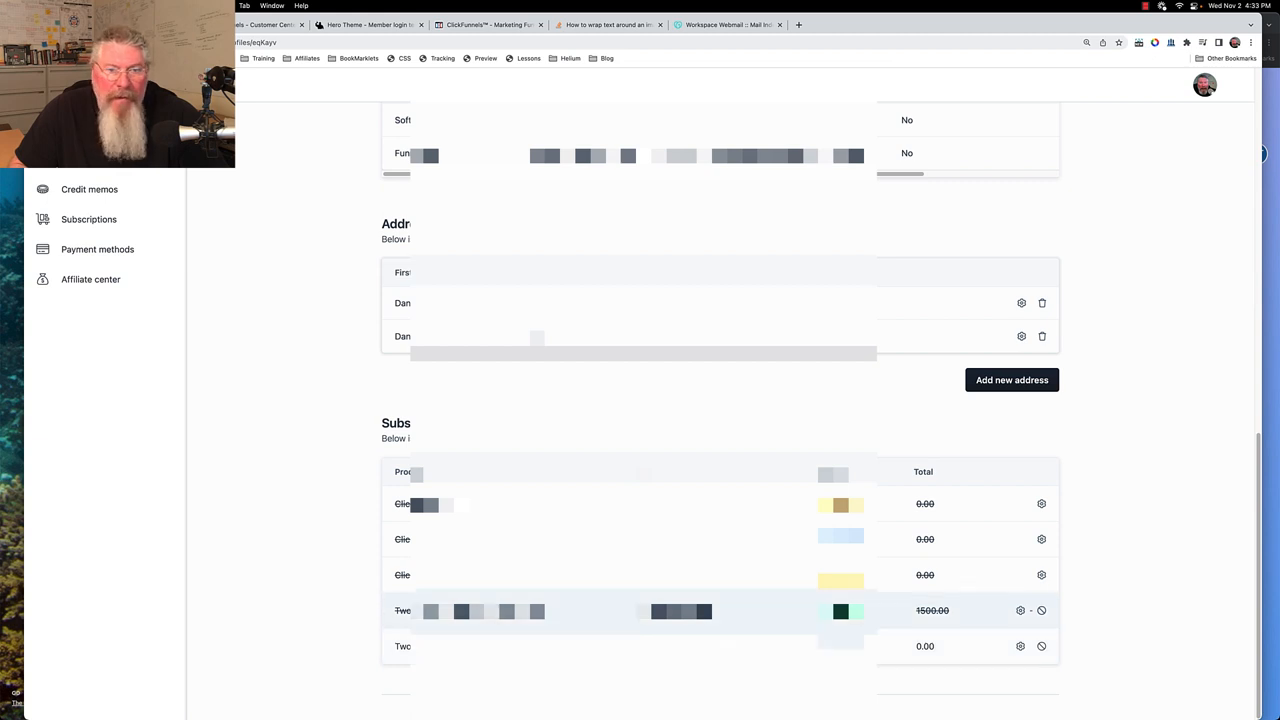
pyautogui.scroll(3)
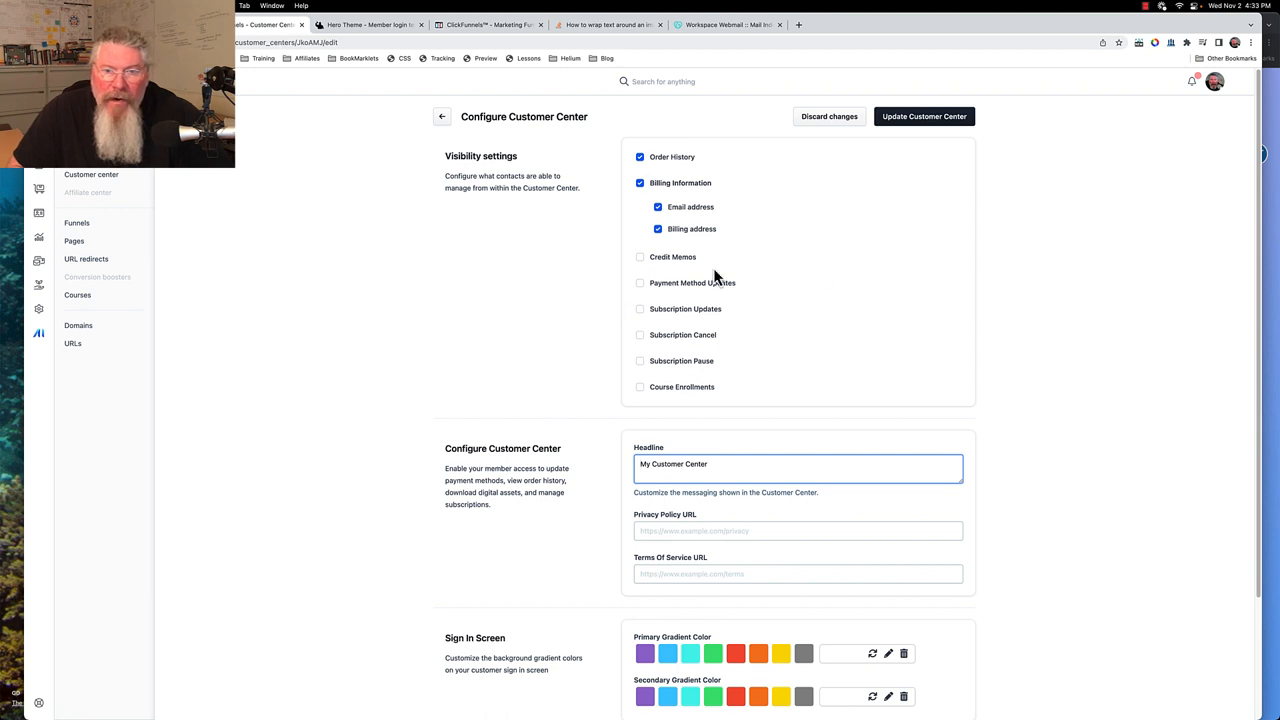
pyautogui.moveTo(668, 160)
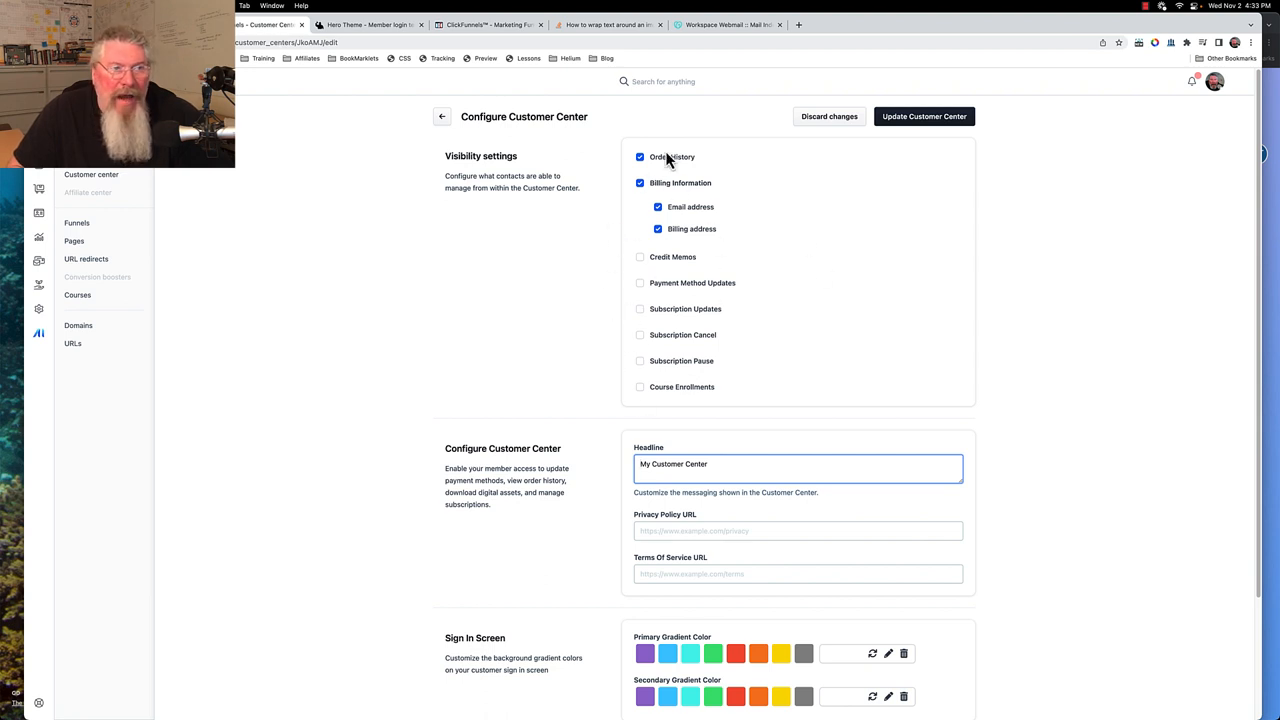
pyautogui.scroll(-3)
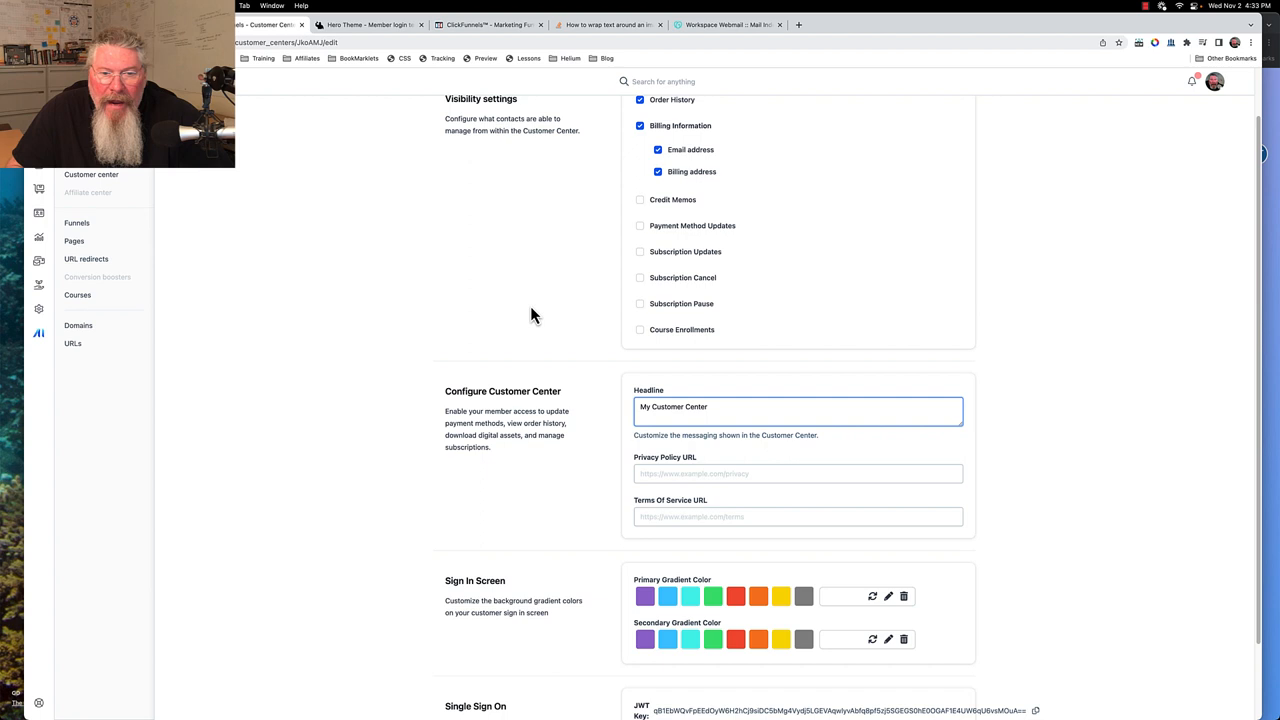
pyautogui.scroll(-3)
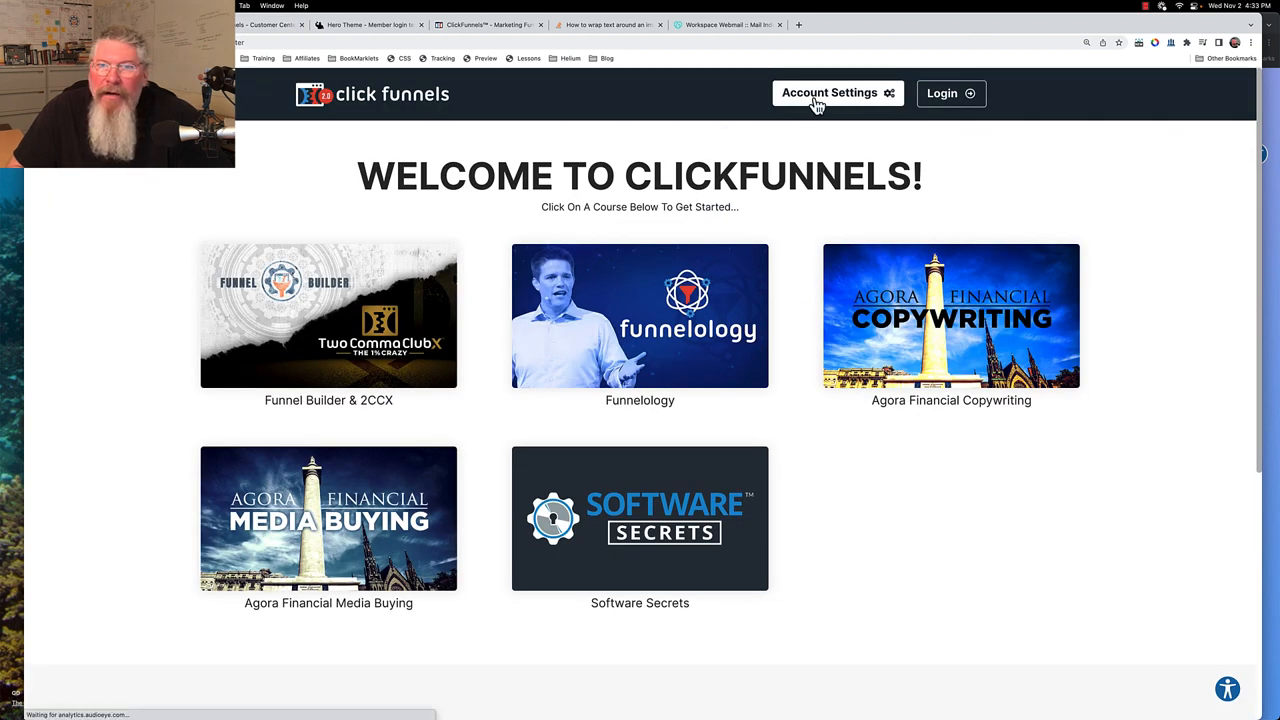
pyautogui.click(836, 94)
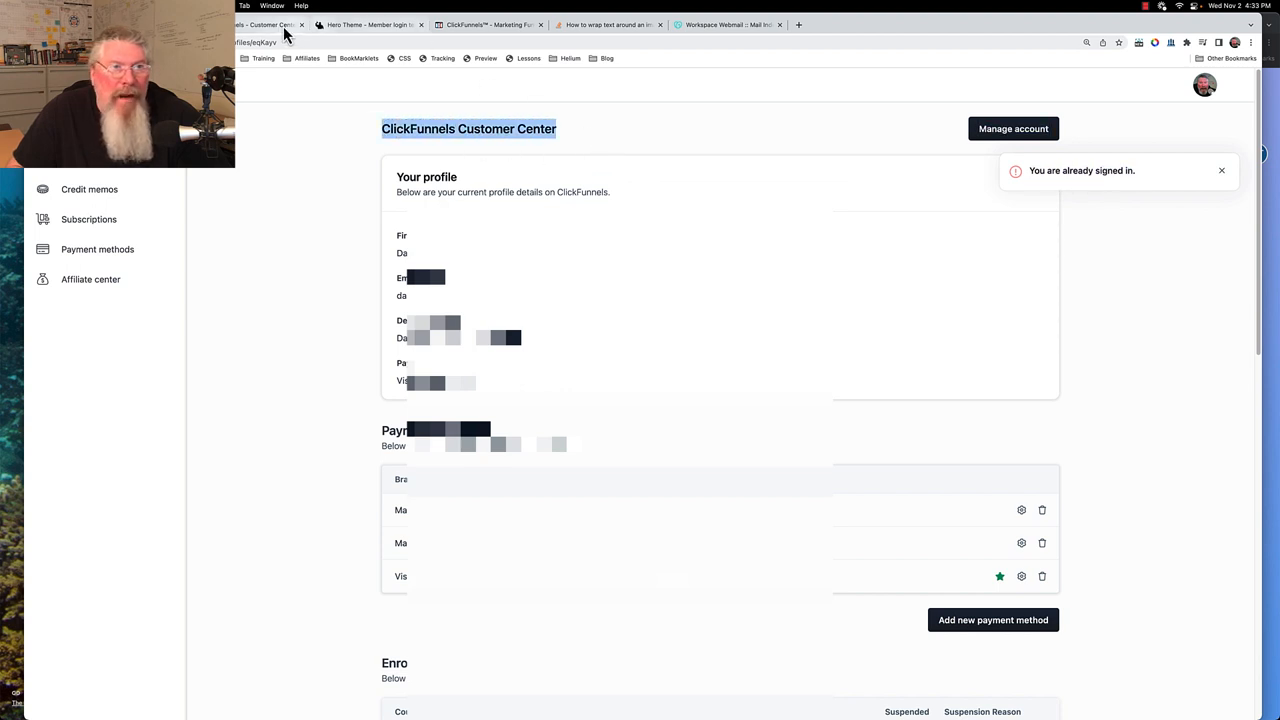
pyautogui.scroll(-3)
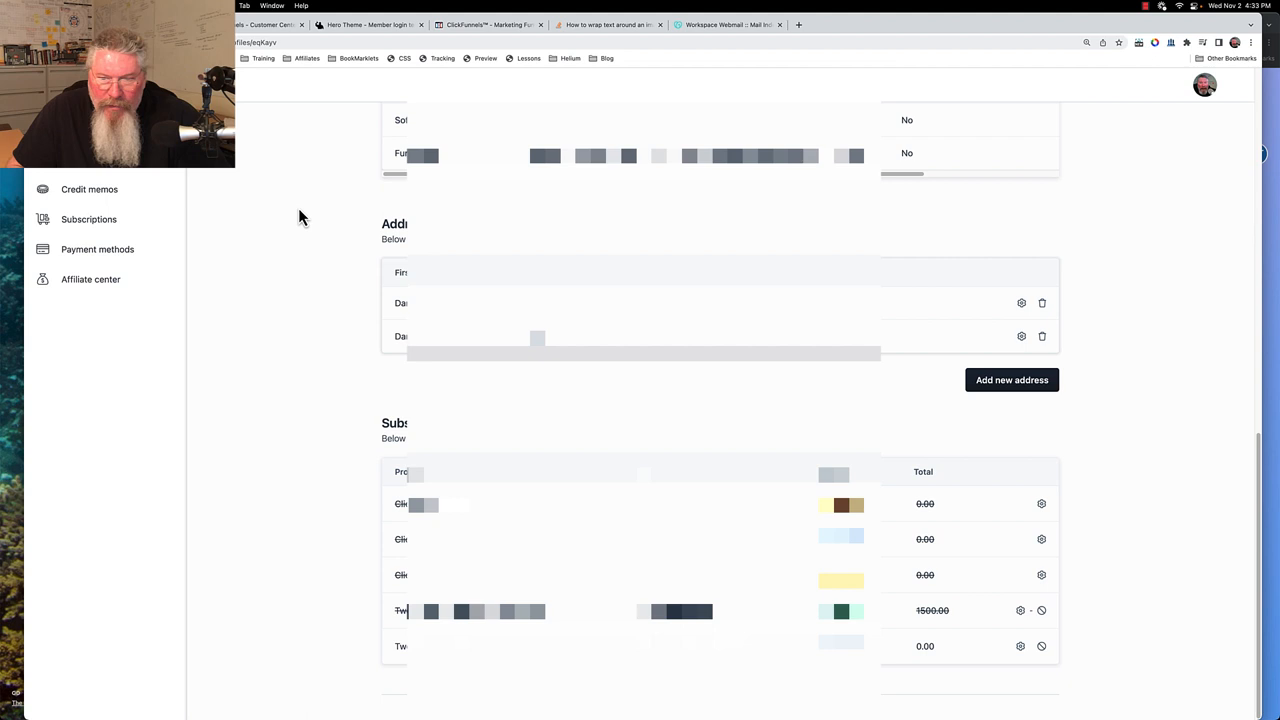
pyautogui.scroll(3)
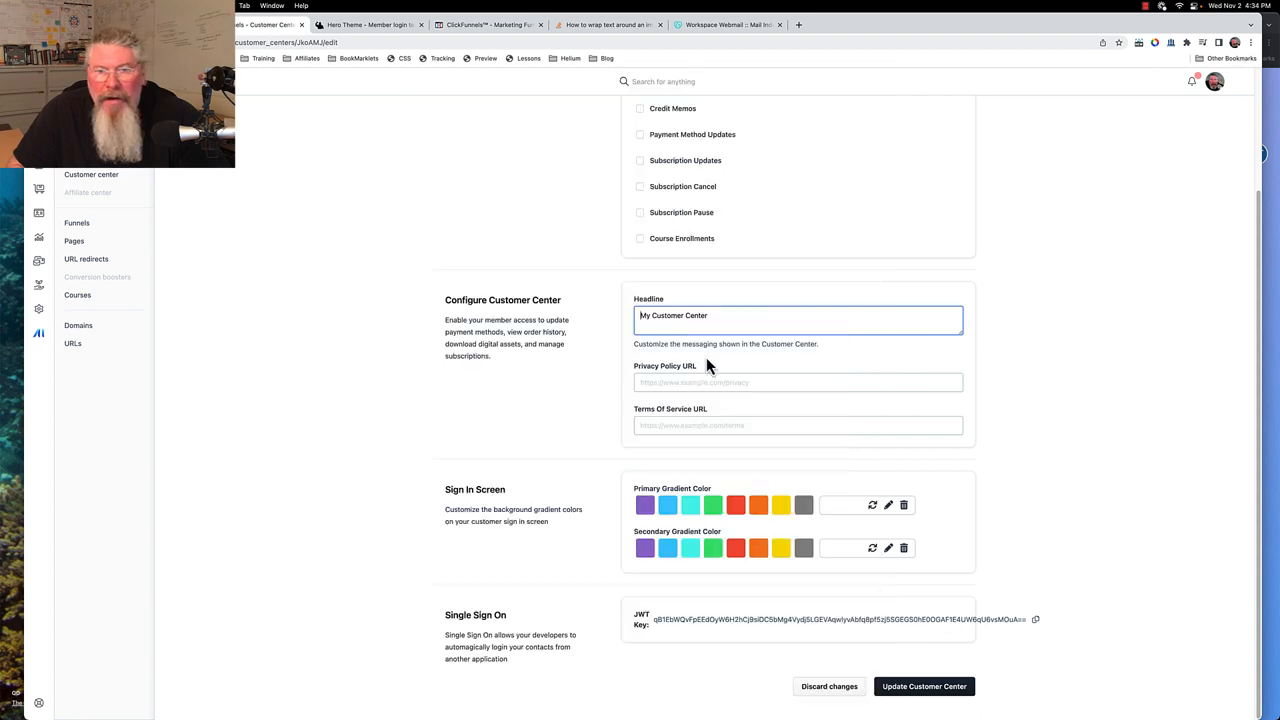
pyautogui.moveTo(702, 428)
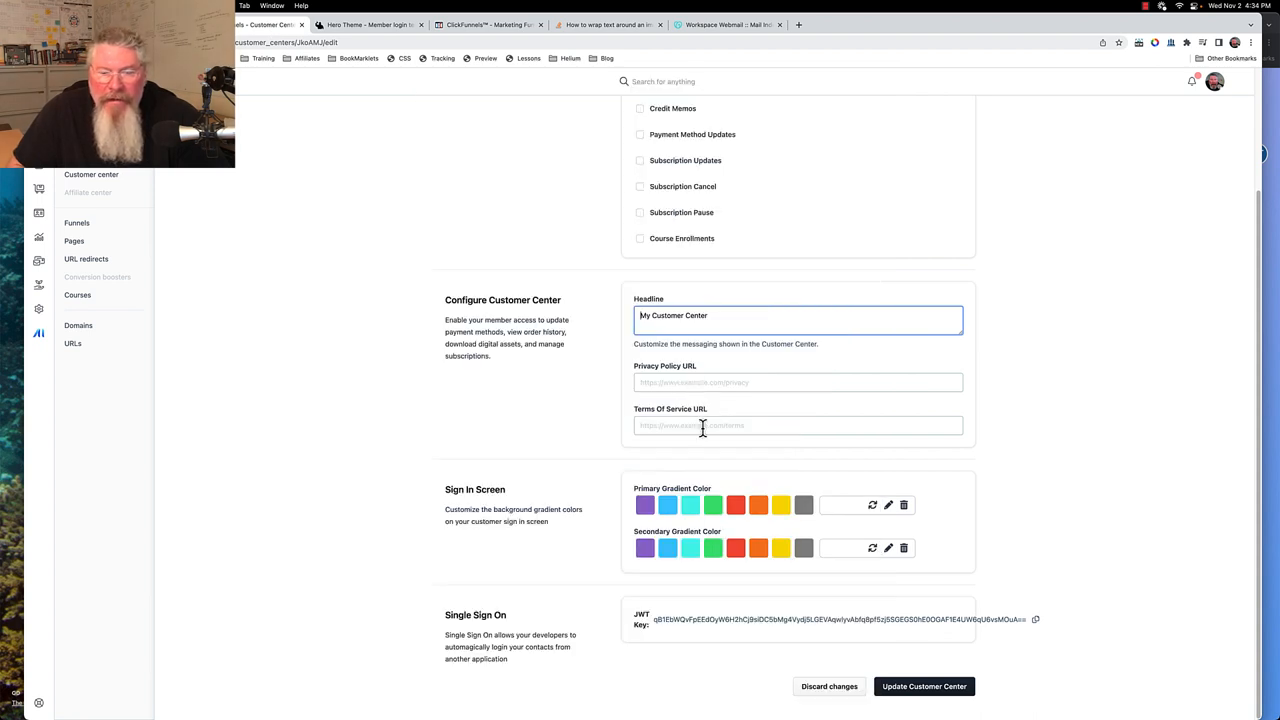
pyautogui.moveTo(584, 444)
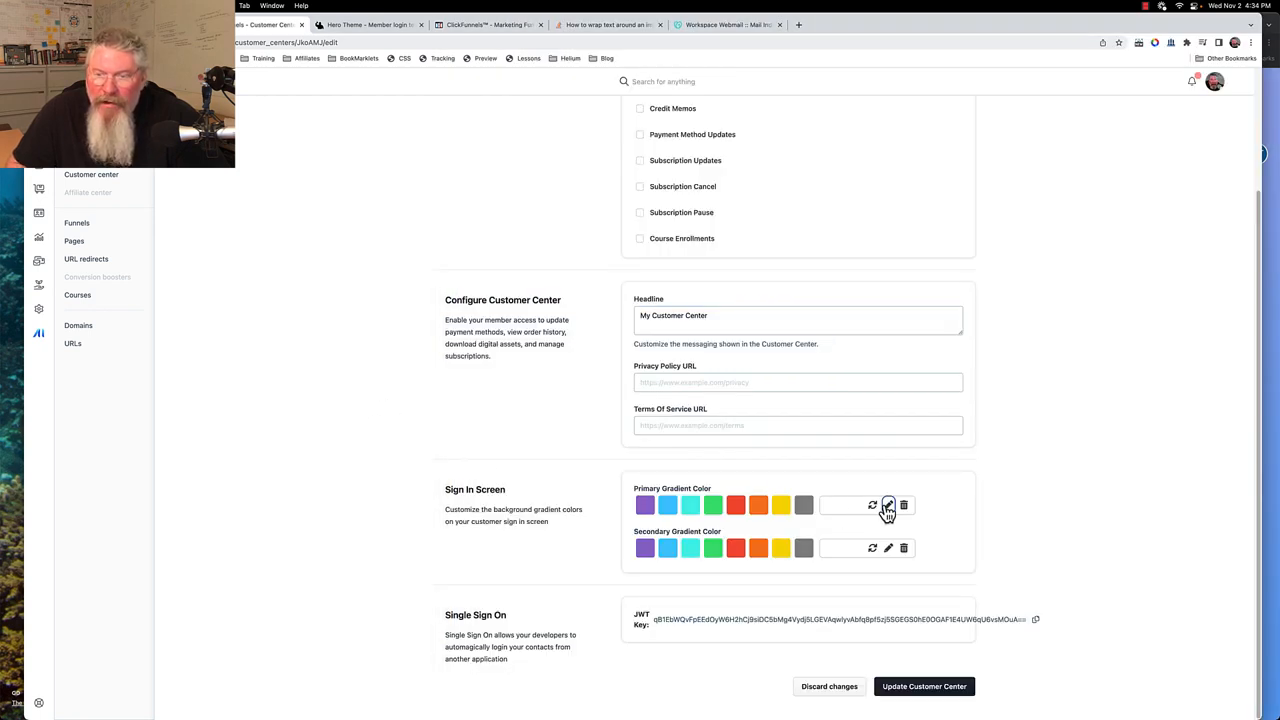
# Set the primary gradient to dark burgundy and secondary to black, then update the Customer Center.
pyautogui.click(888, 504)
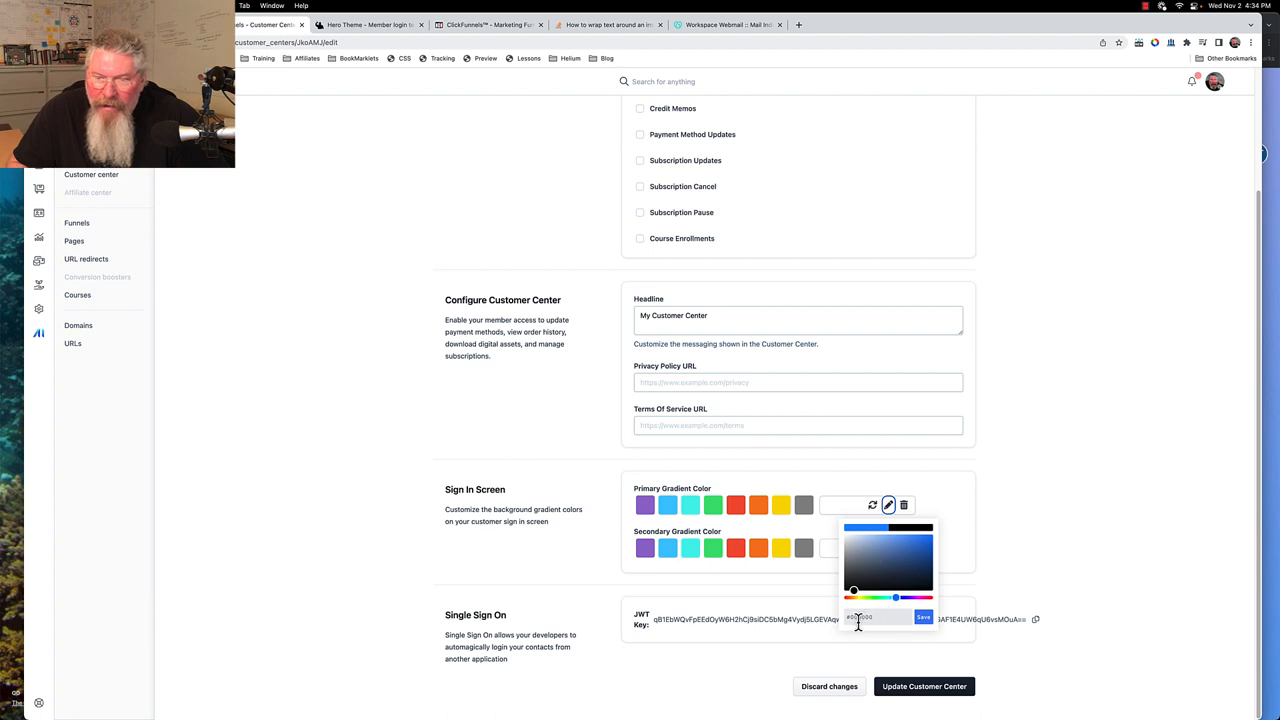
pyautogui.tripleClick(878, 616)
pyautogui.write('#6700')
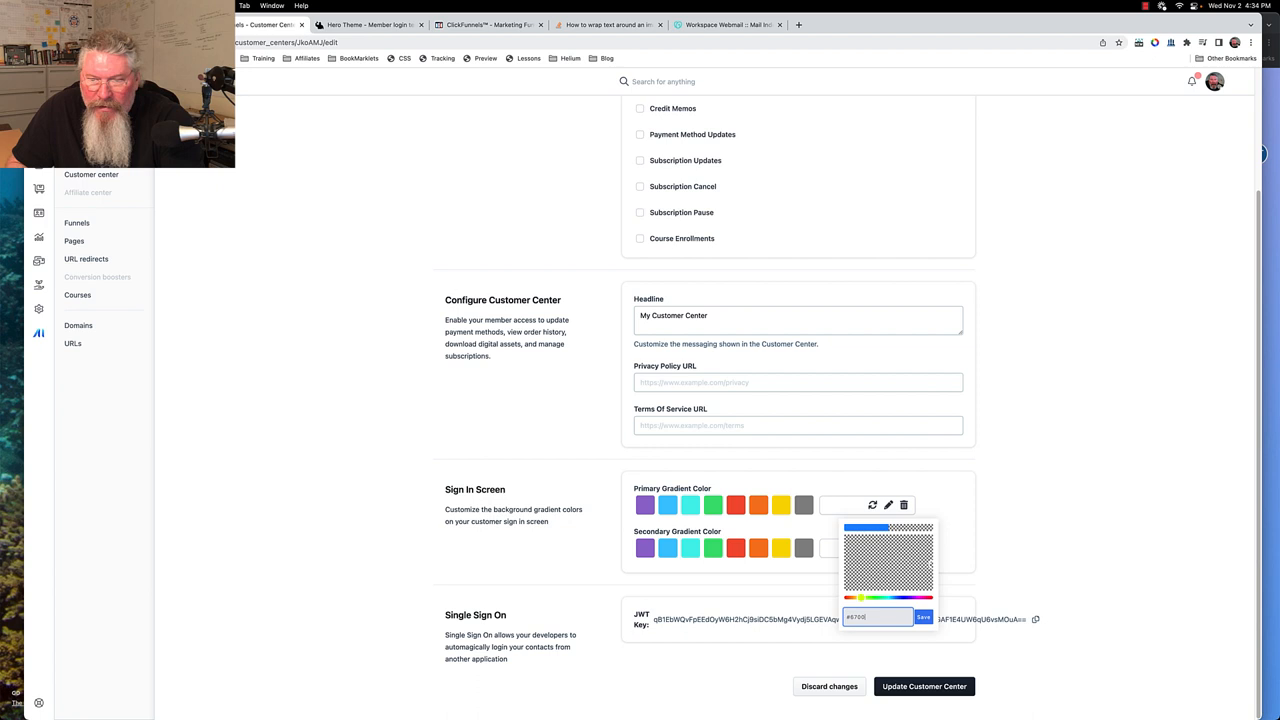
pyautogui.click(922, 616)
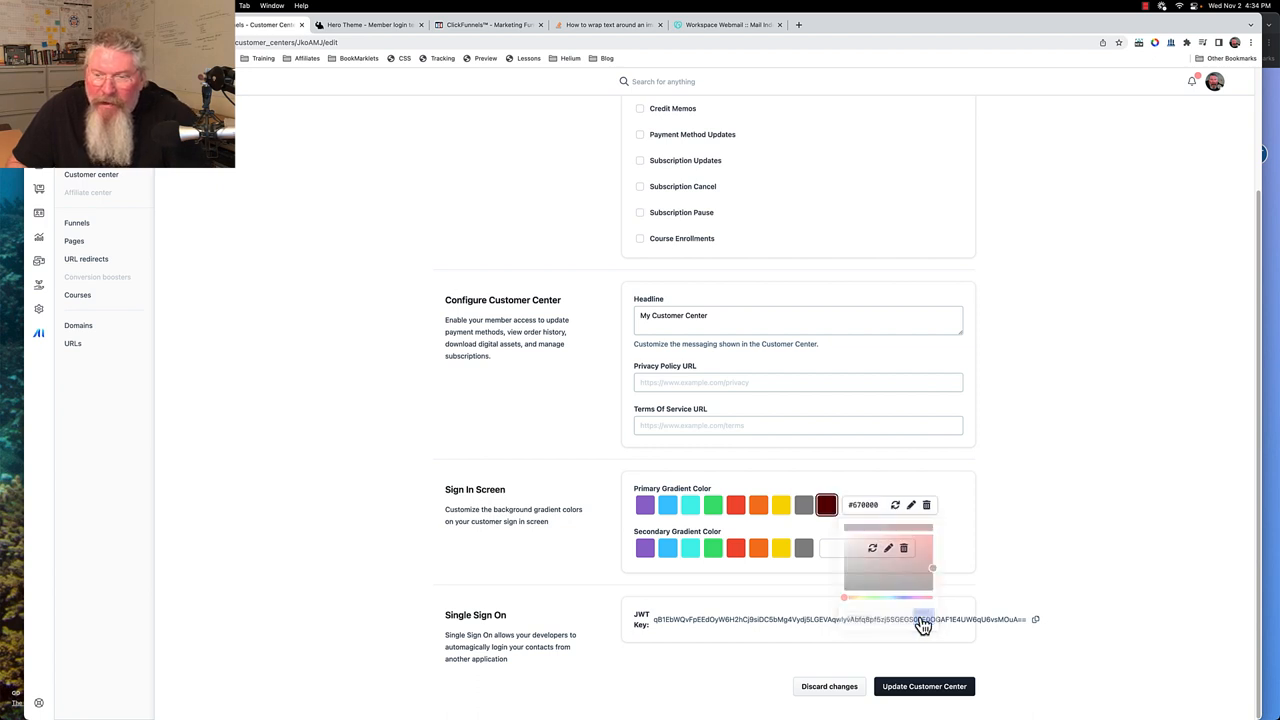
pyautogui.click(888, 548)
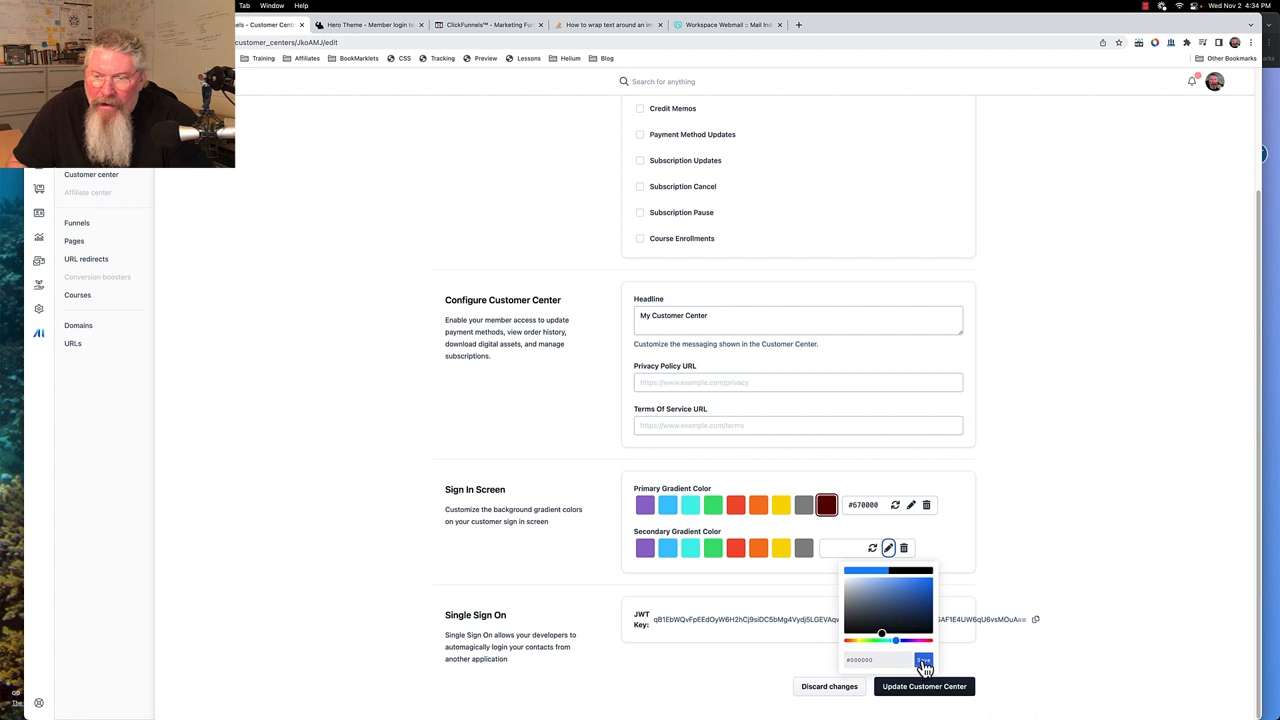
pyautogui.click(922, 662)
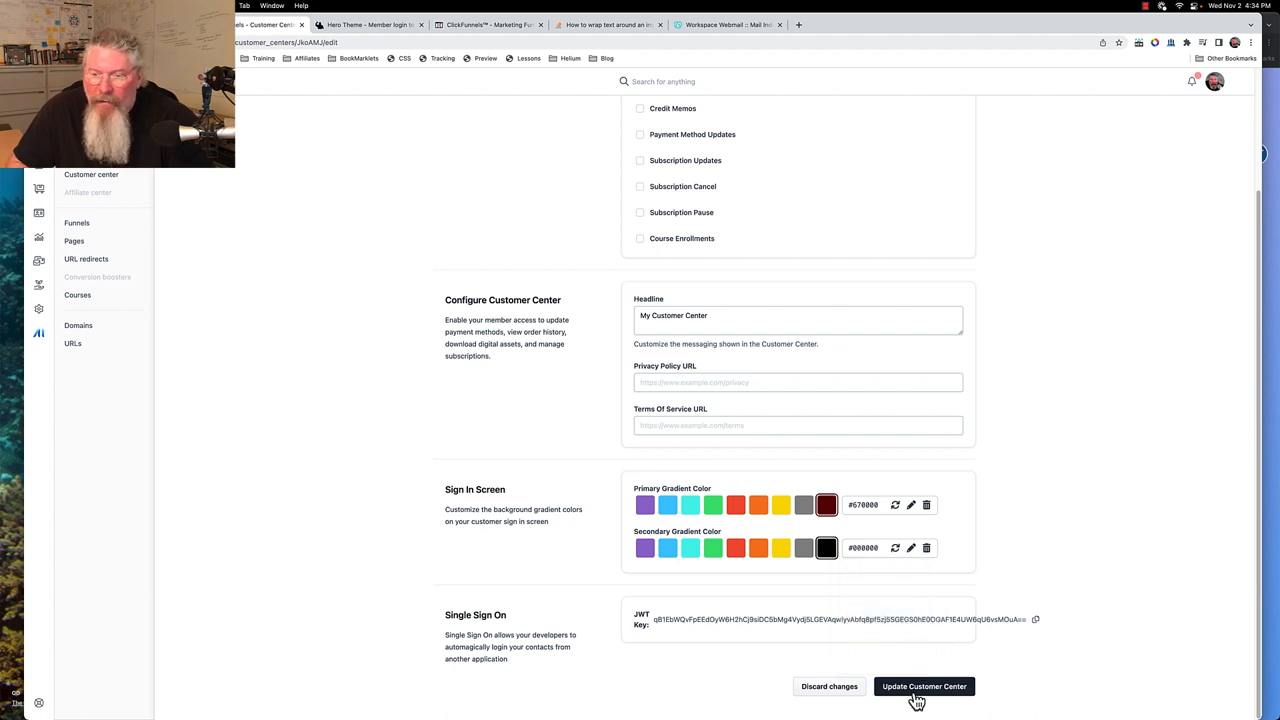
pyautogui.click(924, 686)
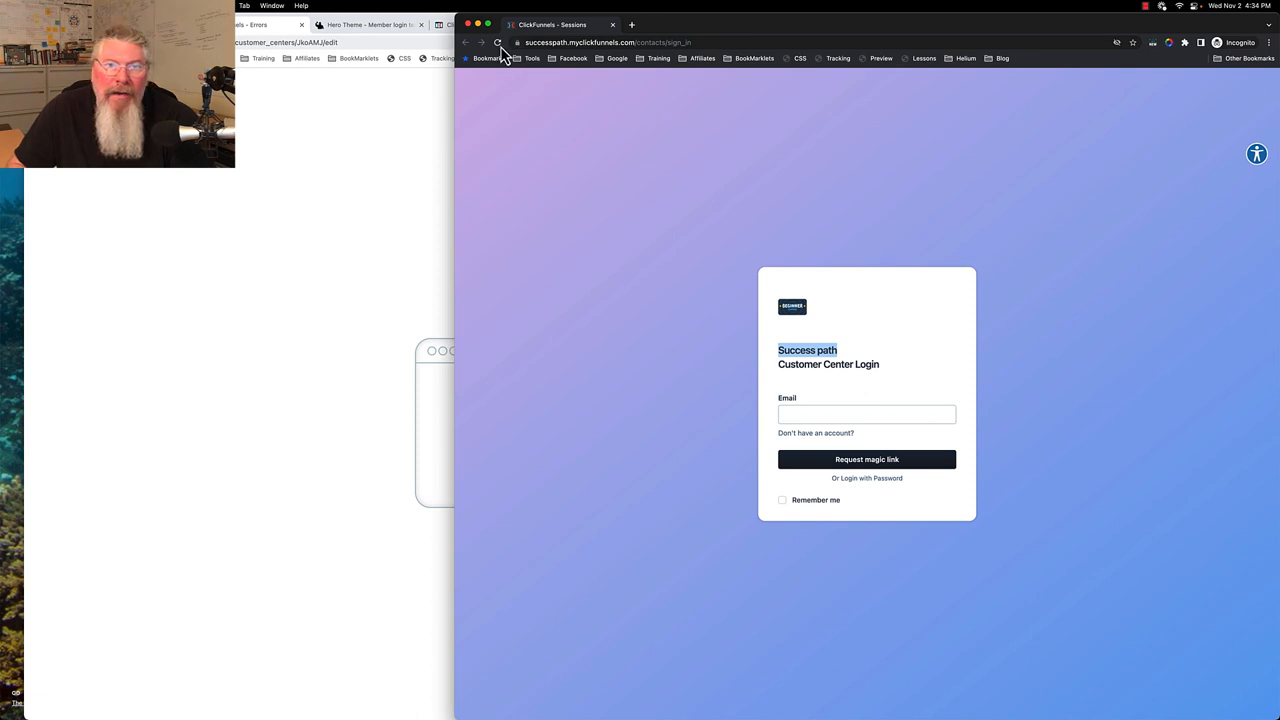
# Return from the error page via the Dashboard link and reopen the Customer Center settings.
pyautogui.click(866, 414)
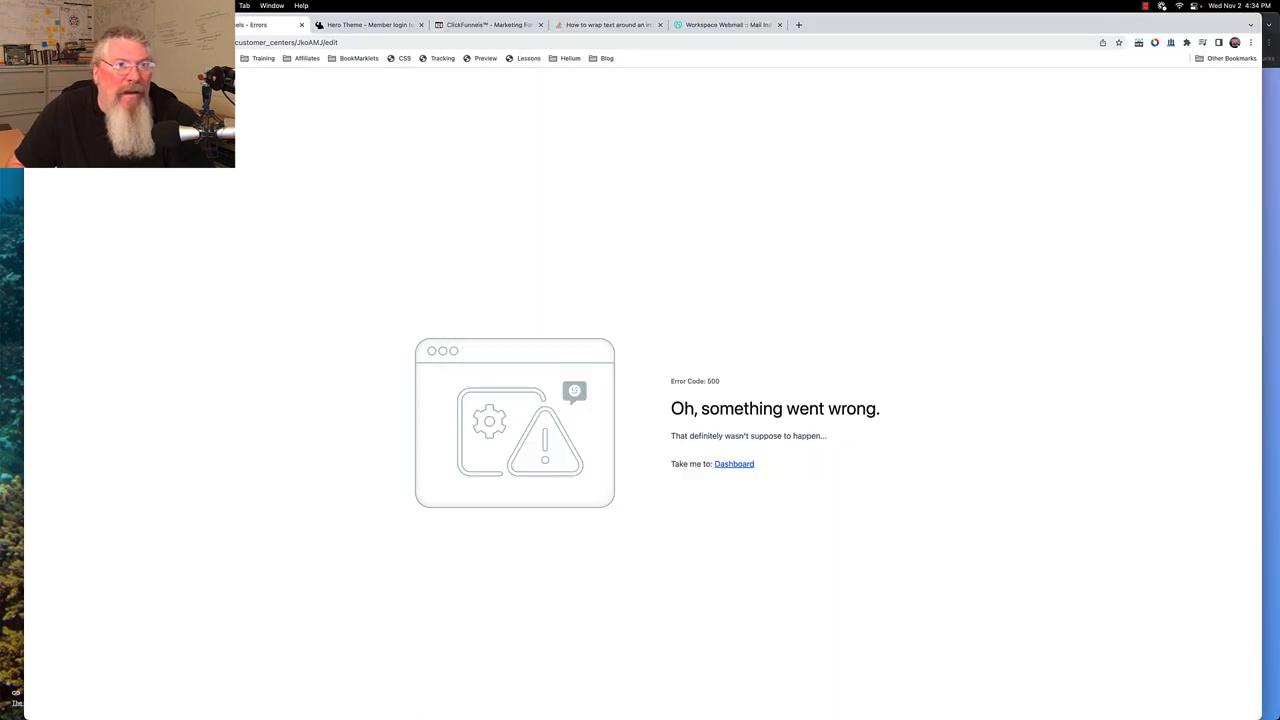
pyautogui.click(734, 464)
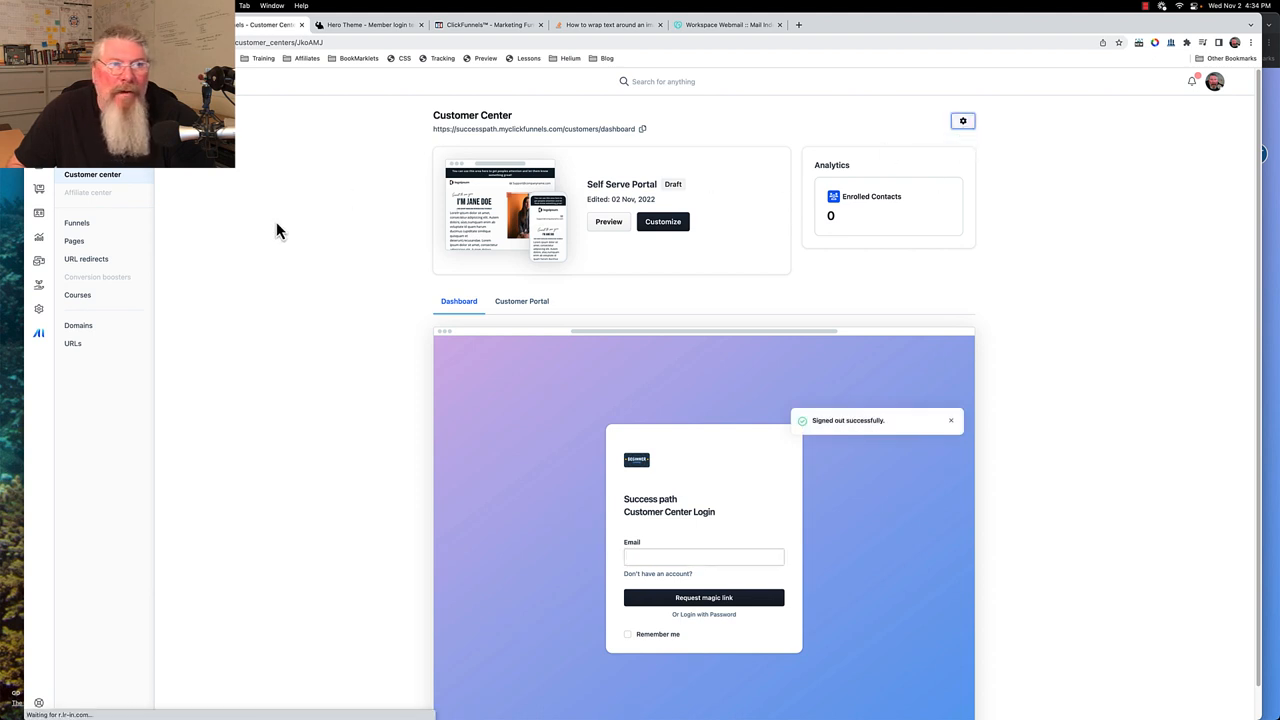
pyautogui.click(962, 120)
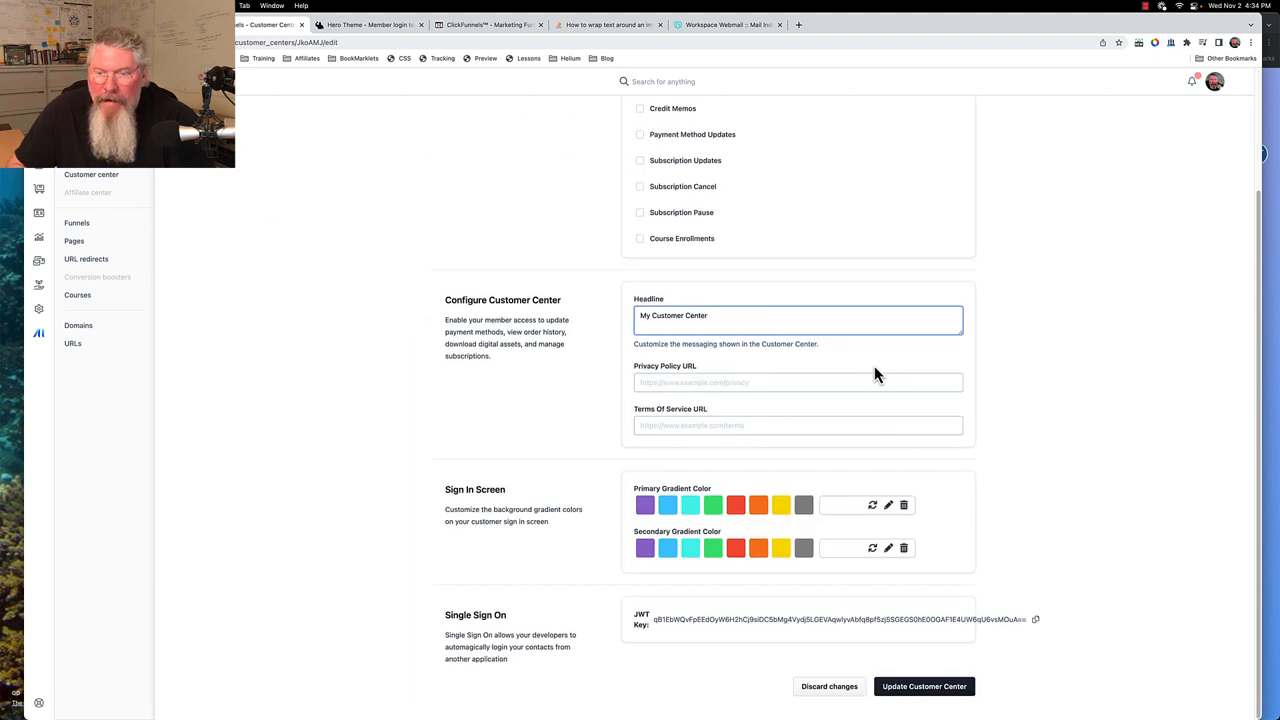
# Set the sign-in gradient to dark red primary and black secondary, then update the Customer Center.
pyautogui.click(888, 504)
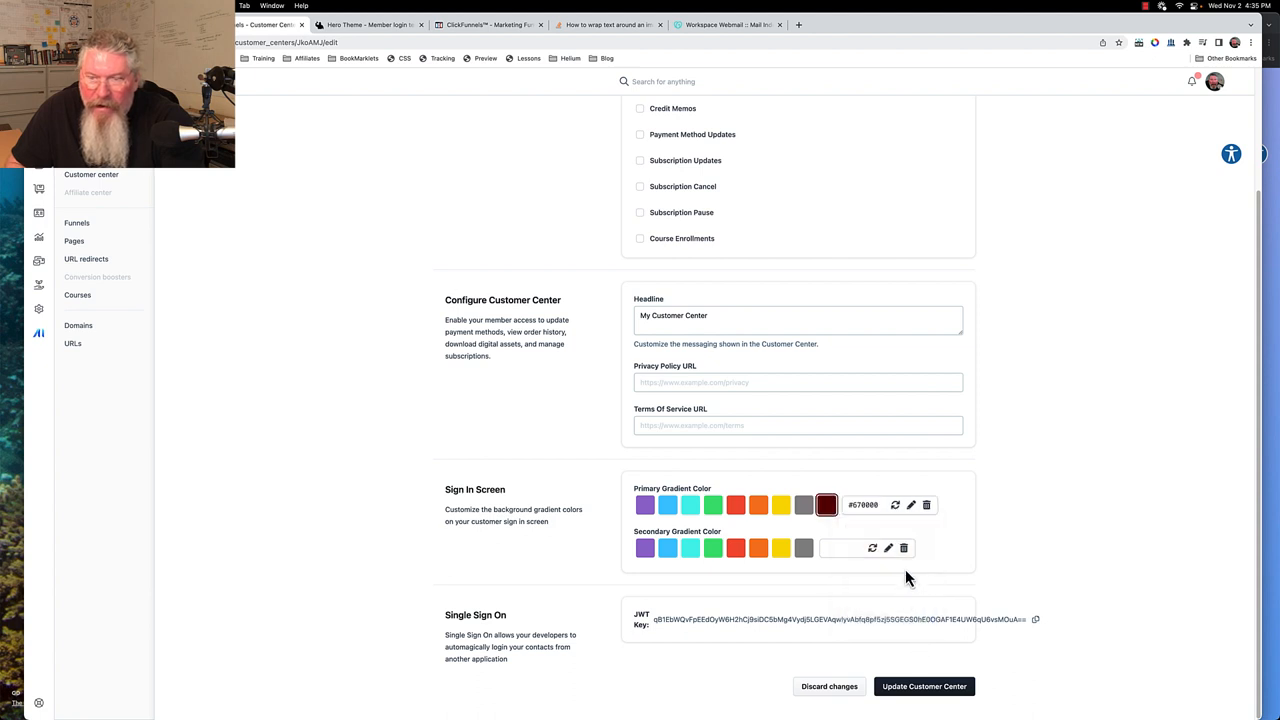
pyautogui.click(888, 548)
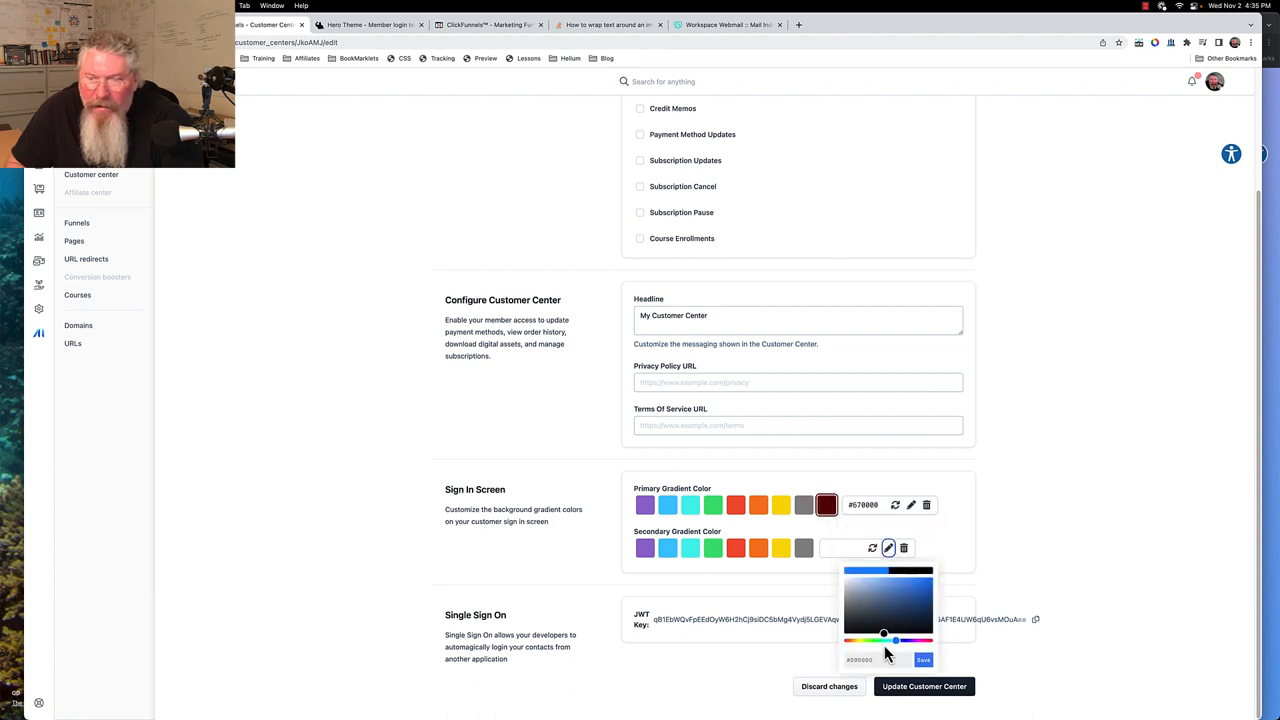
pyautogui.click(922, 660)
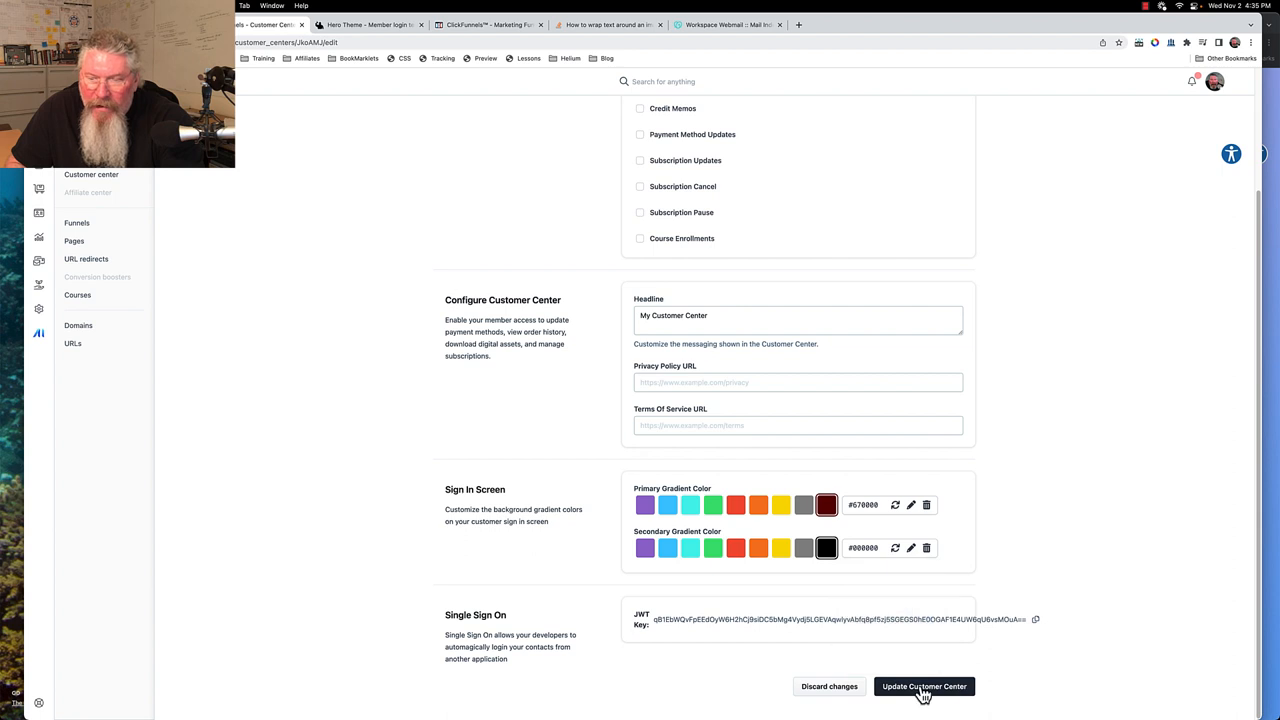
pyautogui.click(924, 686)
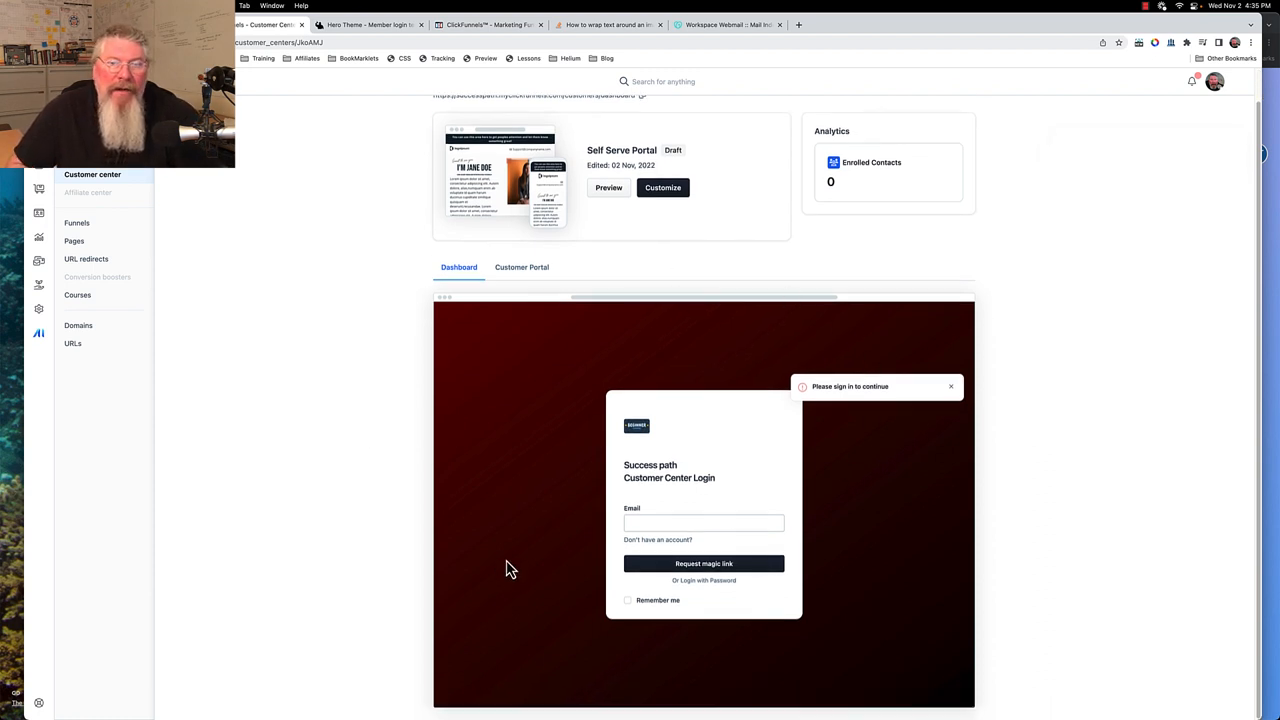
pyautogui.click(950, 386)
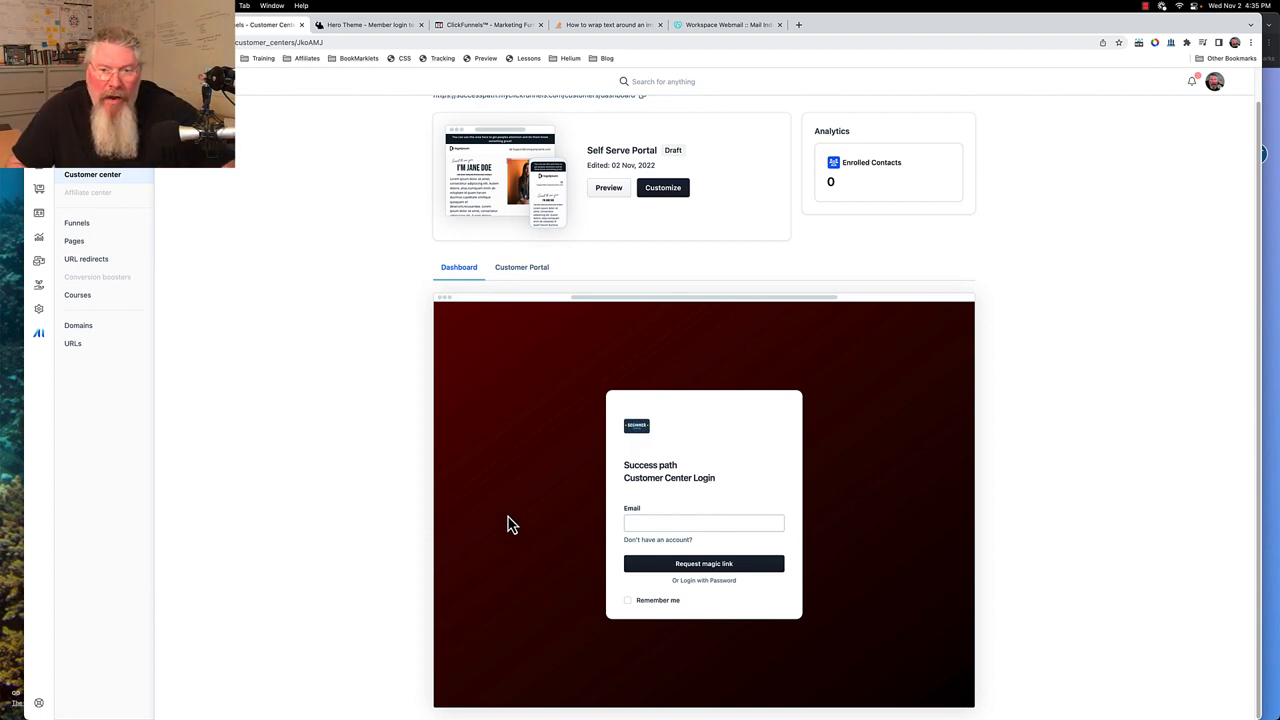
pyautogui.click(916, 24)
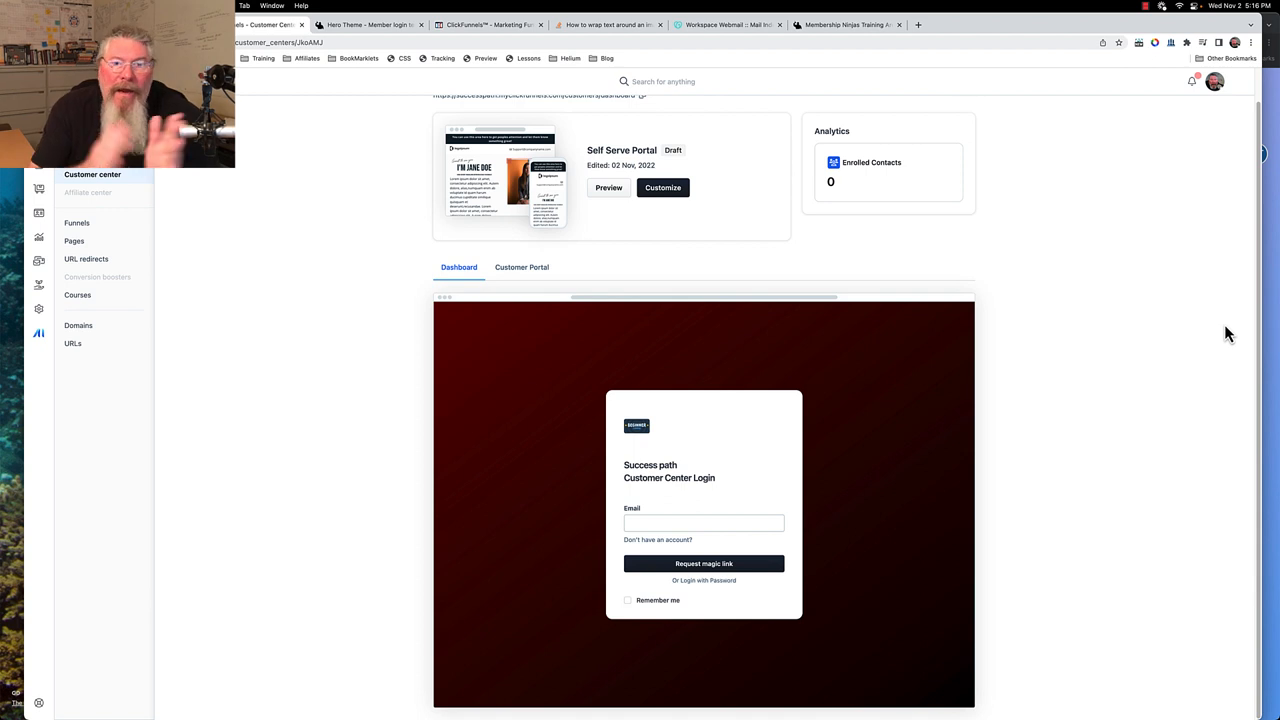